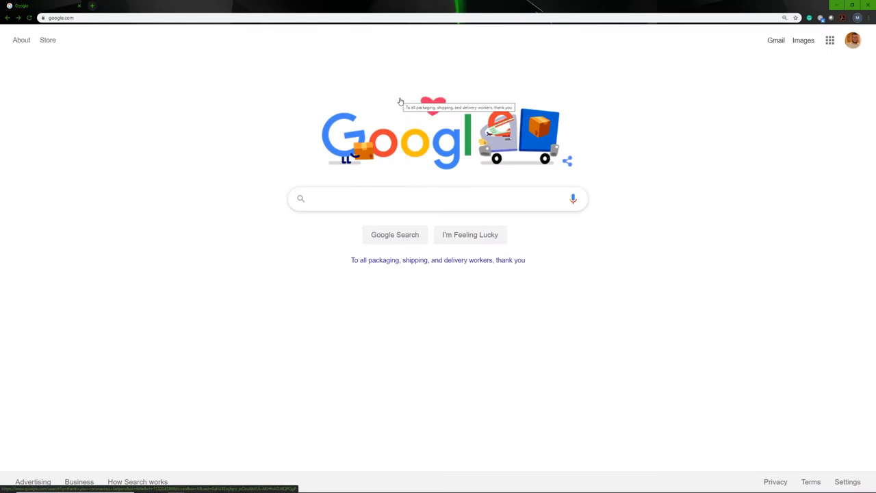
Step: Search Google for 'heroku' and open the 'Heroku: Cloud Application Platform' result
click(438, 199)
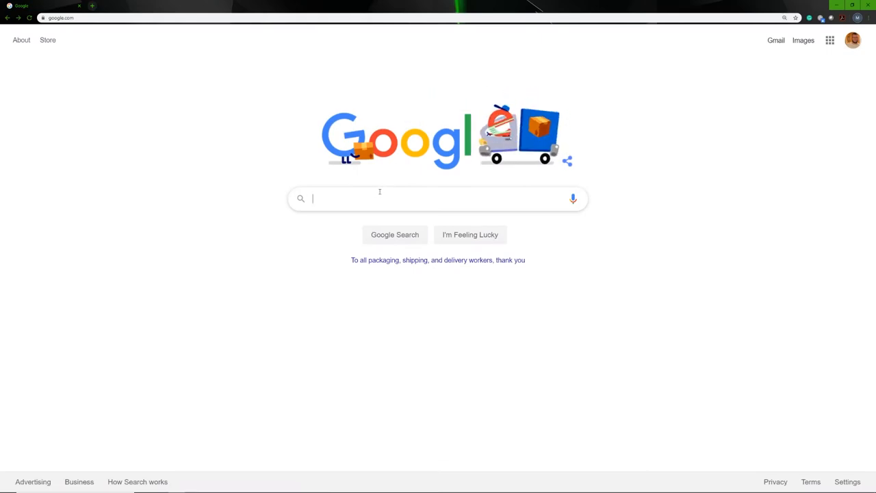
text(heroku)
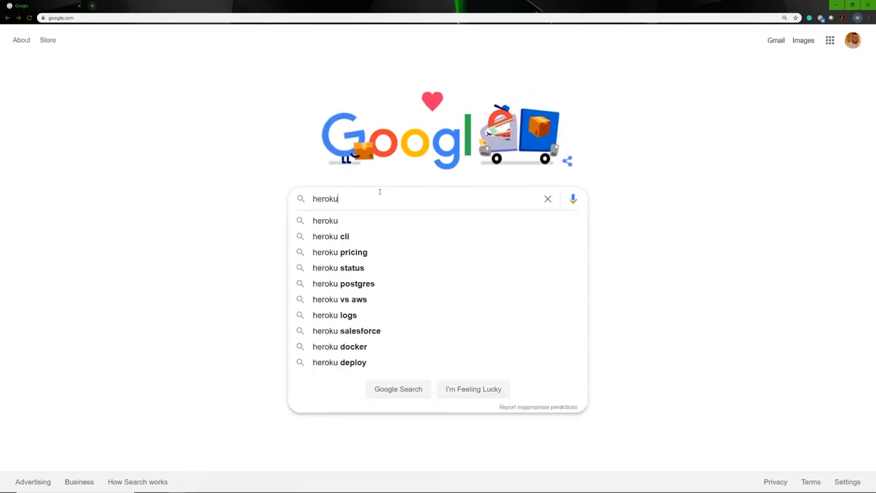
key(Return)
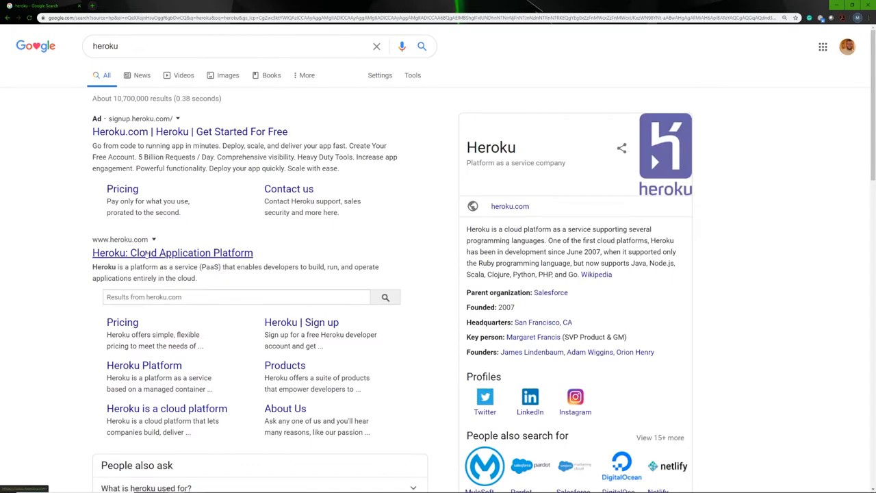
click(172, 253)
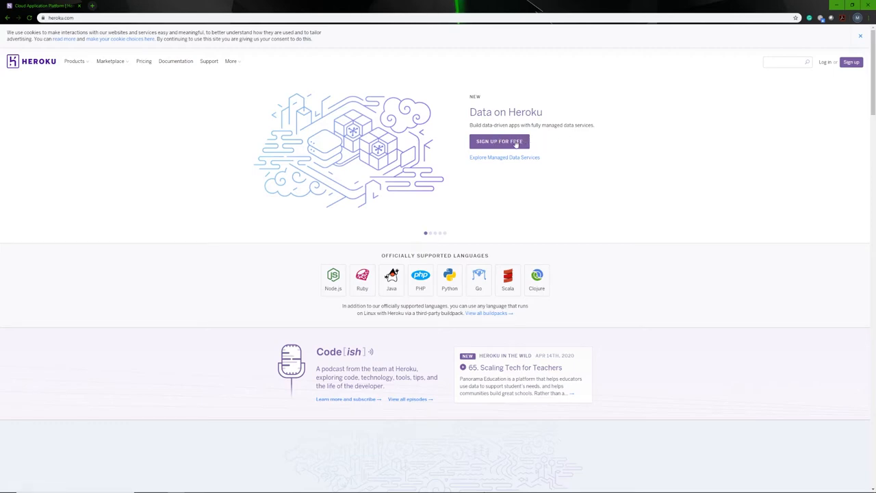
Step: Sign up with autofilled details, role Technology / Business Manager and Python, then submit
click(498, 141)
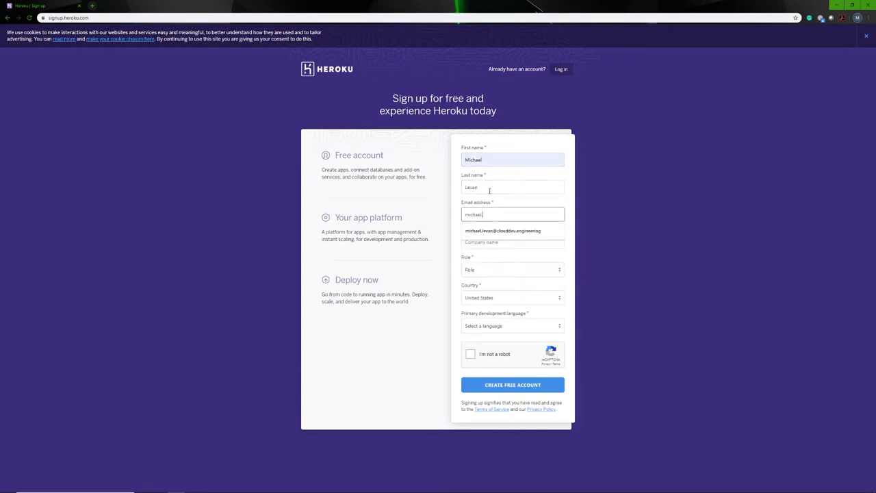
click(512, 242)
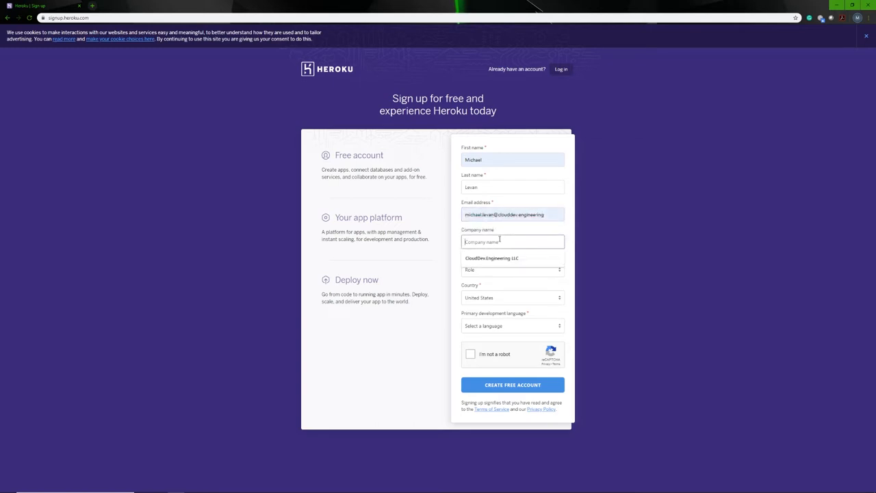
click(491, 258)
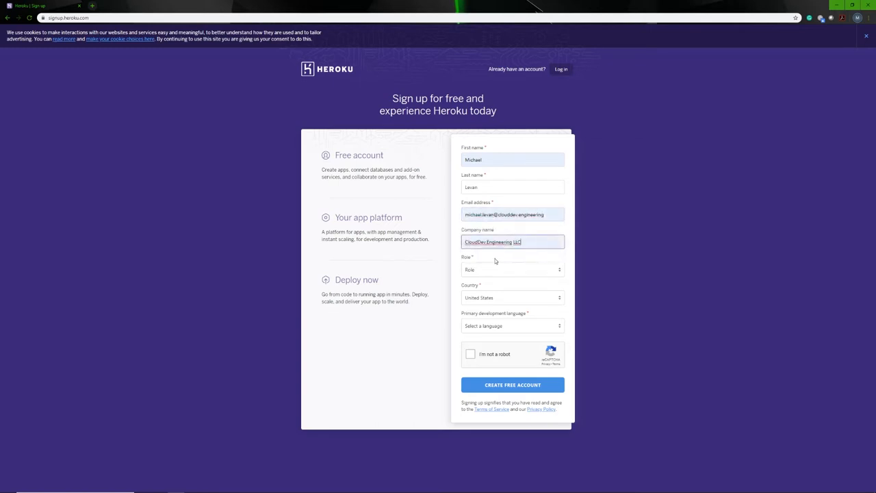
click(512, 269)
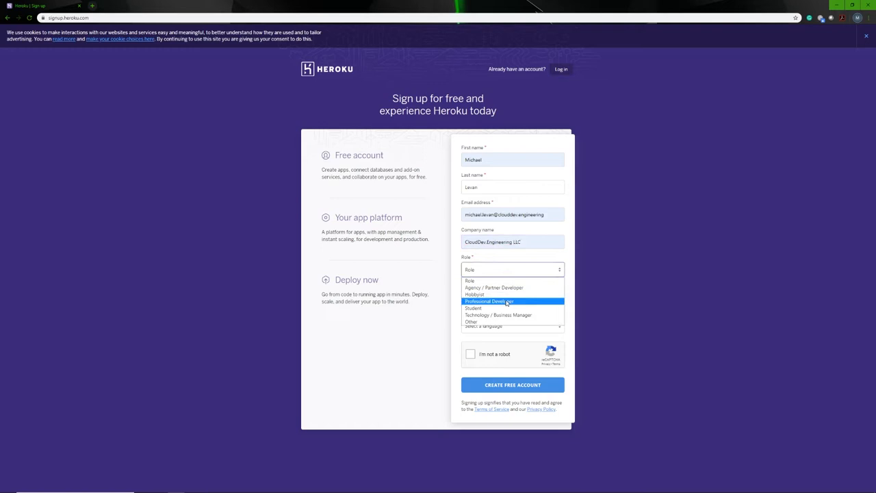
click(499, 315)
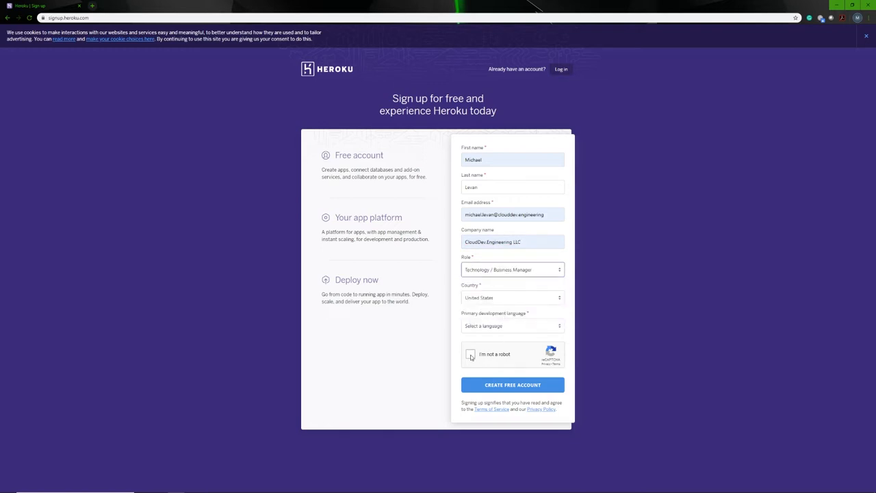
click(512, 325)
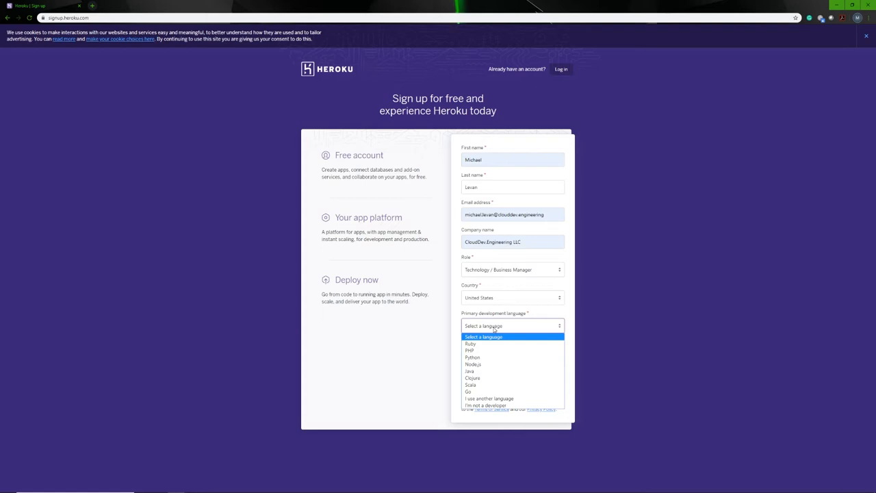
mouse_move(495, 344)
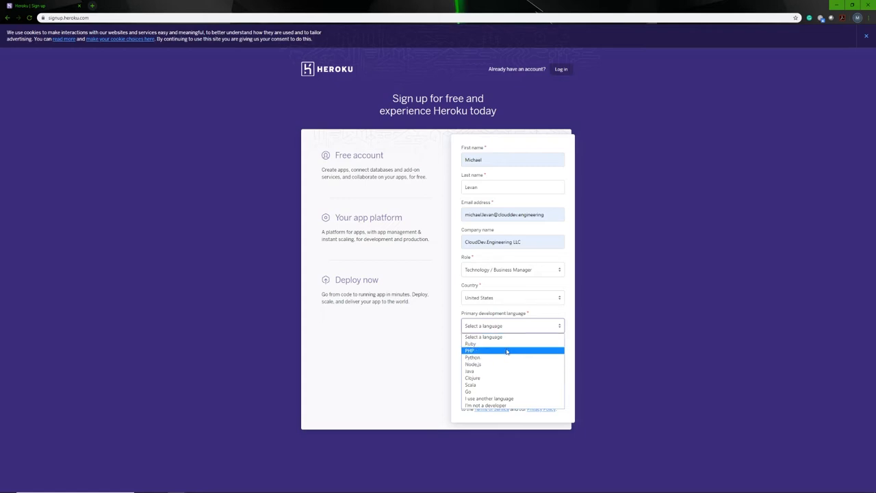
mouse_move(501, 357)
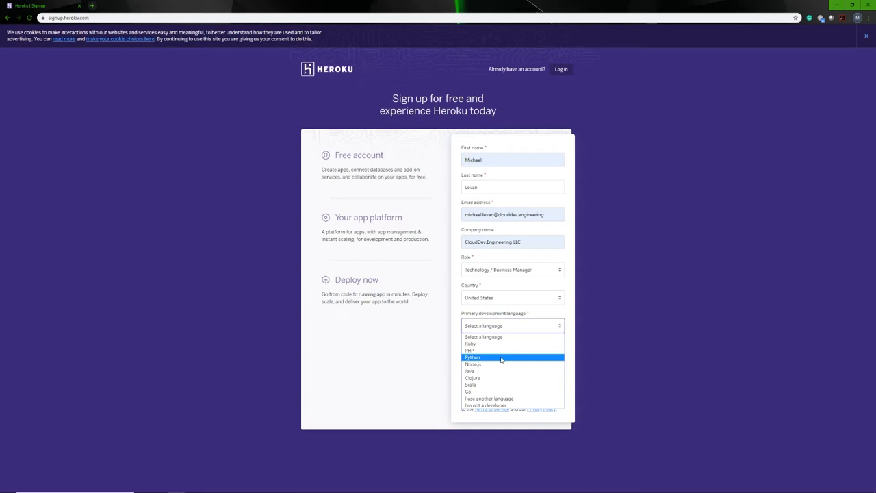
click(472, 357)
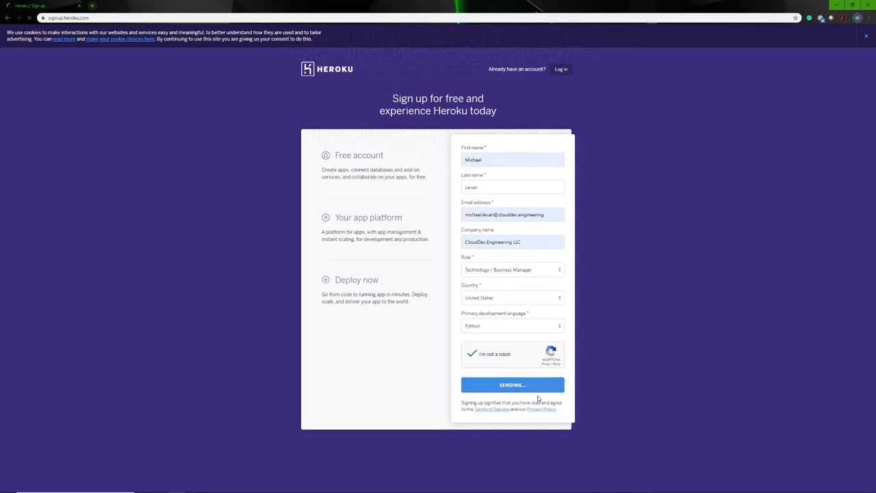
click(512, 384)
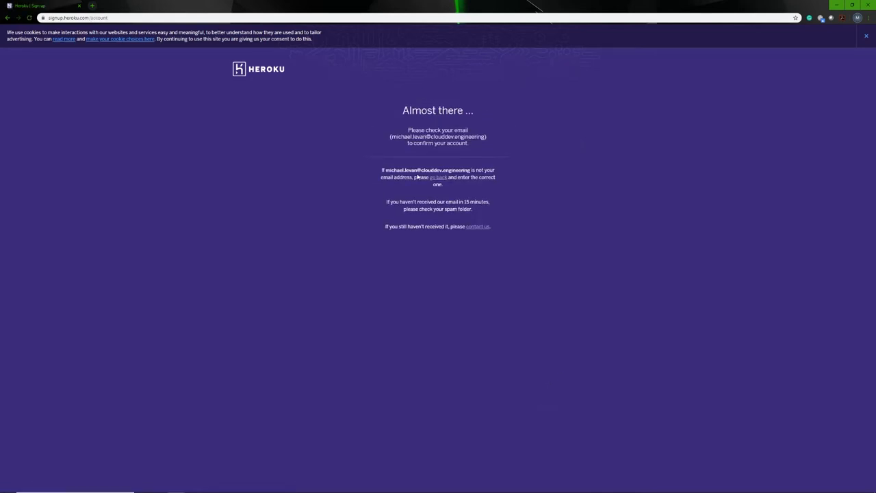
mouse_move(210, 76)
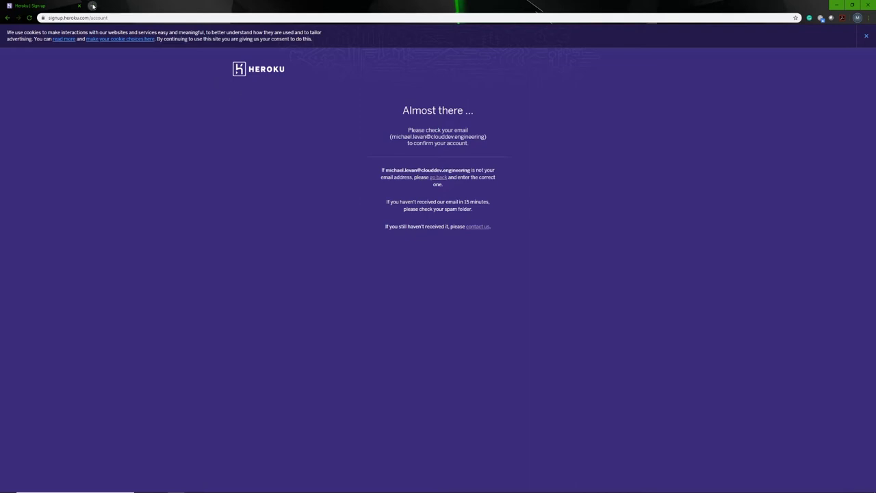
click(174, 5)
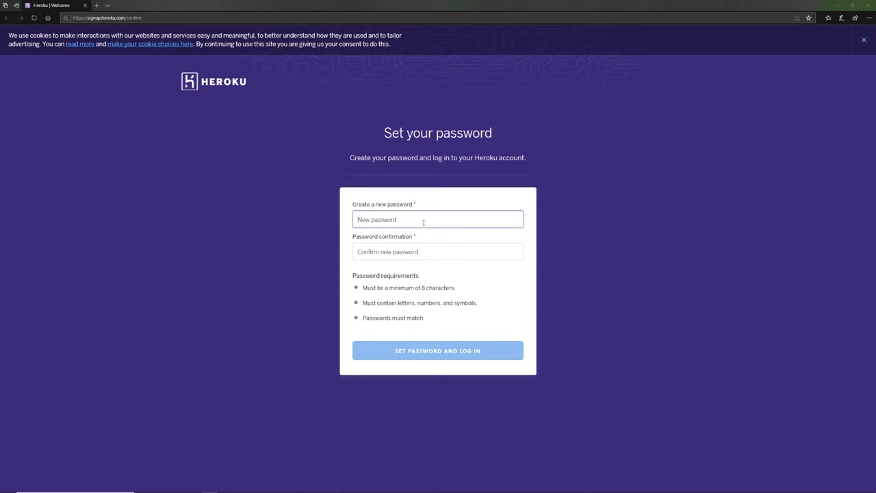
Step: Set the account password, retrying with a stronger one after the compromised-password error
text(••)
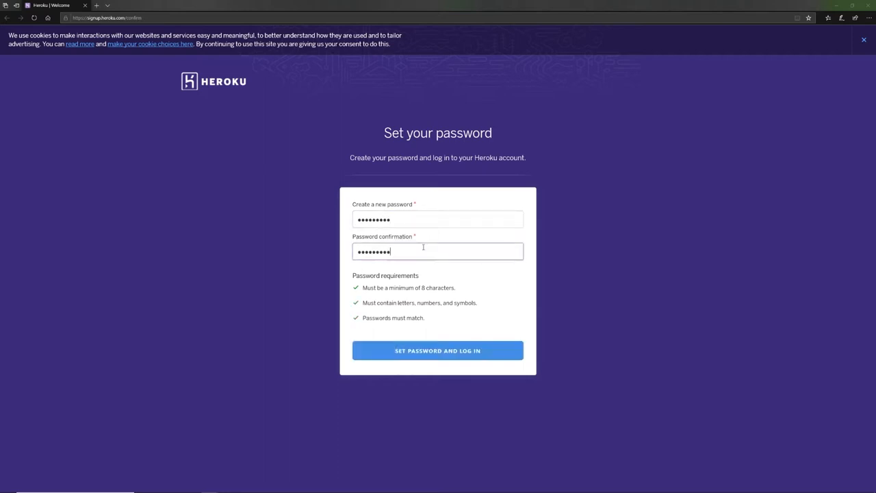
click(437, 351)
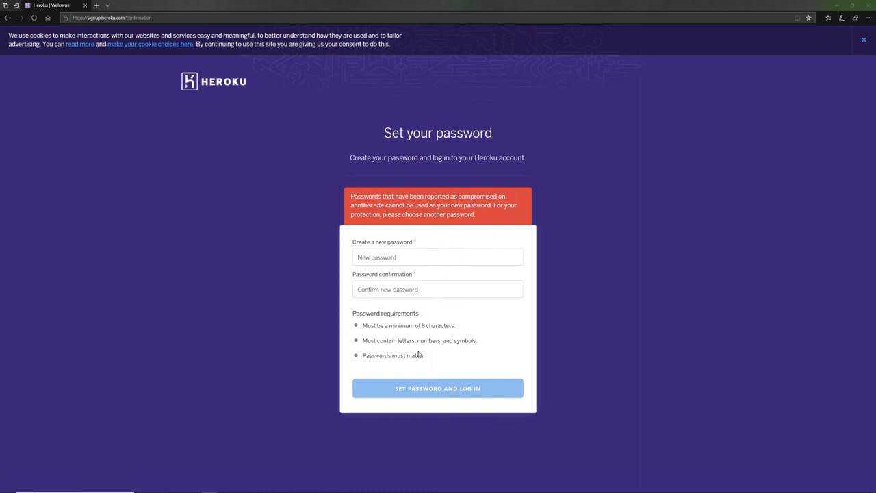
mouse_move(493, 223)
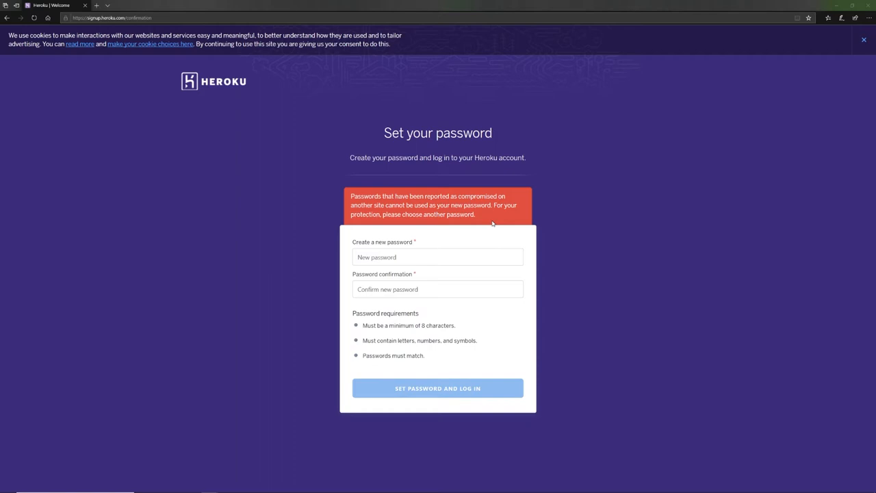
mouse_move(493, 224)
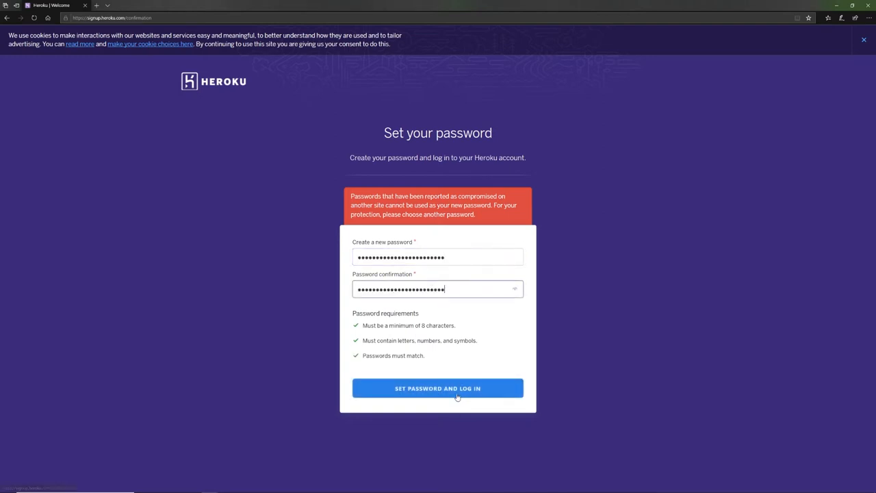
click(437, 389)
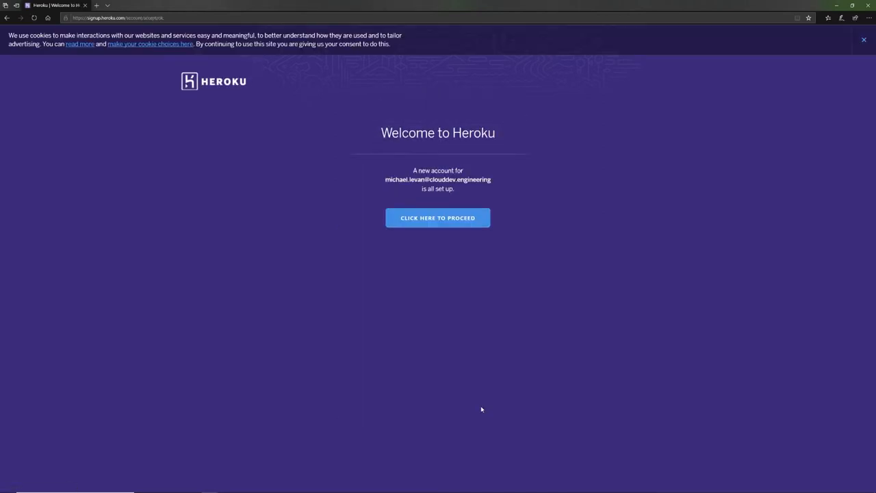
mouse_move(447, 275)
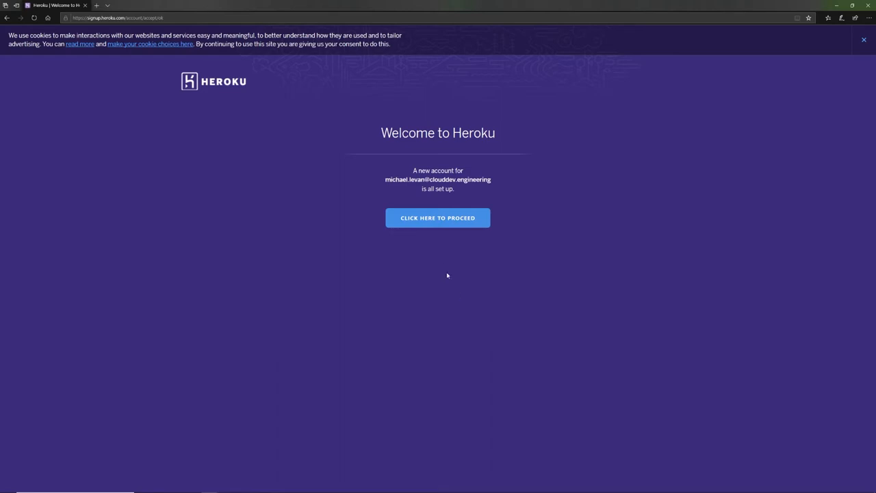
Step: Proceed from the Welcome to Heroku page into the dashboard
click(438, 218)
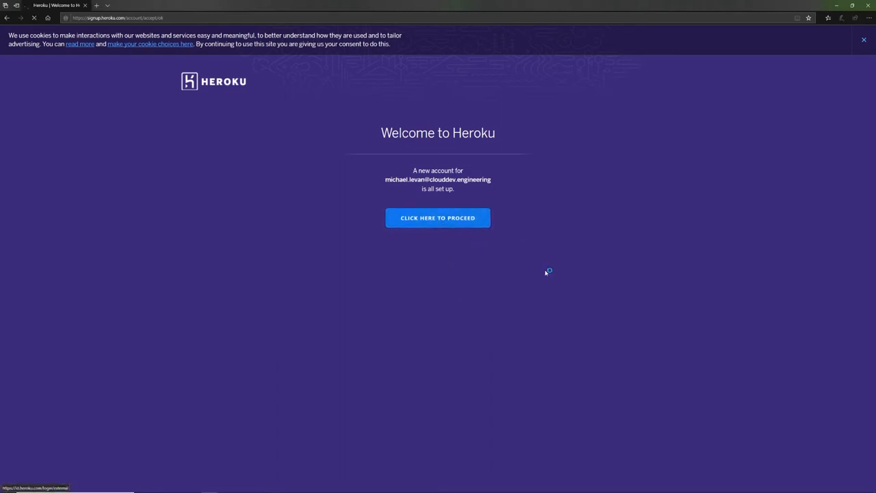
click(438, 217)
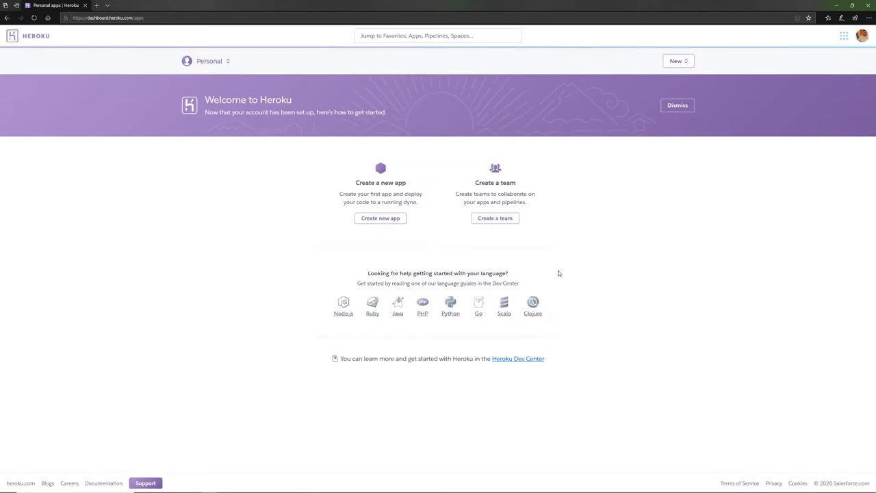
mouse_move(451, 308)
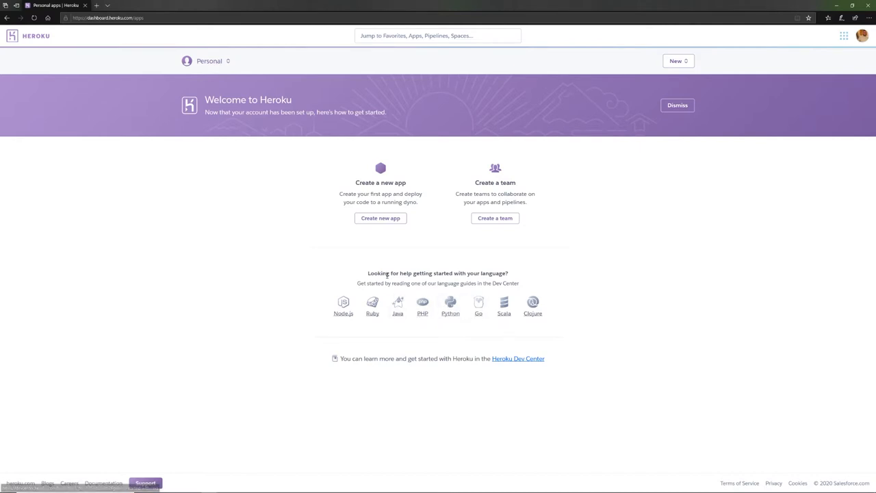
mouse_move(372, 307)
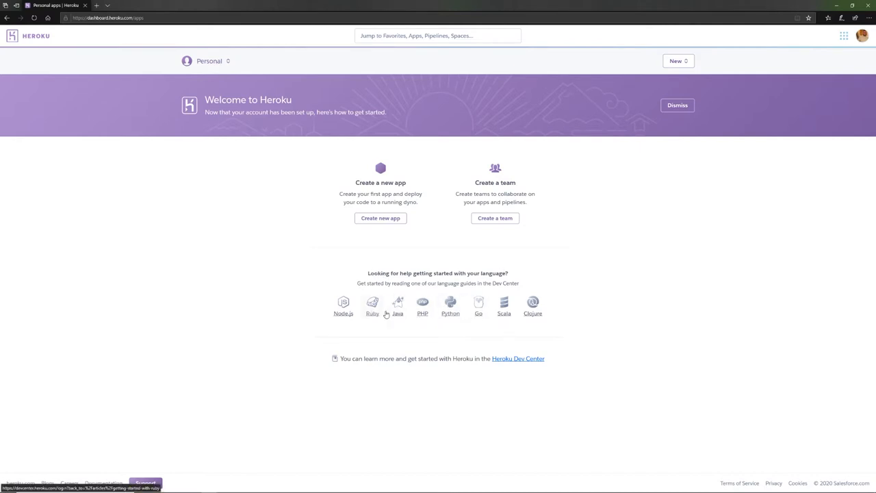
mouse_move(564, 267)
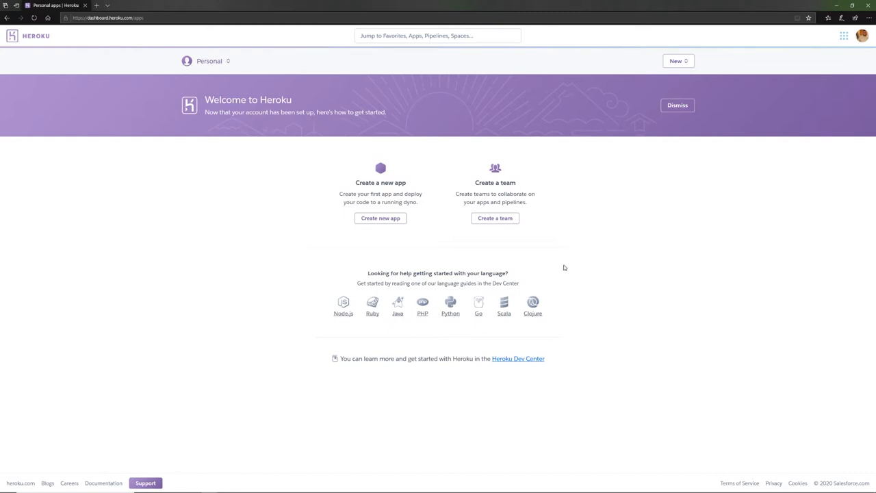
Step: Attempt a team named DevOps, which is rejected for not starting lowercase
click(495, 218)
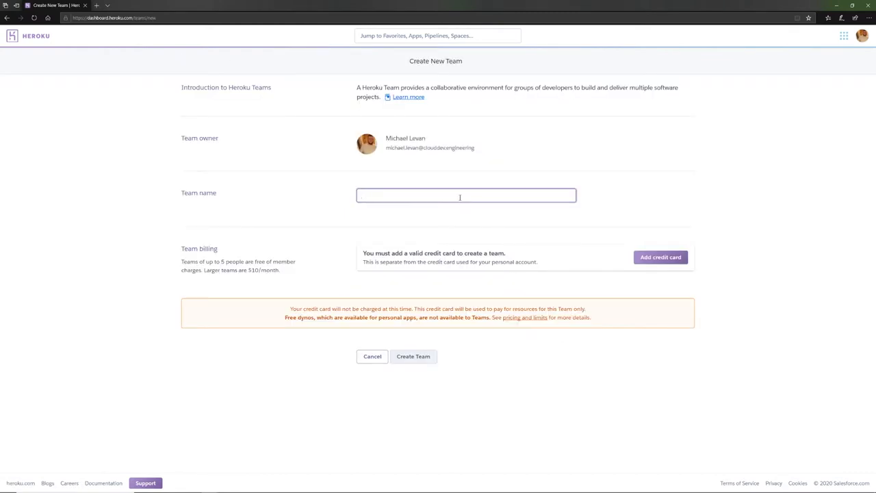
text(Devil)
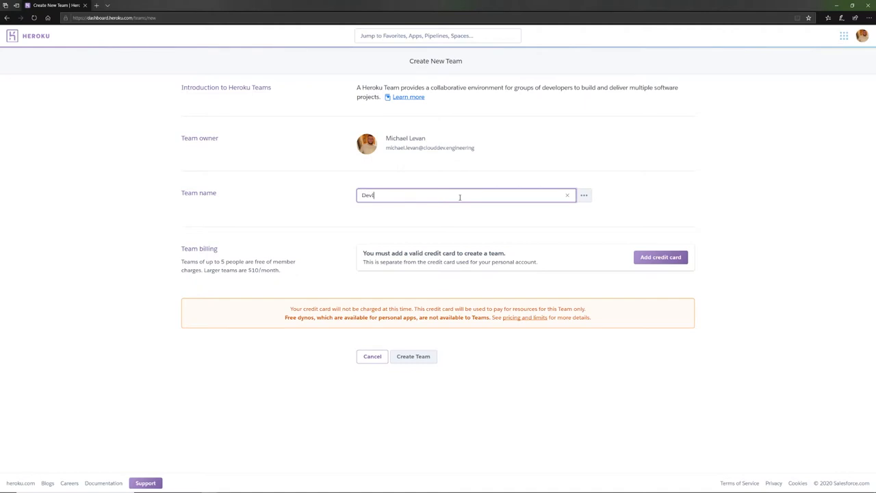
text(Ops)
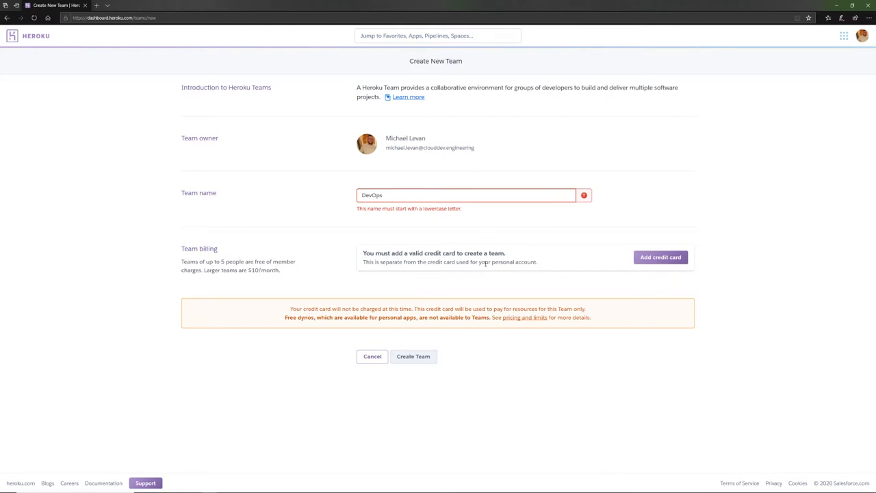
mouse_move(35, 35)
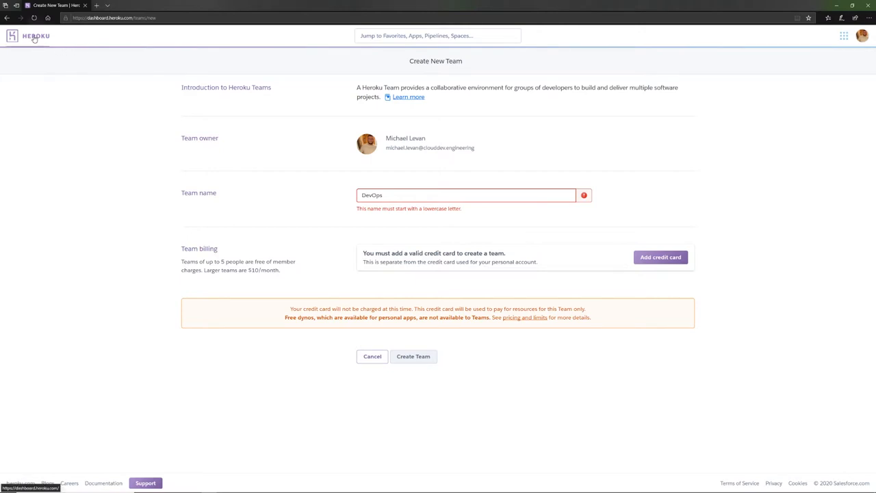
click(372, 356)
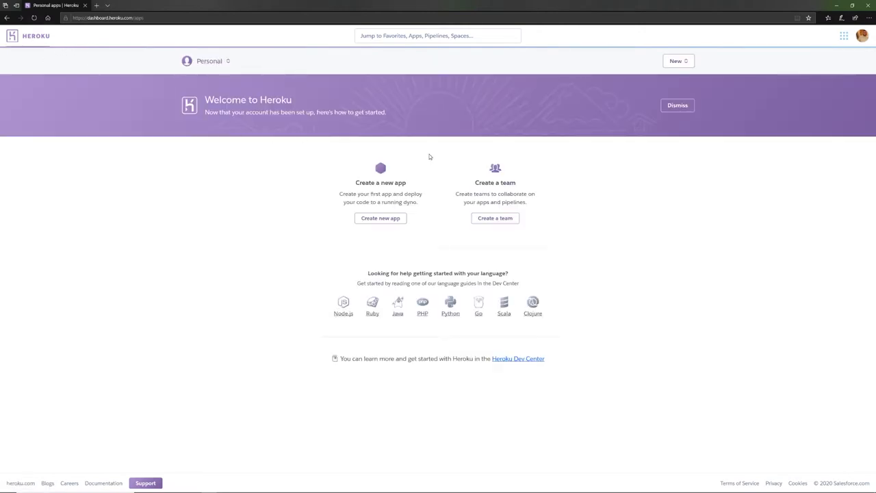
Step: Dismiss the welcome banner and open the Python getting-started guide from the language guides
click(677, 104)
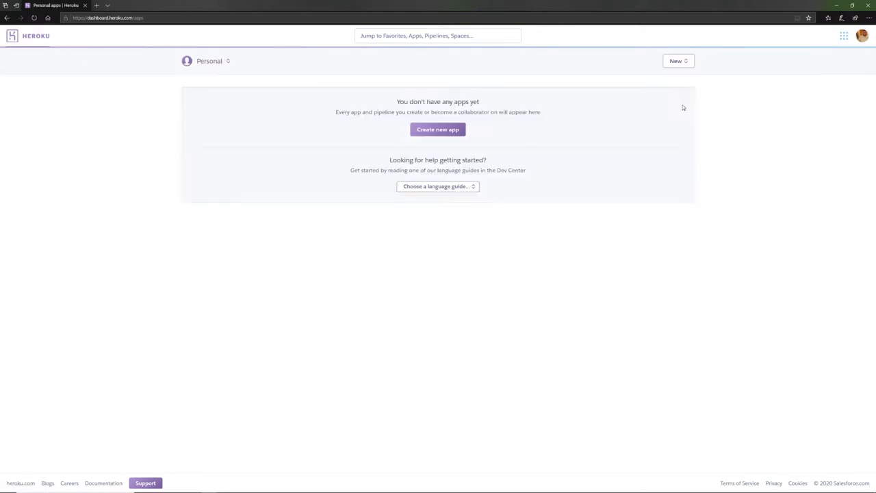
click(677, 61)
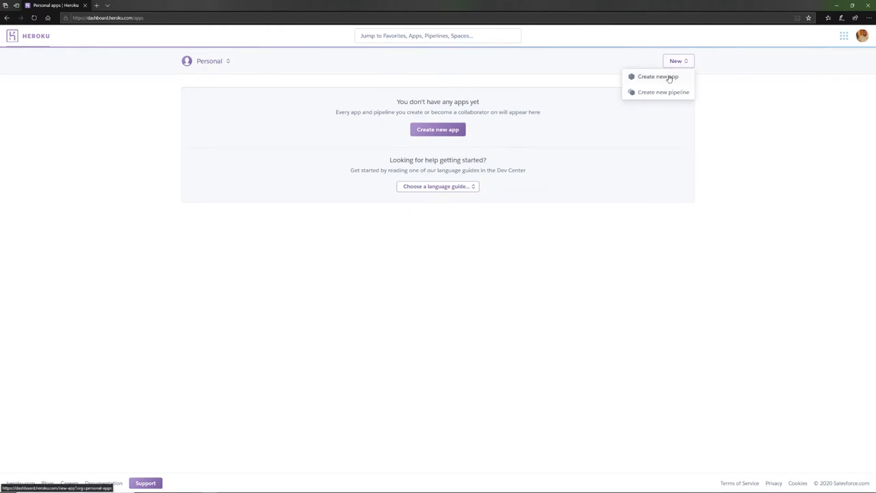
mouse_move(667, 80)
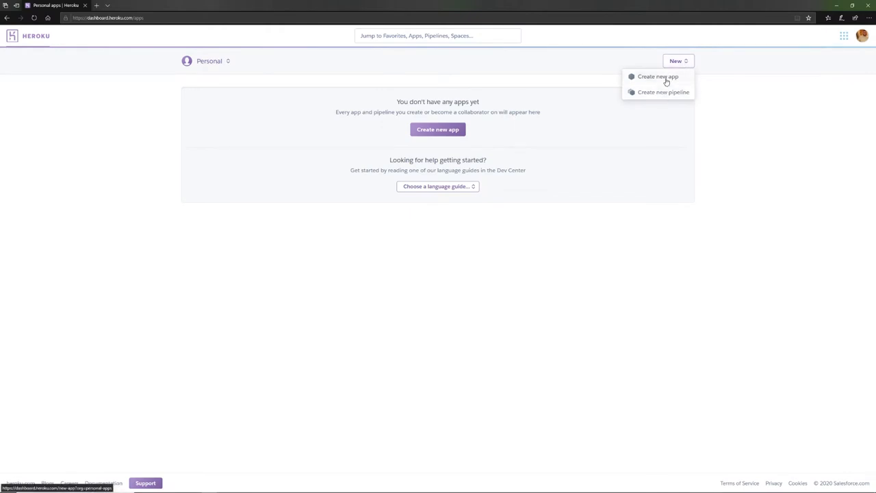
mouse_move(615, 198)
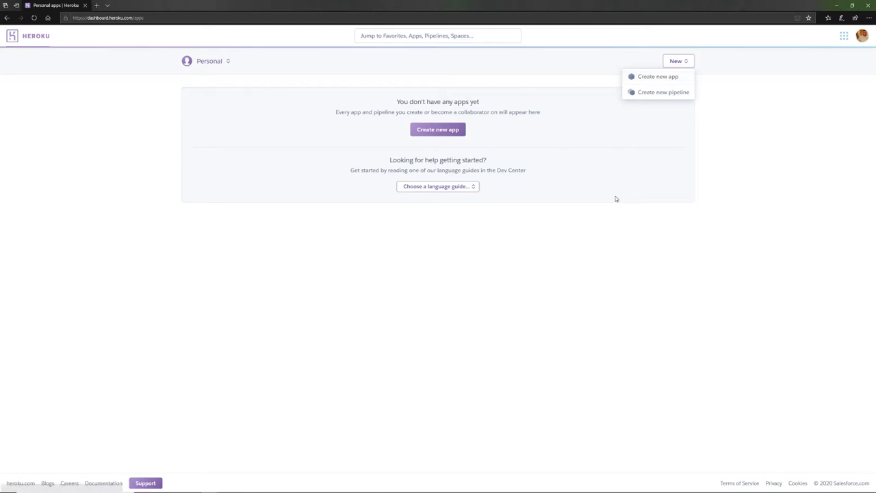
click(438, 186)
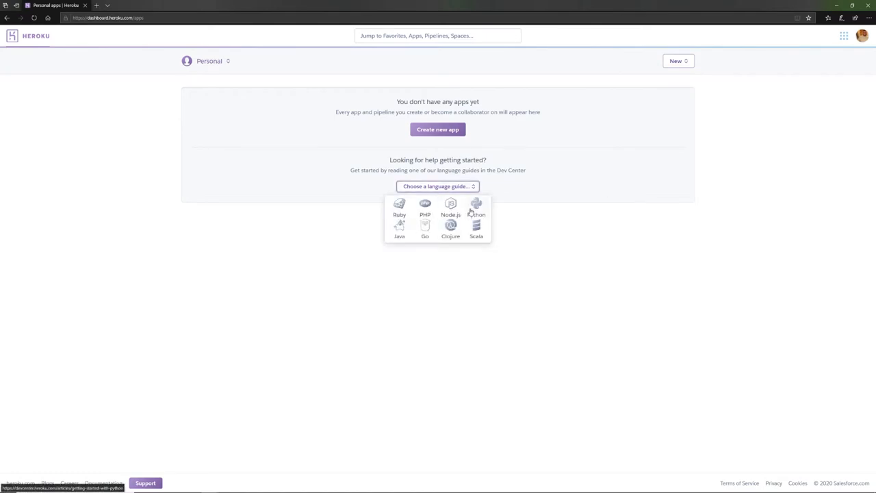
click(476, 209)
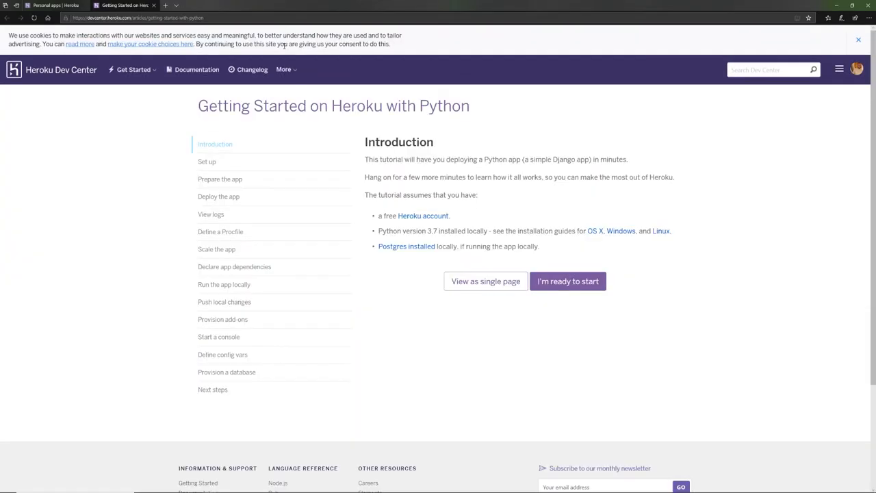
mouse_move(366, 128)
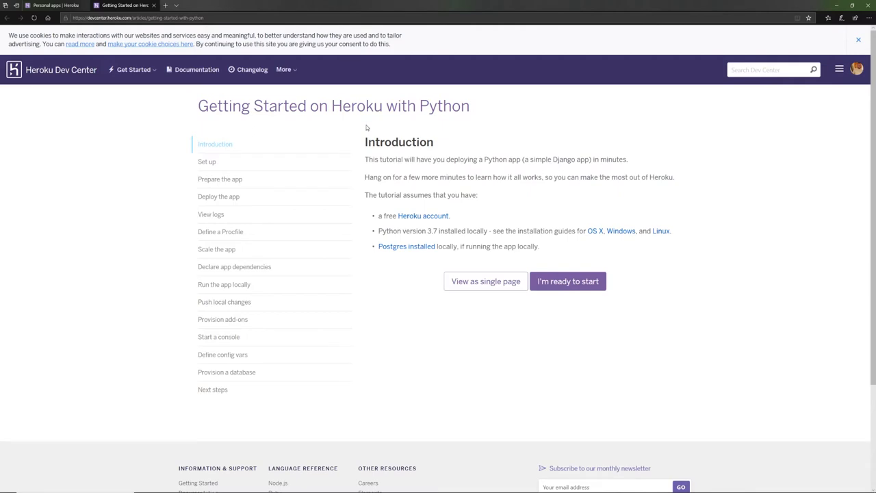
mouse_move(613, 248)
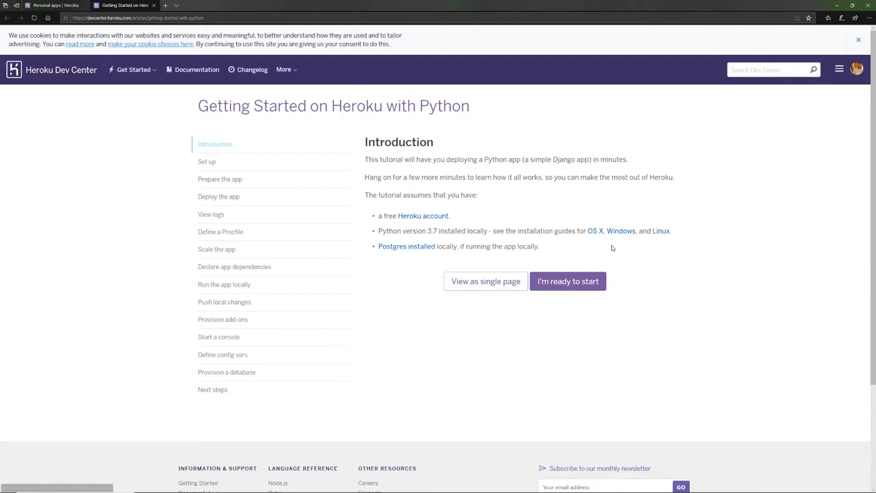
Step: Switch back to the Personal apps | Heroku tab, leaving the Python guide open
click(568, 281)
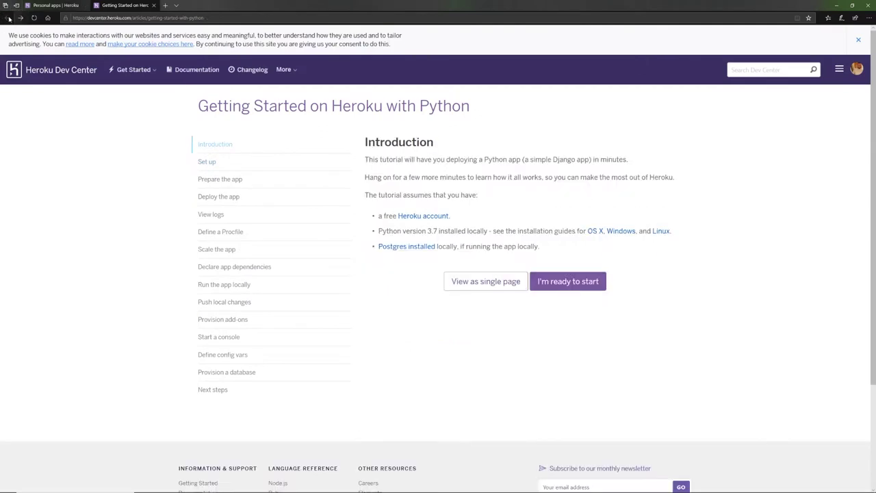
click(51, 6)
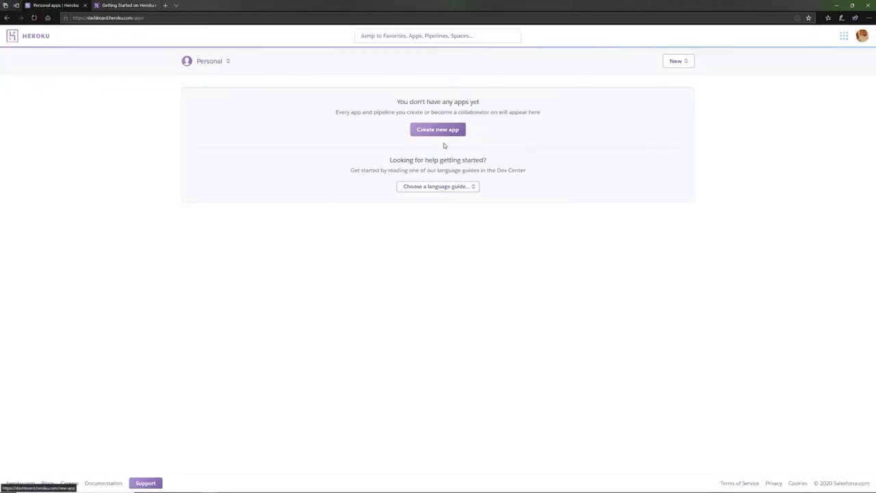
Step: Start a new app named webapp-python, replacing the rejected name WebApp
click(438, 129)
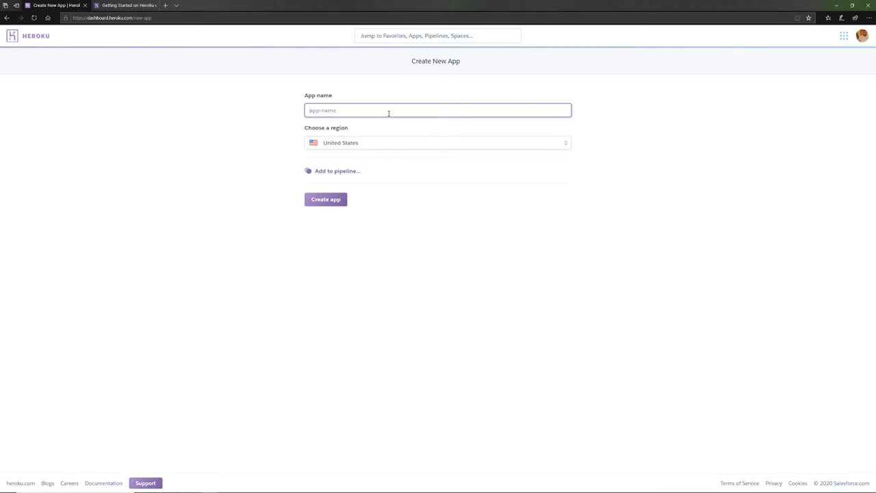
text(WebApp)
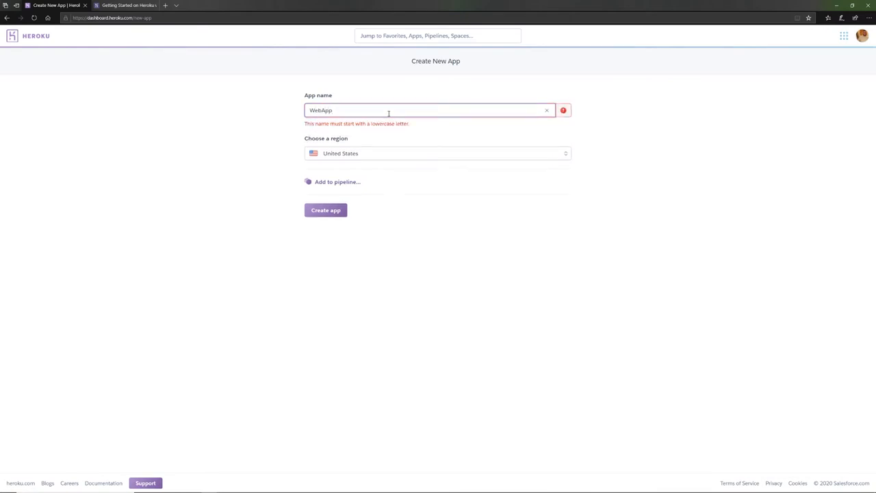
double_click(320, 110)
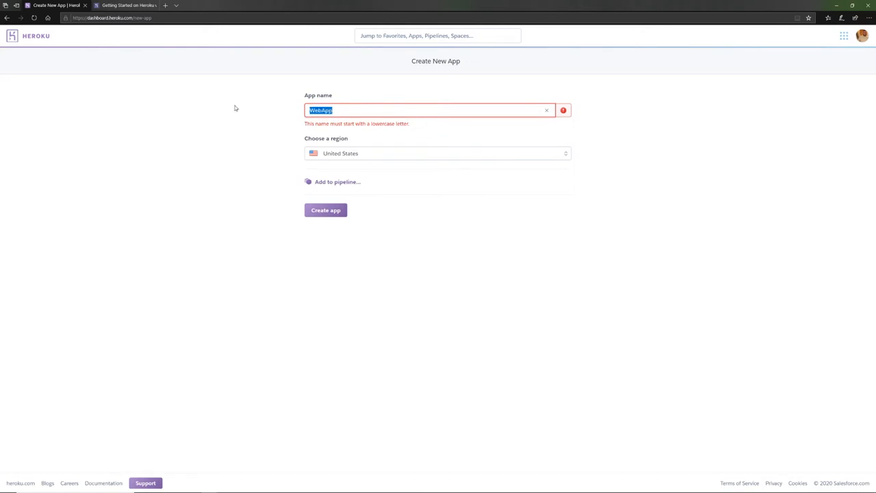
text(webapp-python)
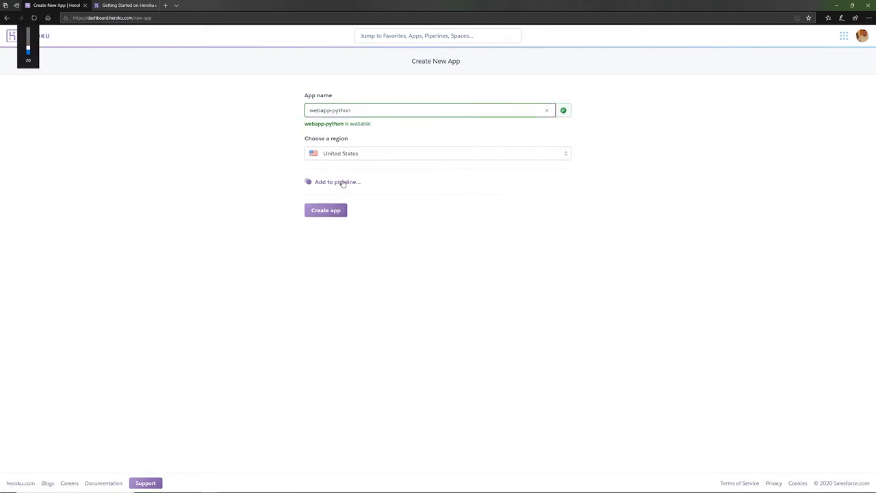
Step: Add the app to a new webapp-python pipeline at staging and create it
click(336, 182)
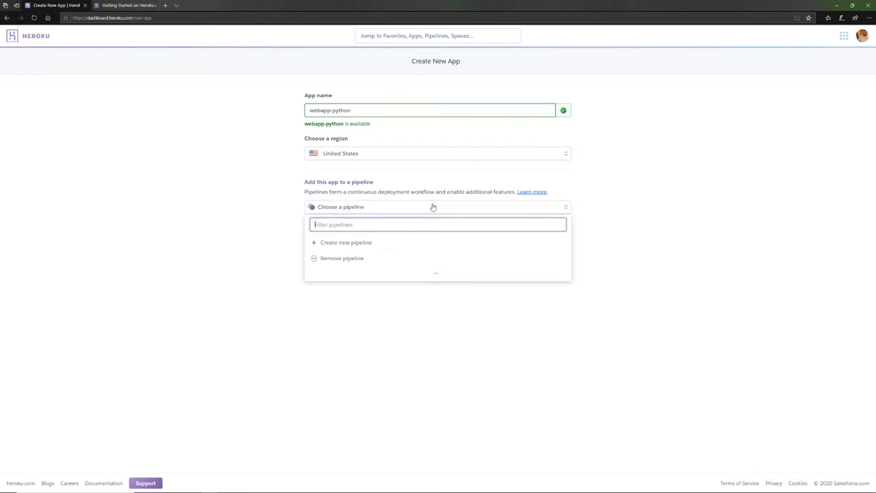
click(346, 242)
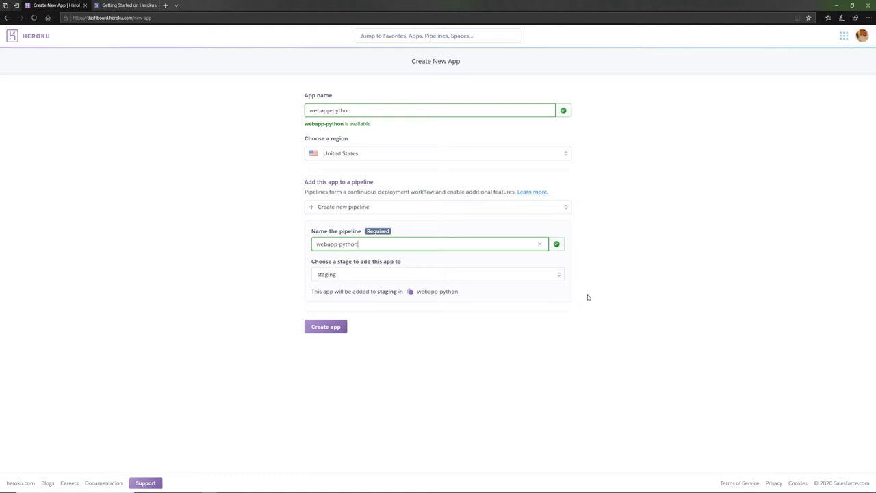
click(438, 273)
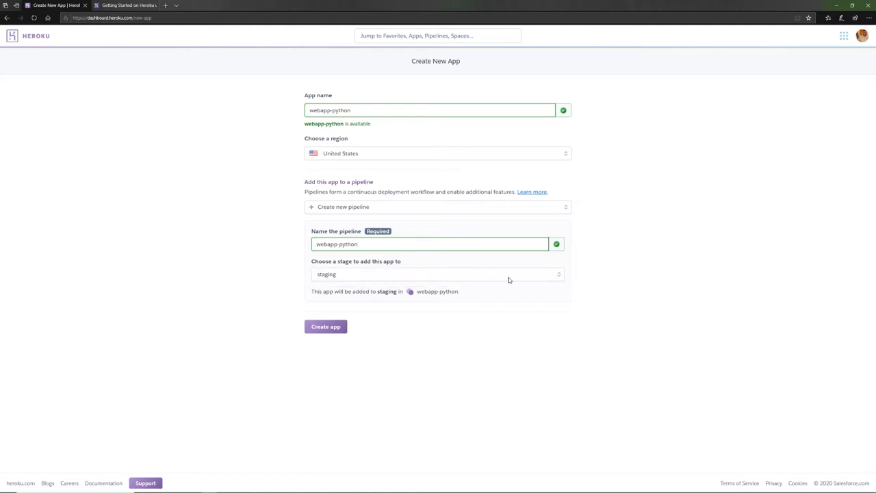
click(437, 274)
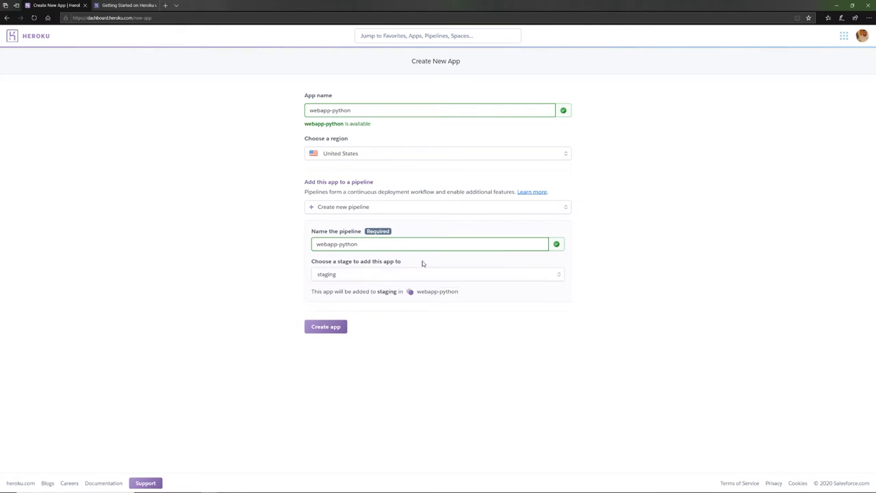
mouse_move(540, 276)
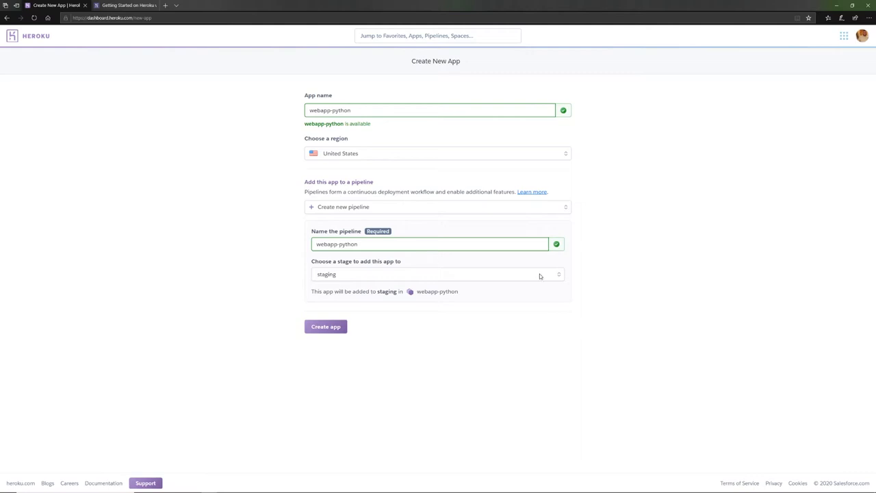
click(437, 274)
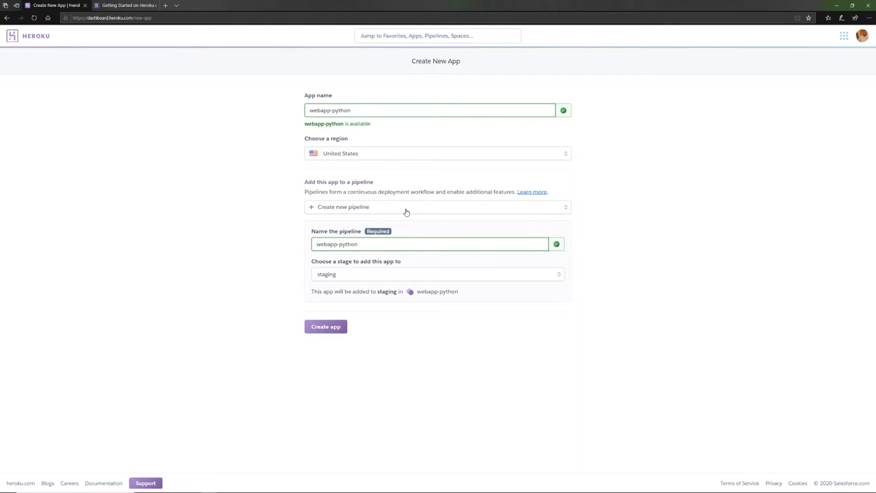
mouse_move(480, 223)
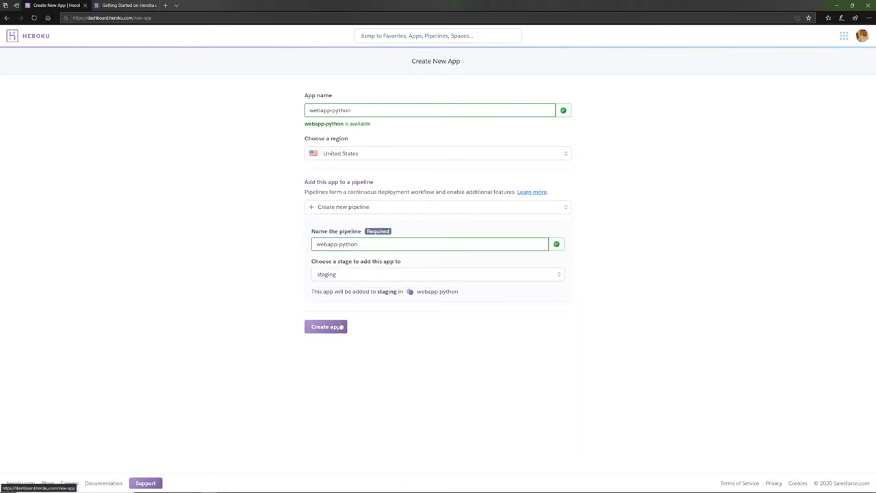
click(437, 274)
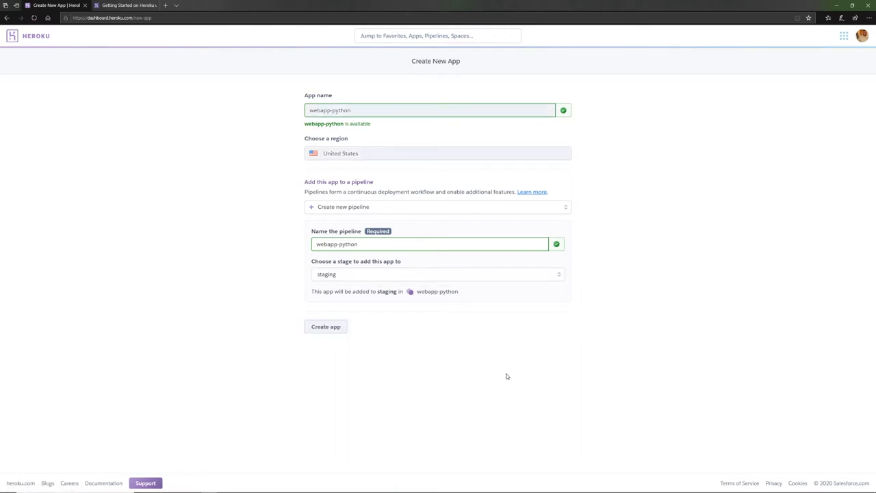
click(326, 326)
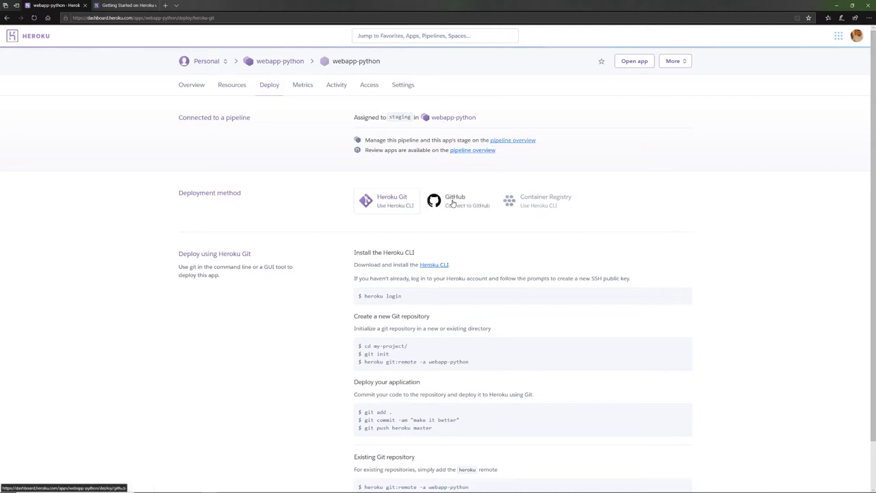
mouse_move(439, 118)
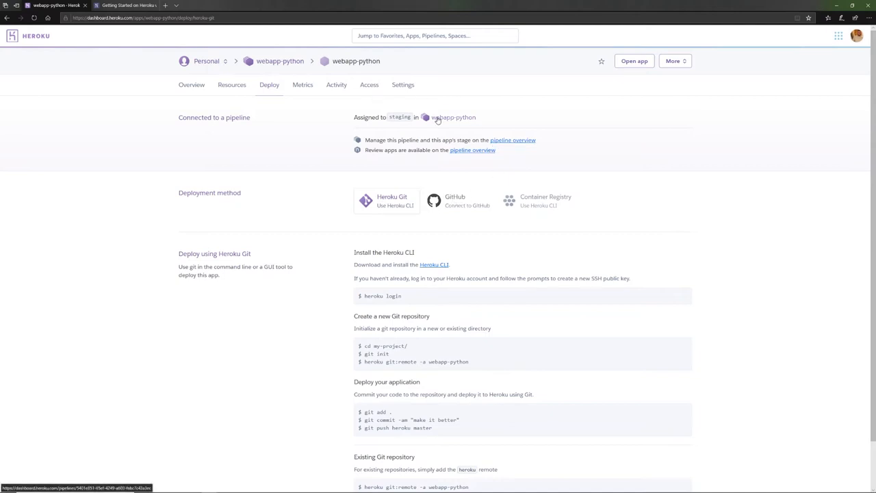
Step: Scroll through the Heroku Git deployment instructions on webapp-python's Deploy page
scroll(down, 3)
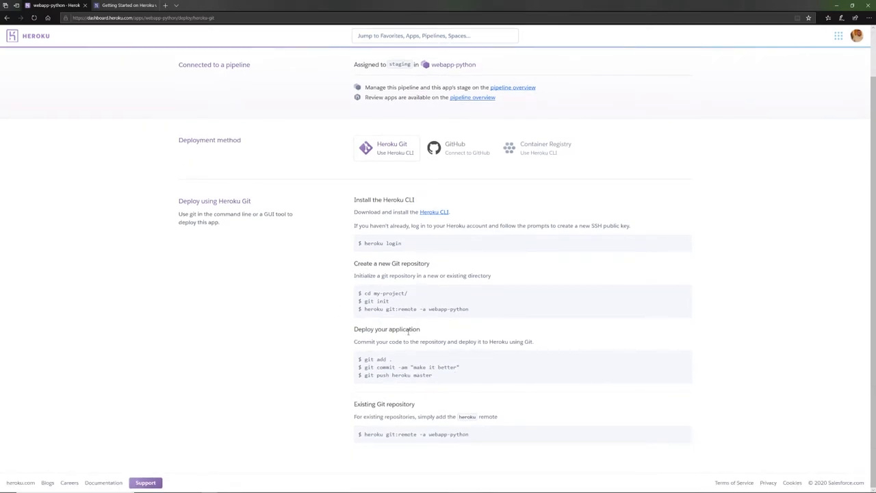
mouse_move(563, 389)
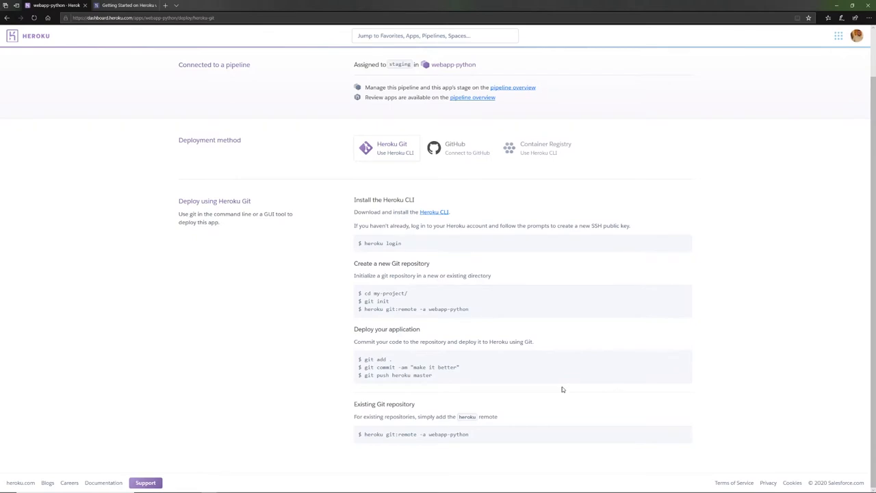
scroll(up, 3)
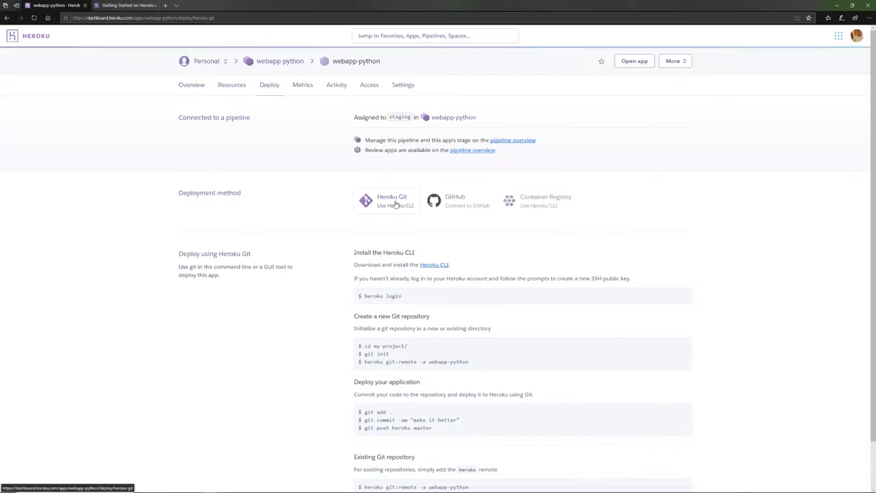
mouse_move(393, 211)
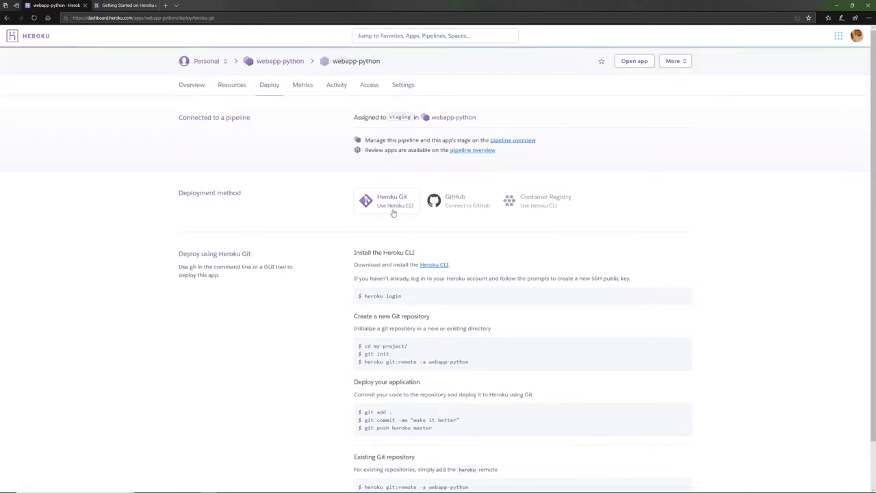
mouse_move(445, 252)
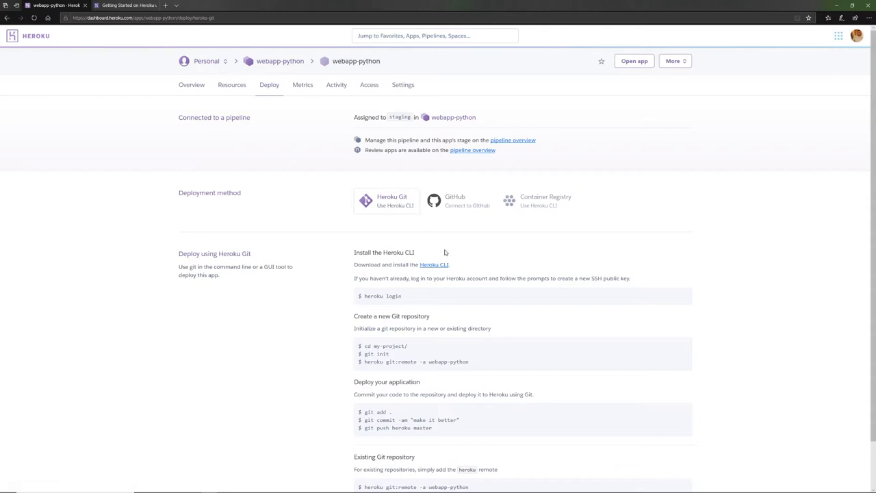
mouse_move(381, 188)
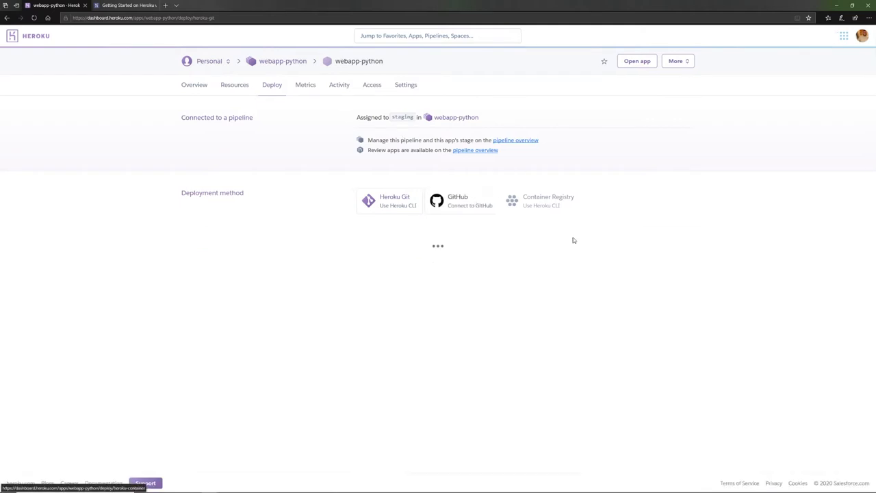
Step: Switch the deployment method to Container Registry and review its Docker login, push and release commands
click(458, 201)
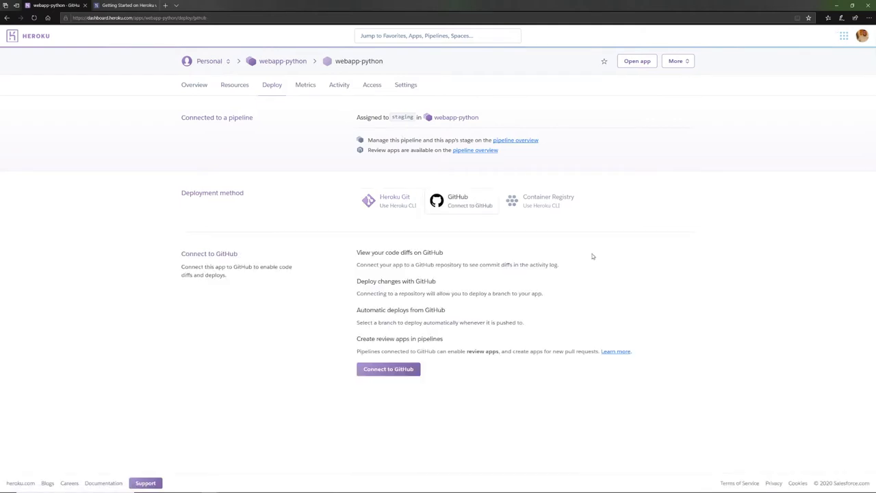
mouse_move(569, 206)
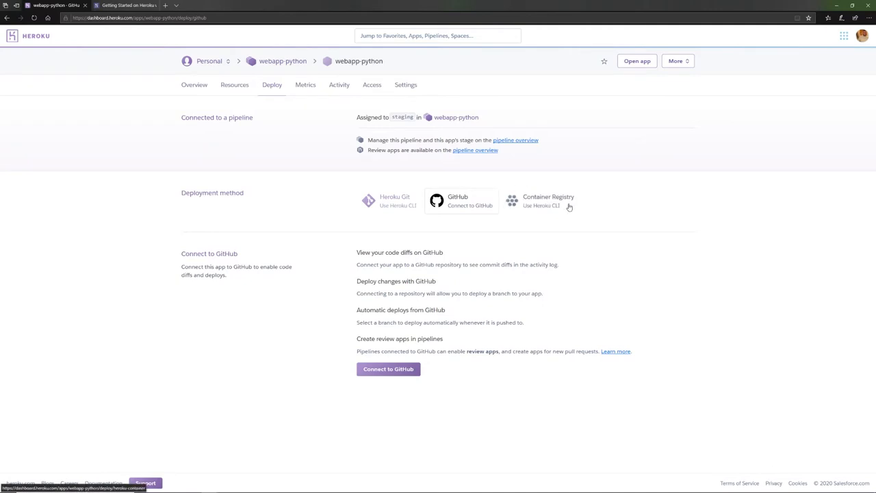
mouse_move(546, 206)
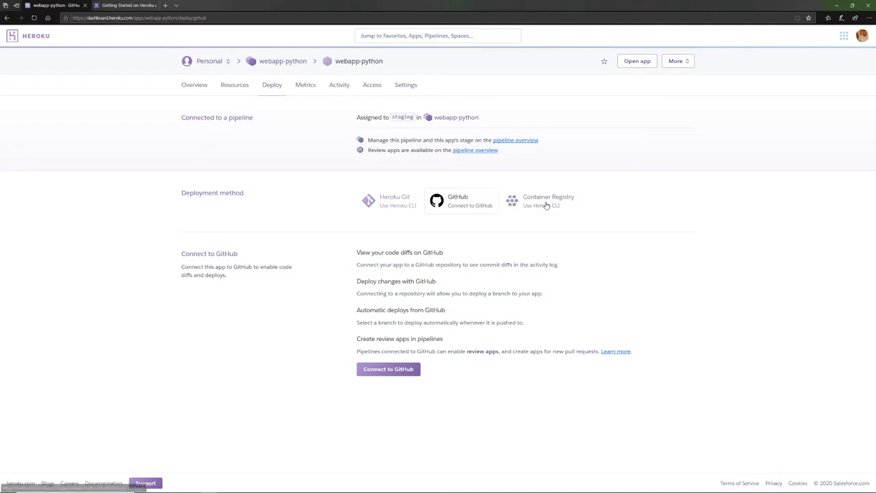
click(548, 200)
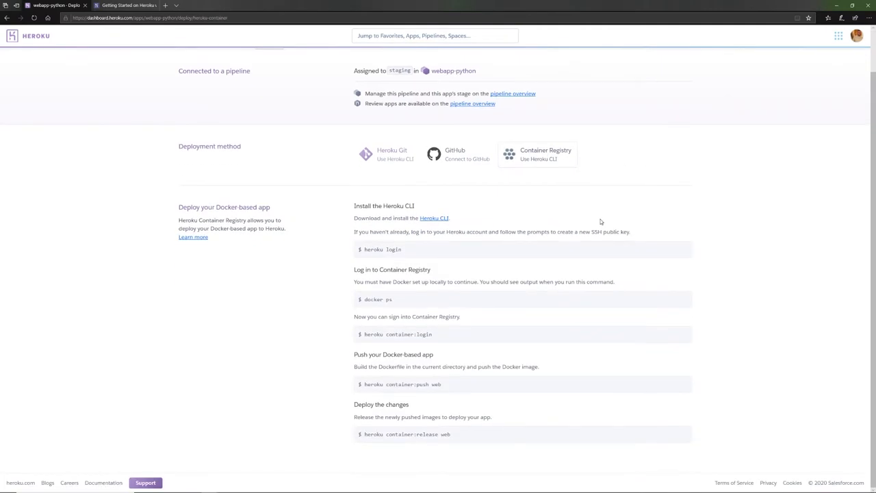
scroll(up, 3)
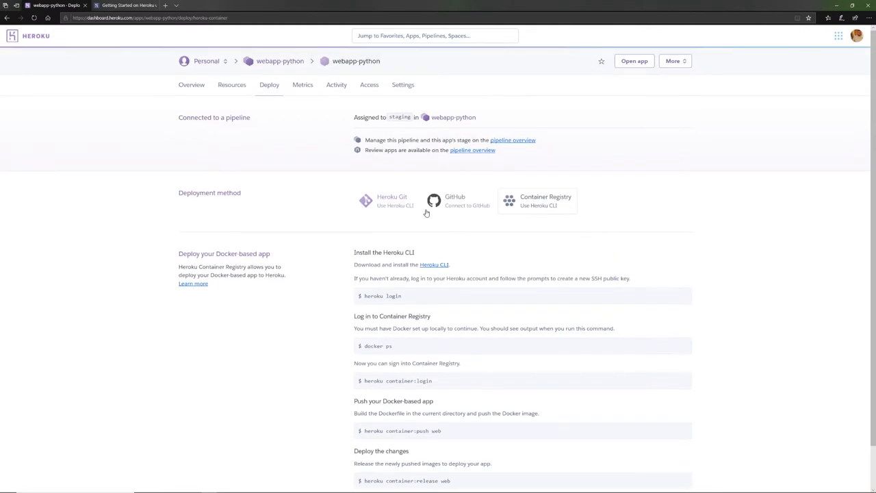
mouse_move(585, 230)
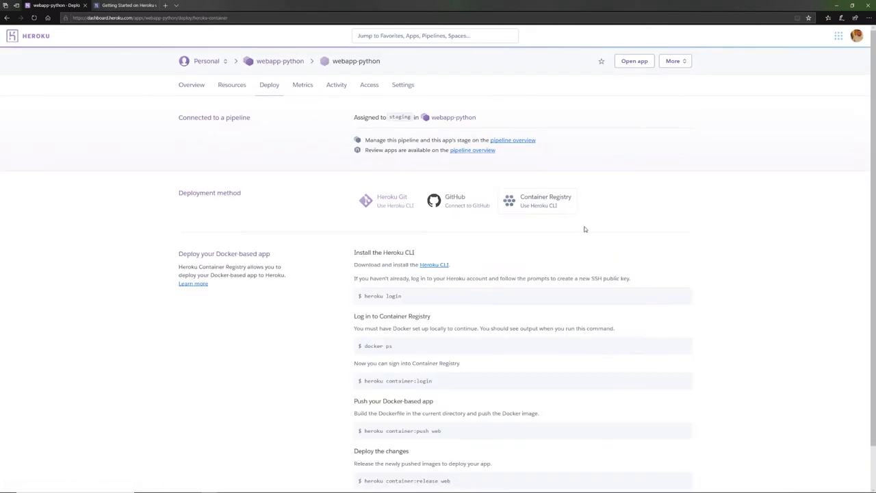
scroll(down, 3)
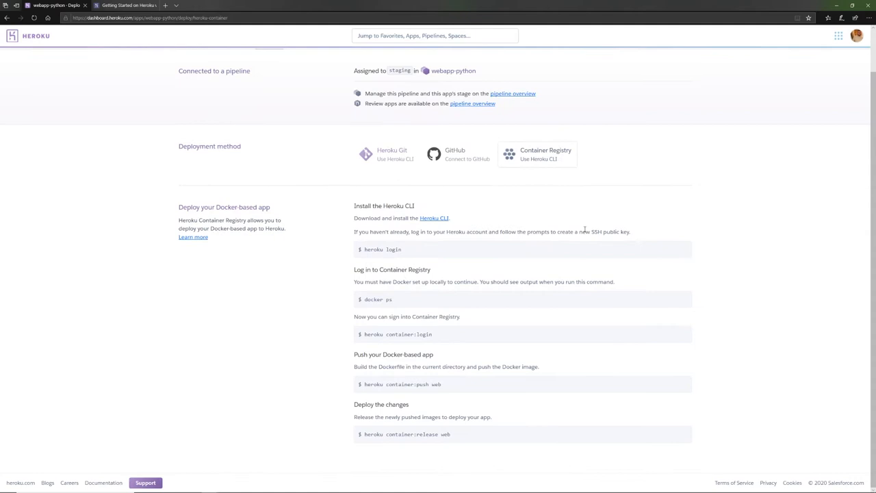
mouse_move(403, 244)
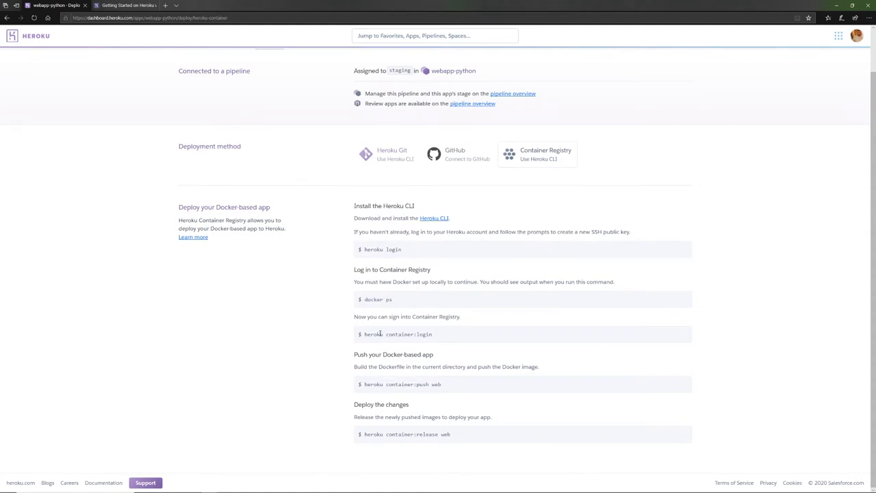
mouse_move(515, 330)
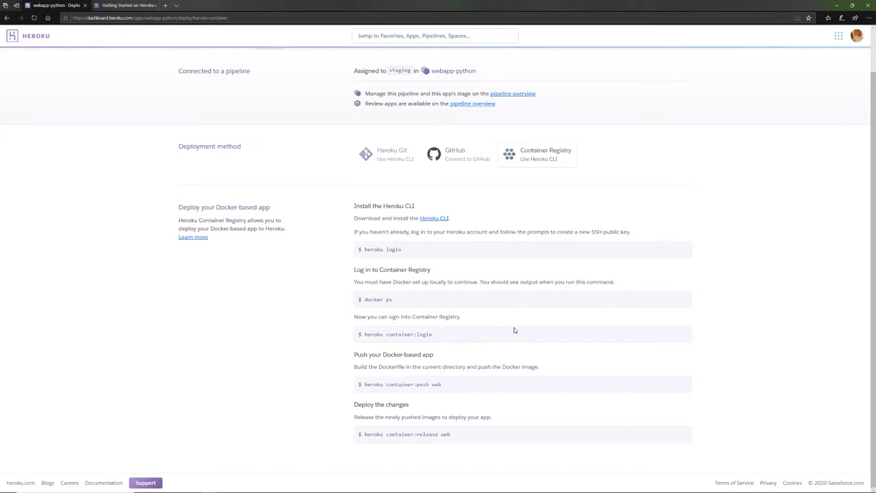
scroll(up, 3)
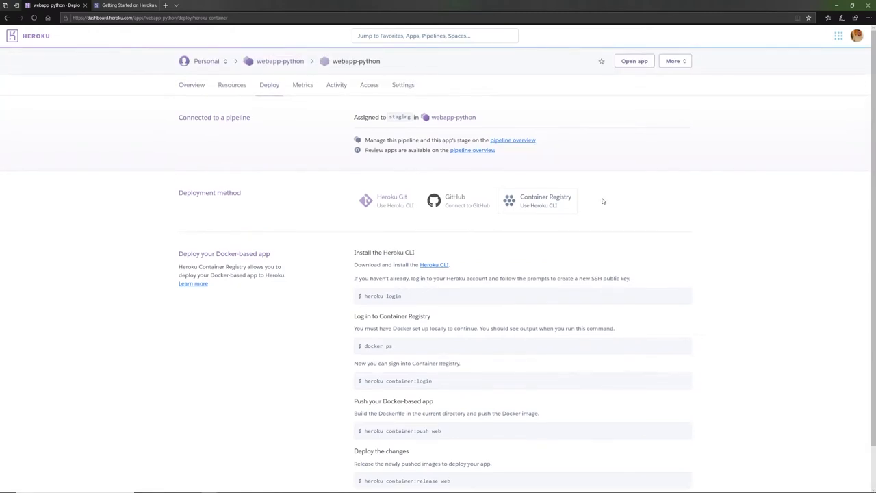
scroll(down, 3)
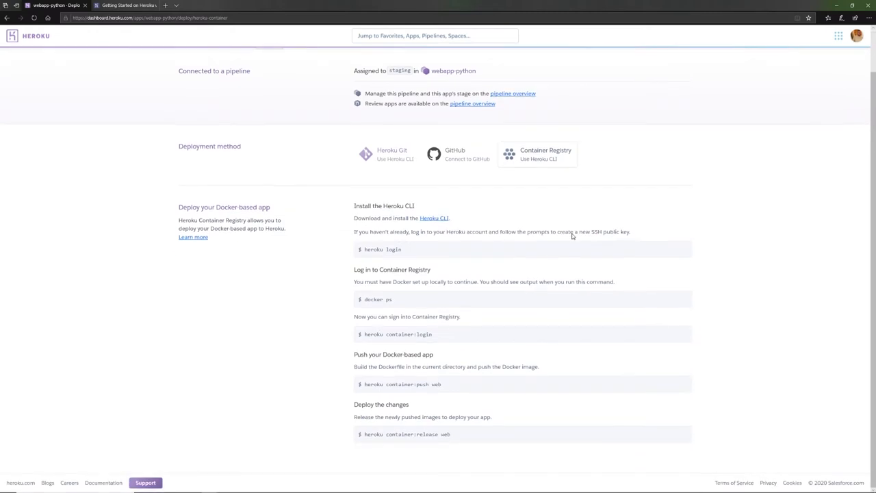
scroll(up, 3)
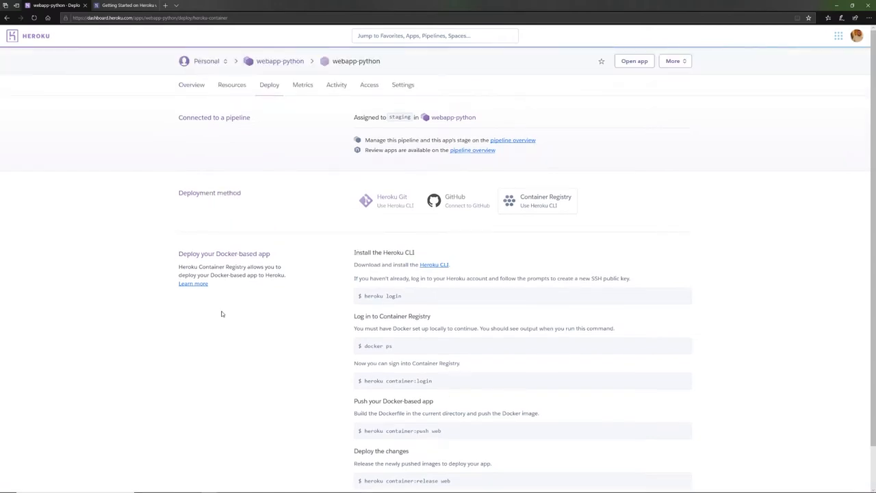
mouse_move(209, 267)
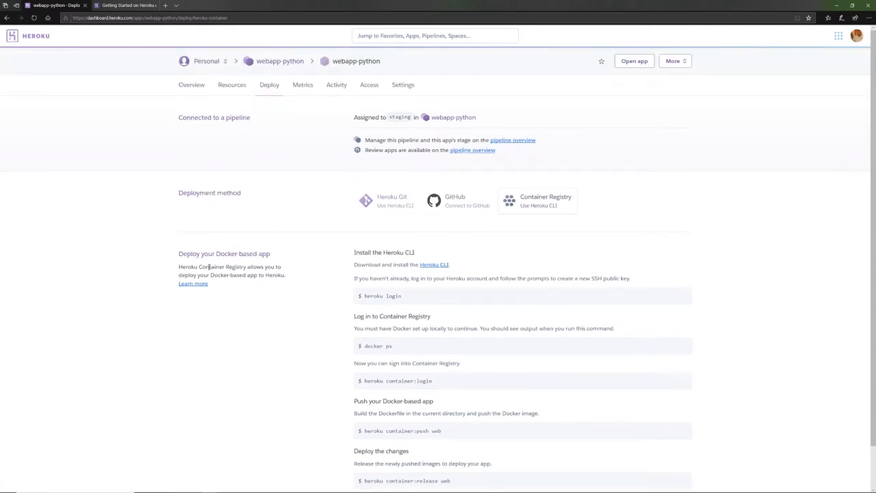
mouse_move(308, 290)
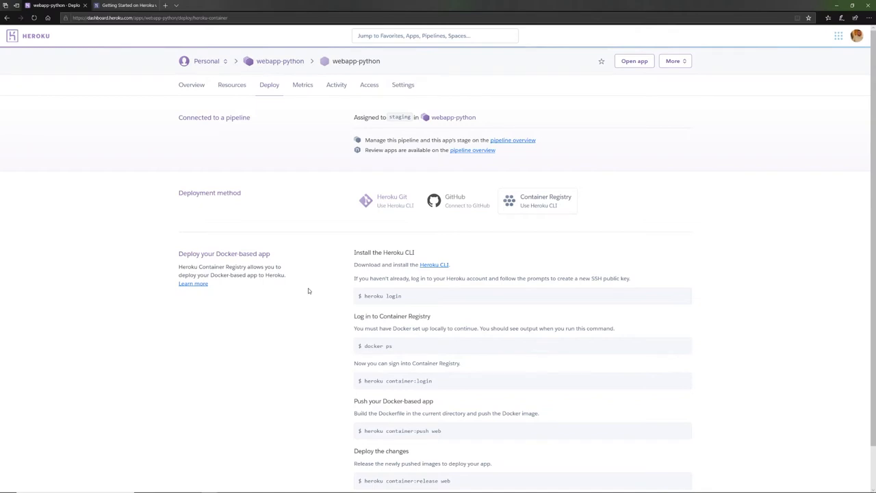
mouse_move(191, 85)
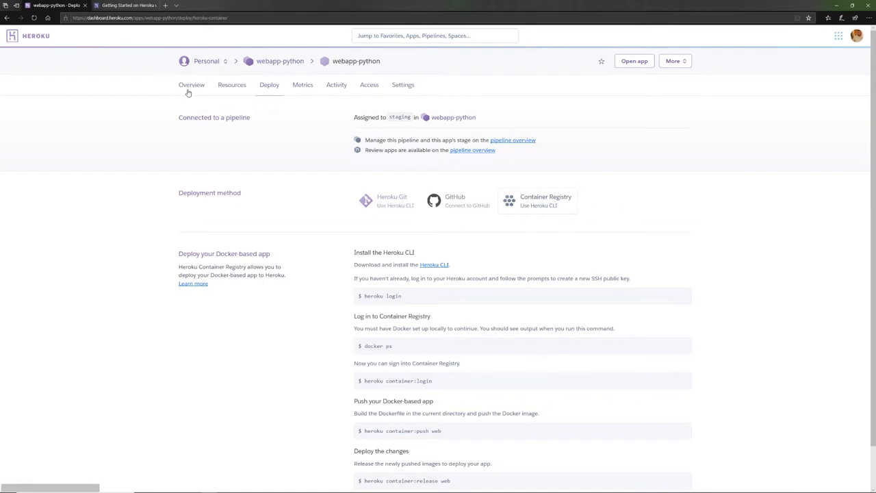
Step: Go from webapp-python's overview to the Heroku Add-ons marketplace via Find more add-ons
click(192, 84)
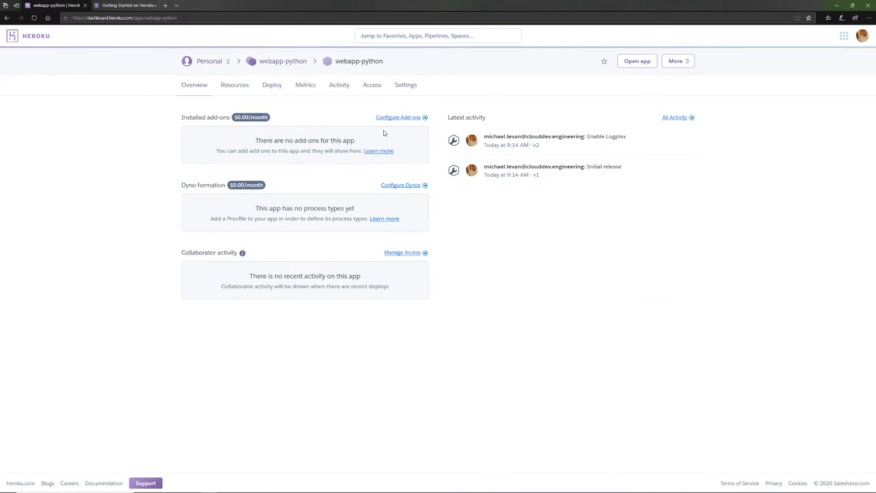
mouse_move(398, 117)
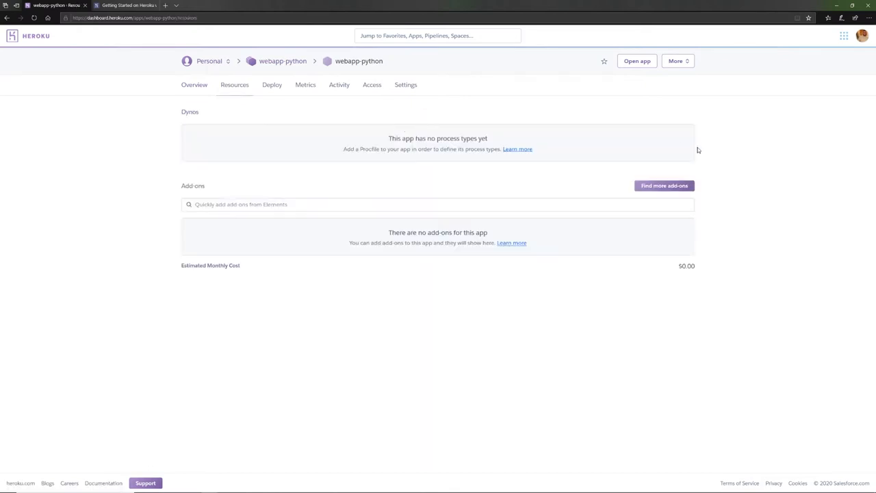
click(663, 186)
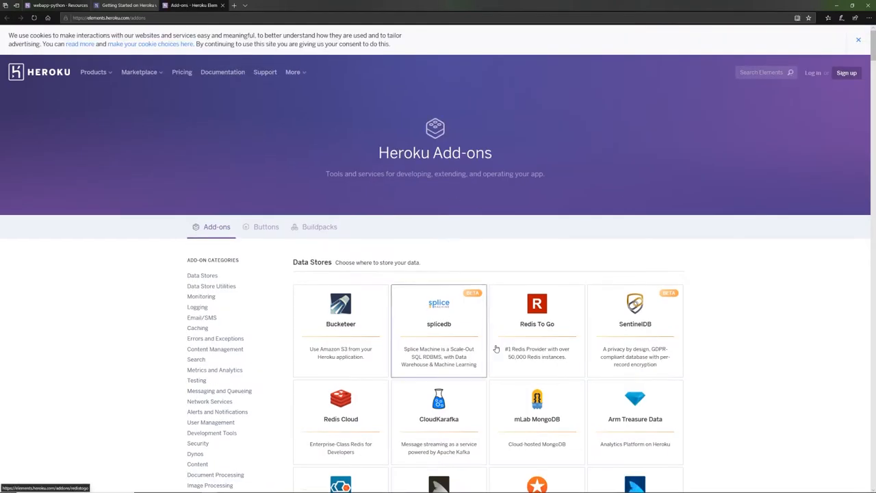
Step: Scroll through the add-ons marketplace listing
scroll(down, 3)
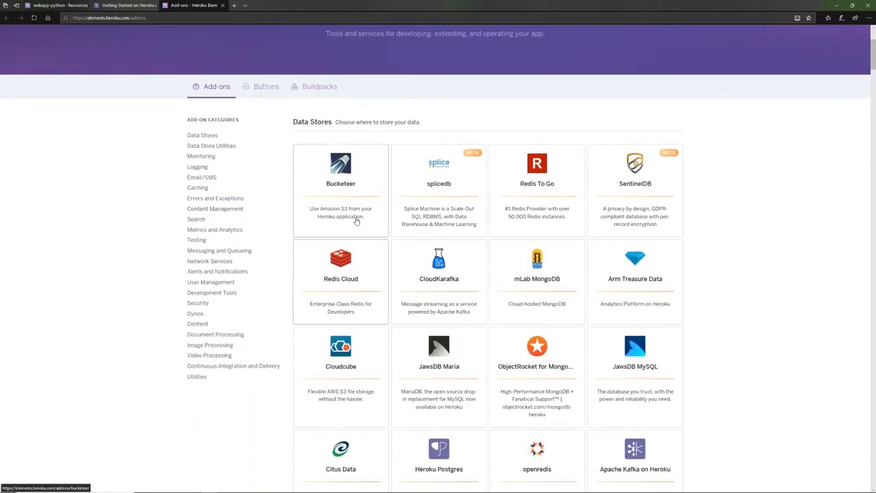
mouse_move(701, 288)
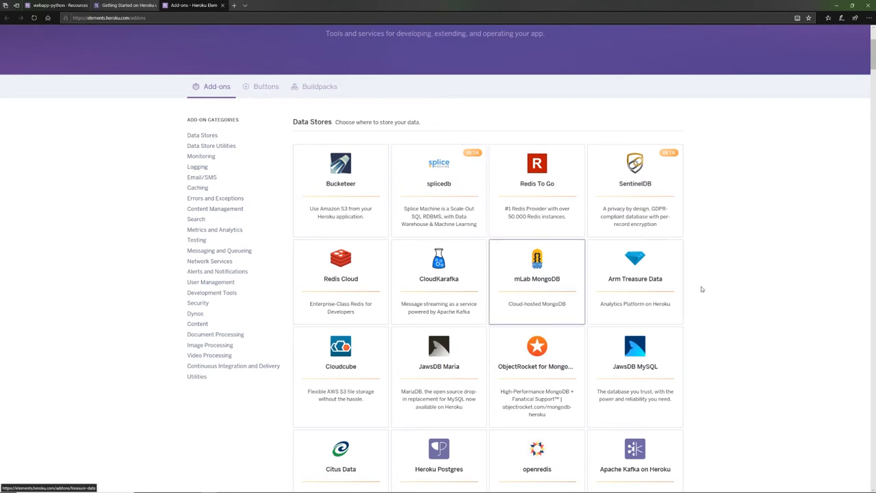
scroll(up, 3)
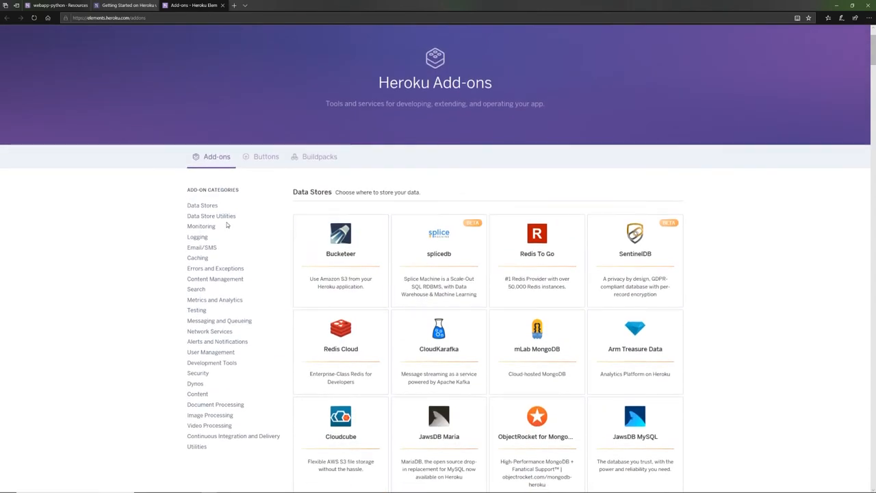
scroll(down, 3)
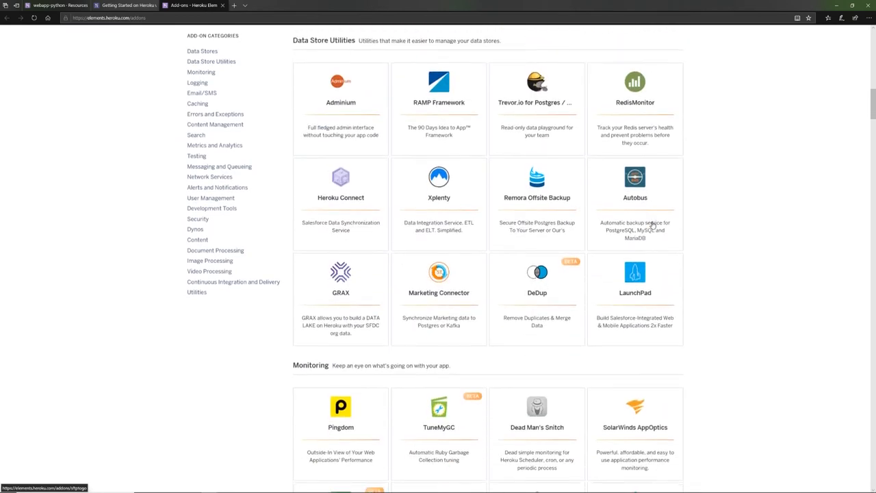
scroll(down, 3)
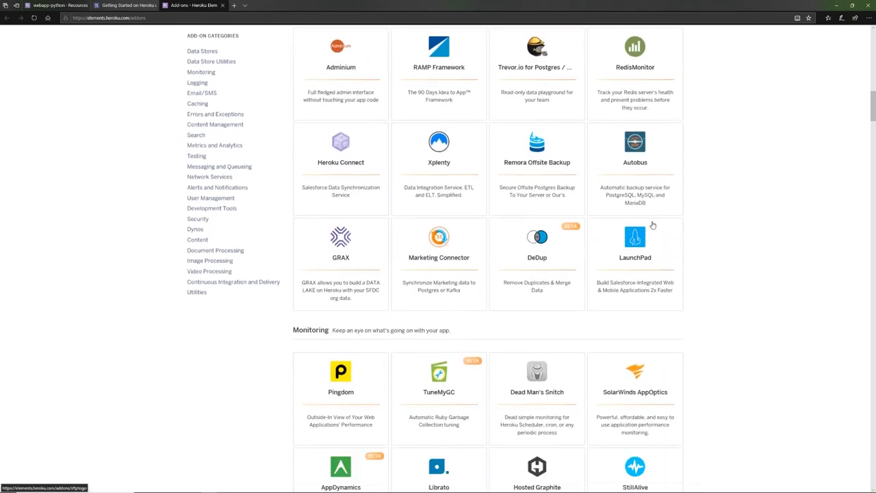
scroll(down, 3)
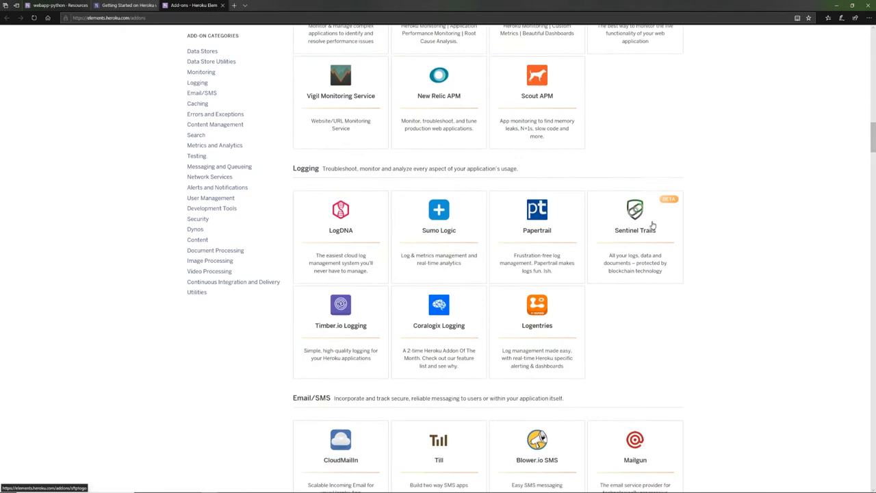
scroll(down, 3)
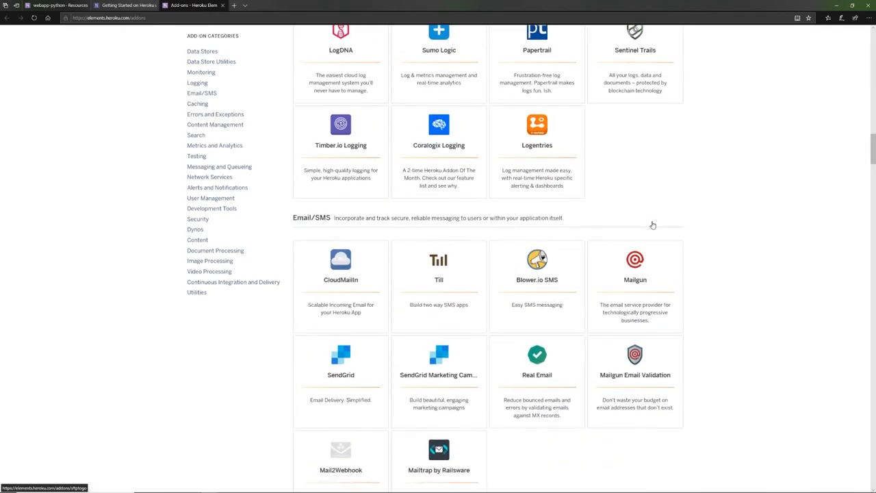
Step: Search Elements for azure across all element types, then return to the Python guide
key(Ctrl+f)
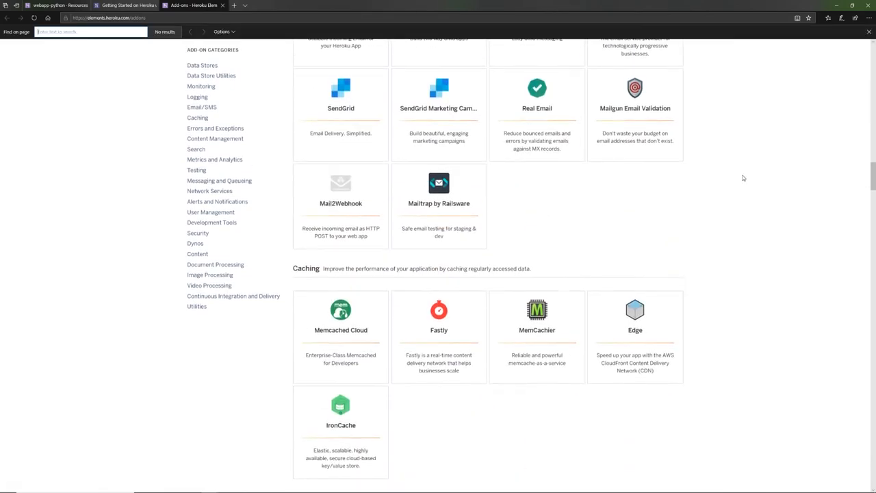
text(azure)
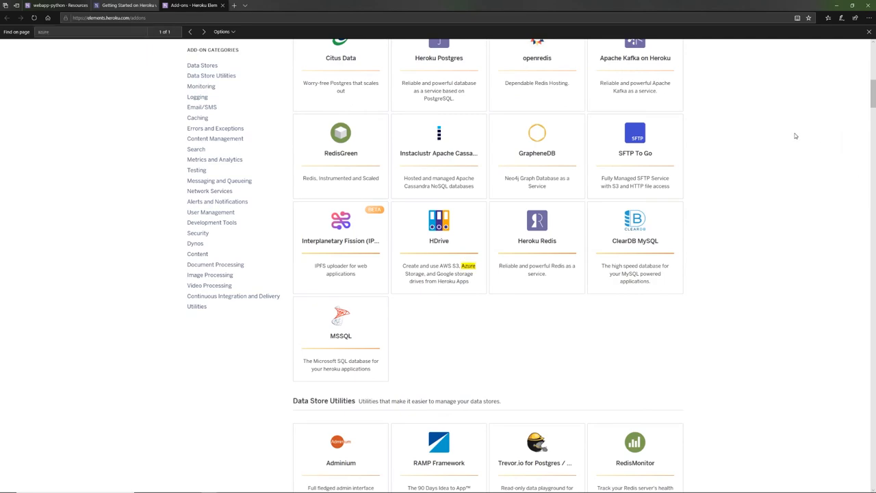
scroll(up, 3)
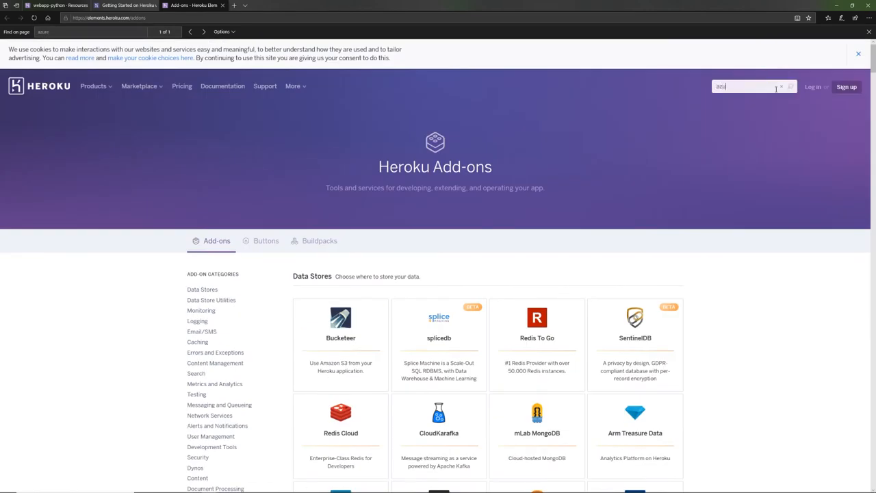
key(Return)
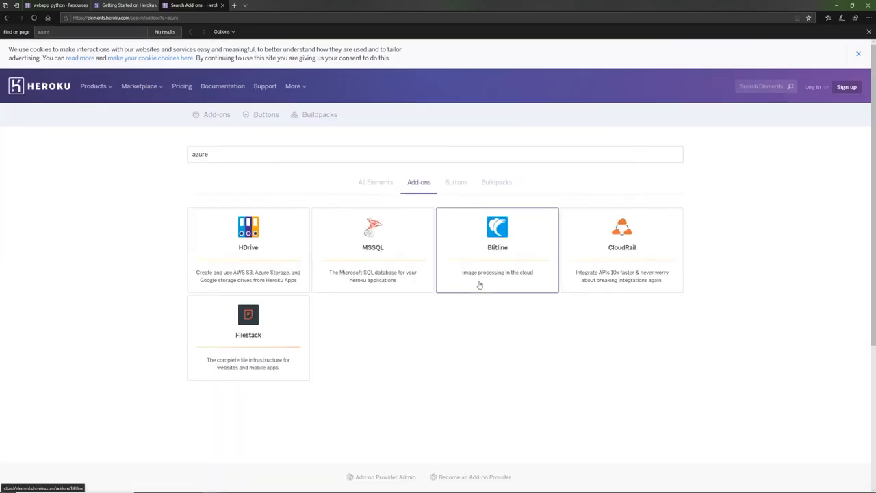
mouse_move(372, 265)
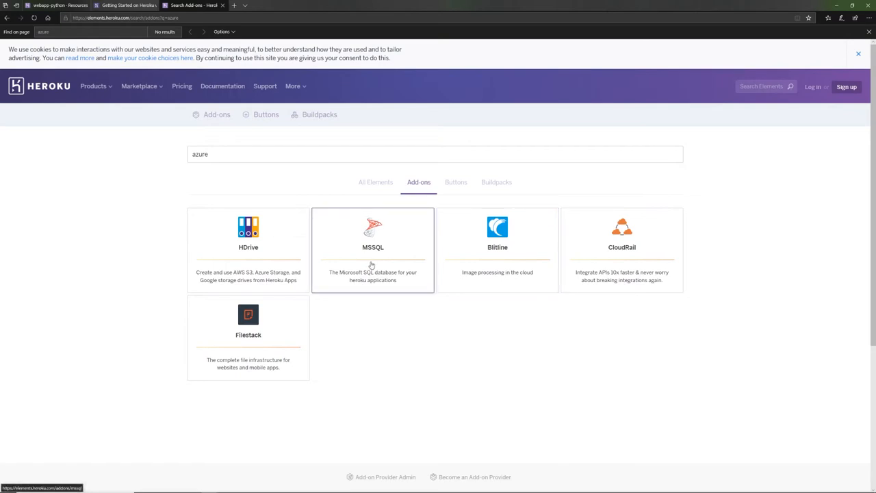
click(375, 182)
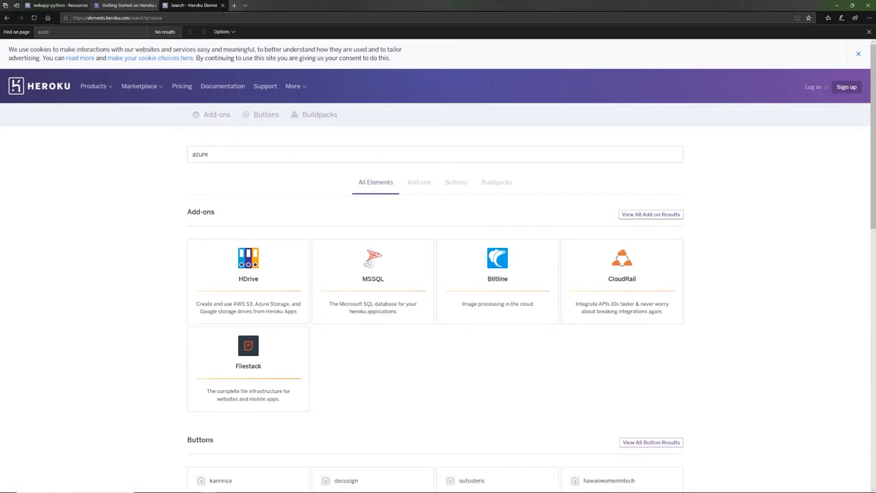
click(127, 5)
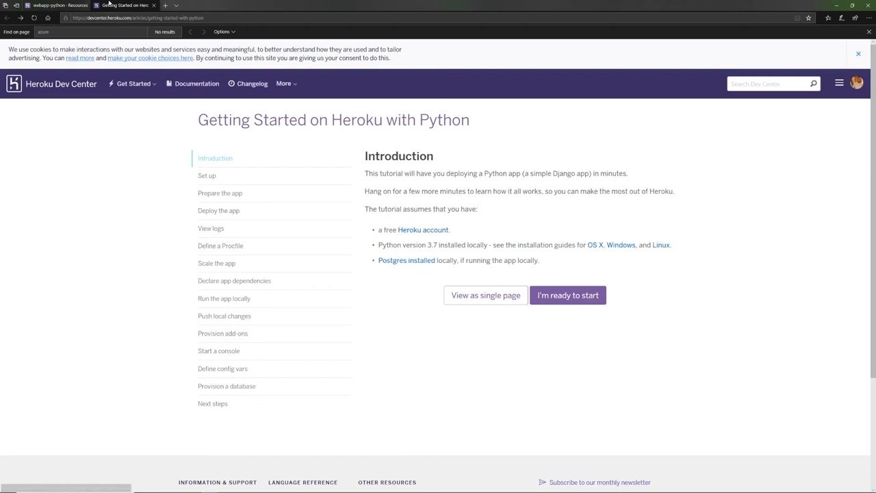
Step: Search webapp-python's add-ons for azure, find none, and browse the full add-ons catalogue
click(58, 4)
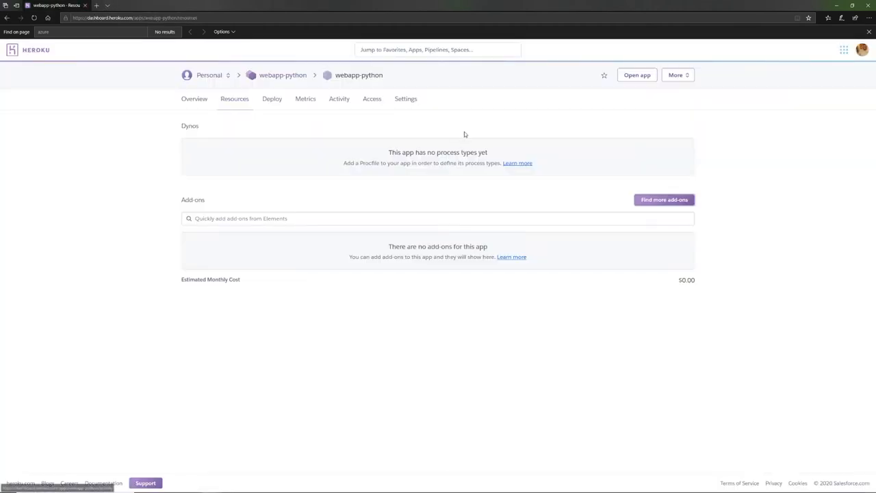
mouse_move(267, 115)
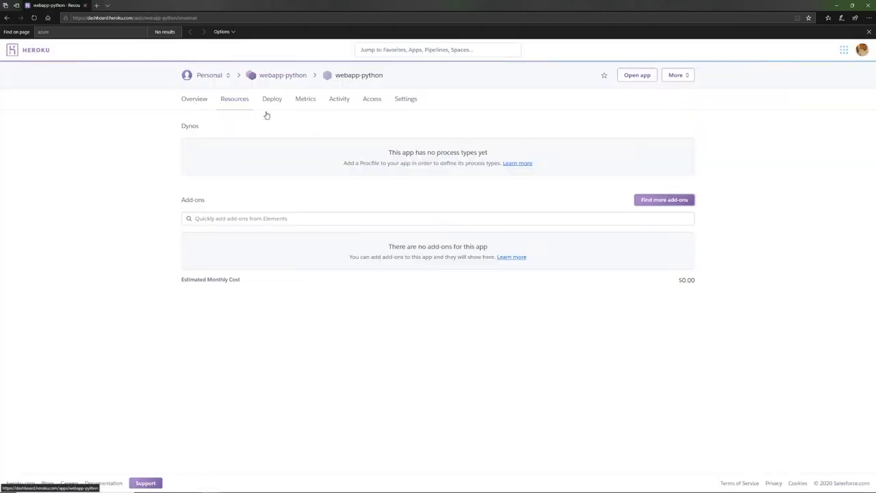
text(azure)
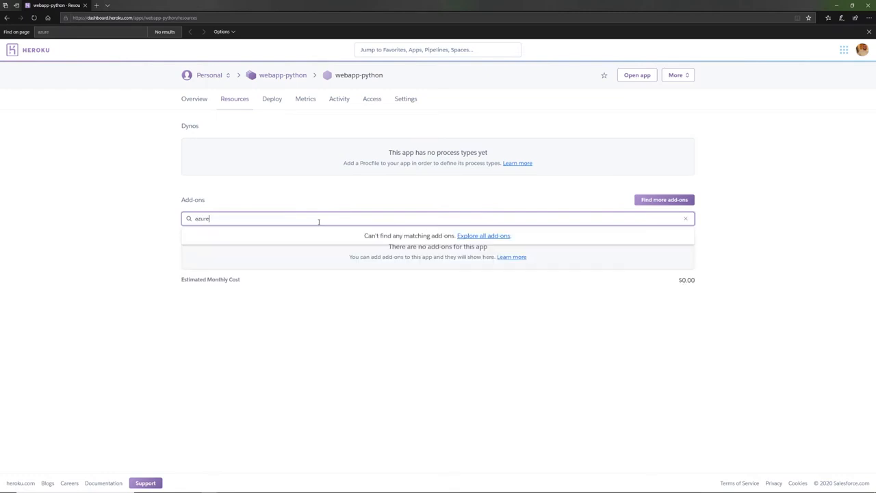
click(483, 236)
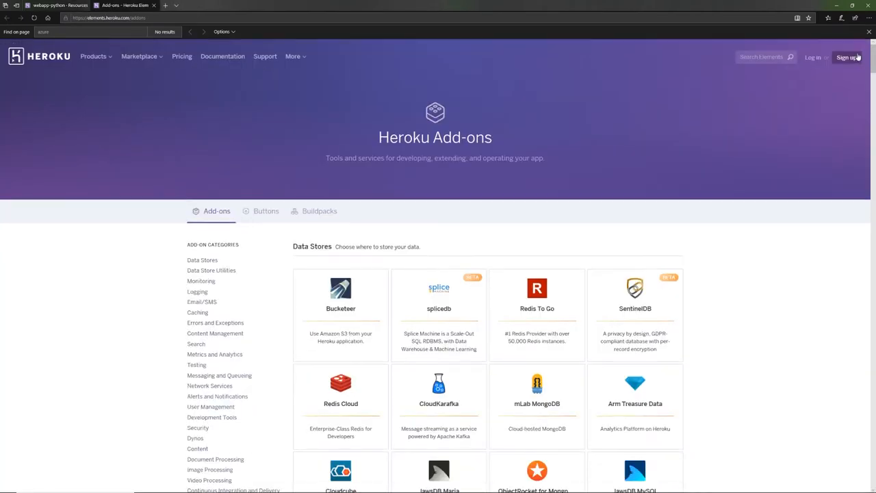
mouse_move(381, 315)
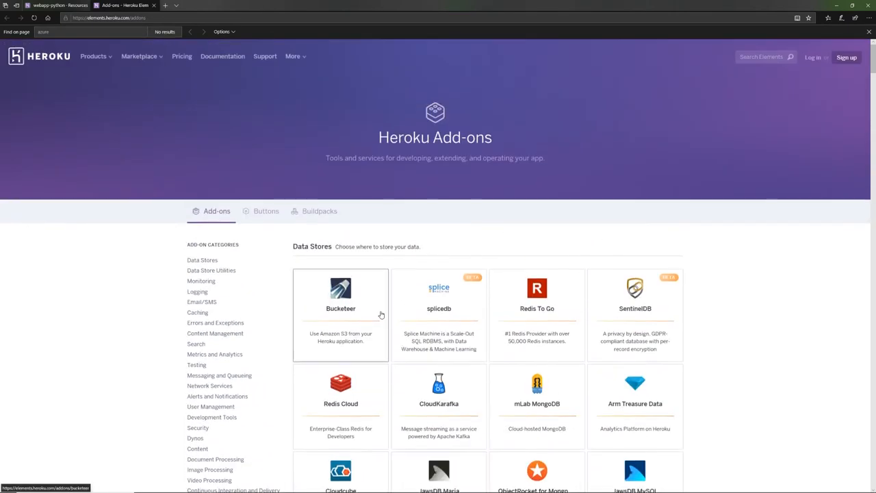
scroll(down, 3)
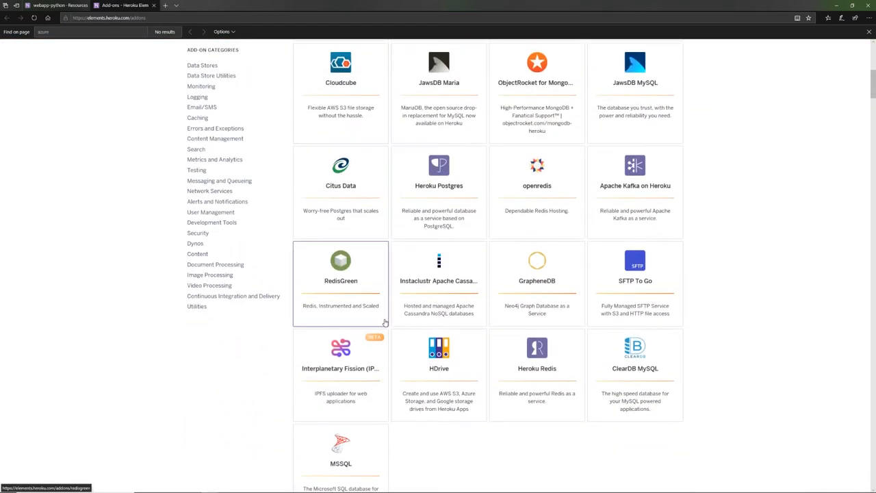
scroll(up, 3)
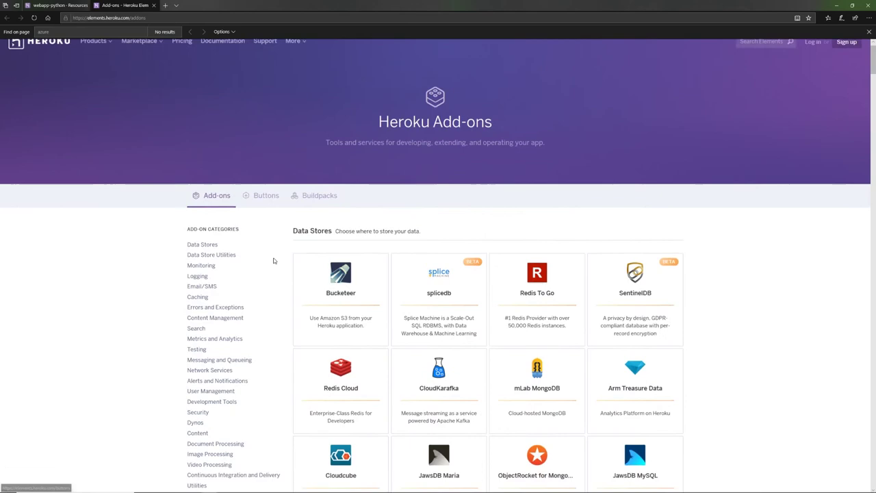
scroll(down, 3)
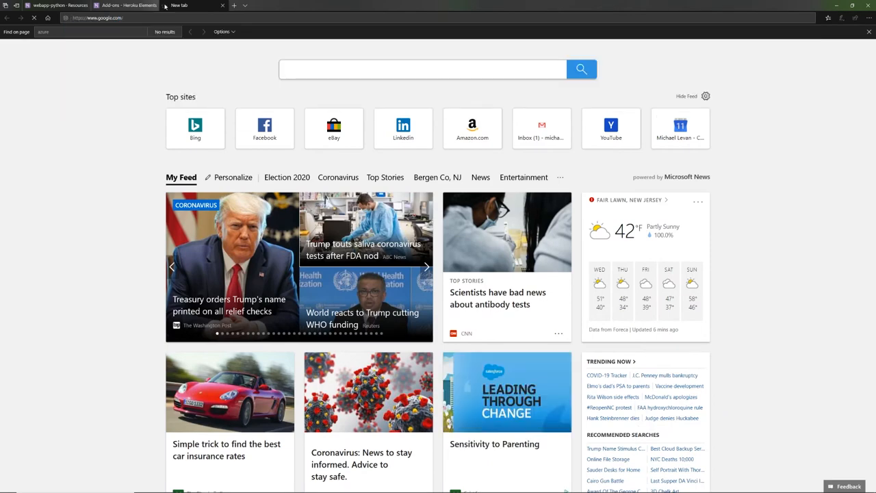
Step: Google 'heroku azure addons' and browse the 'Add-ons - Heroku Elements' catalogue result
text(heroku)
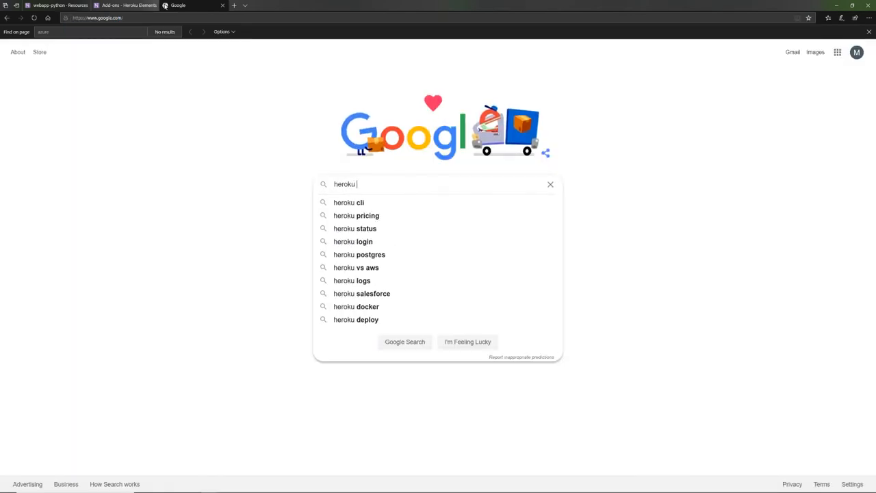
key(Return)
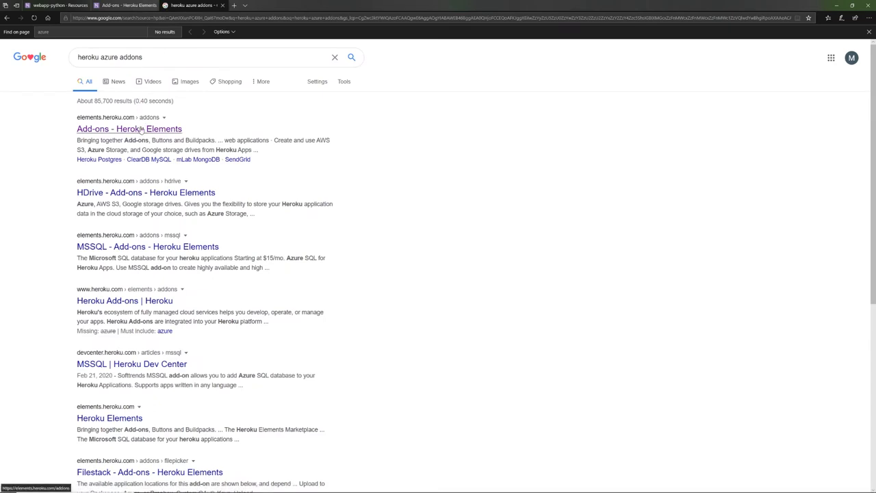
mouse_move(167, 203)
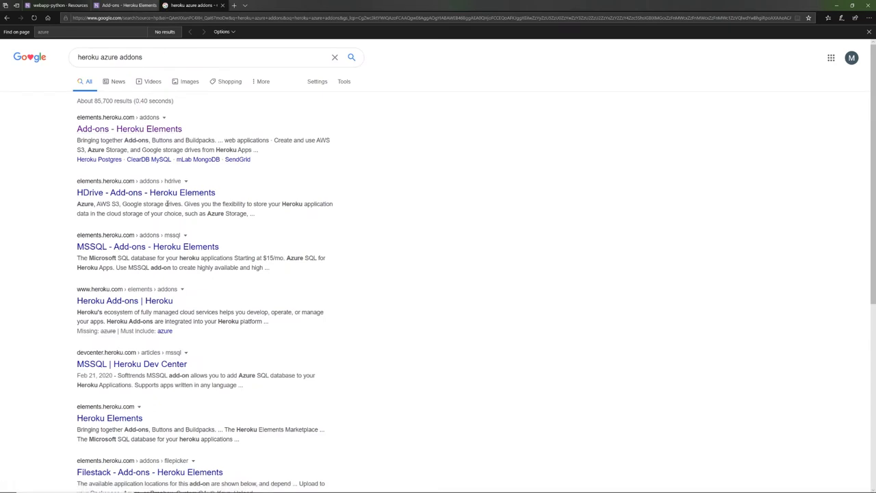
mouse_move(129, 128)
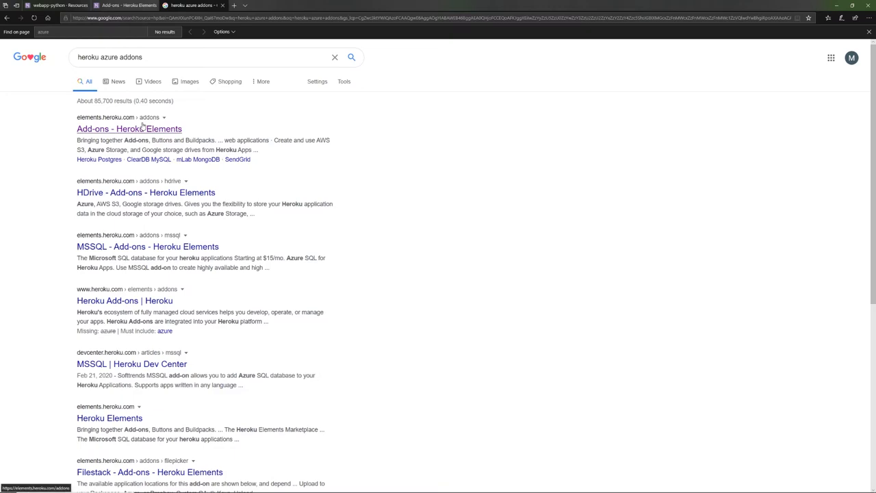
click(128, 129)
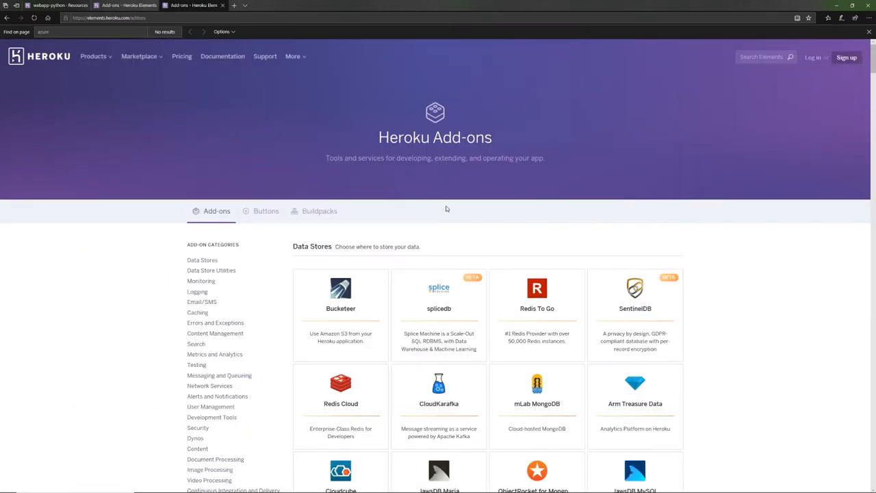
scroll(down, 3)
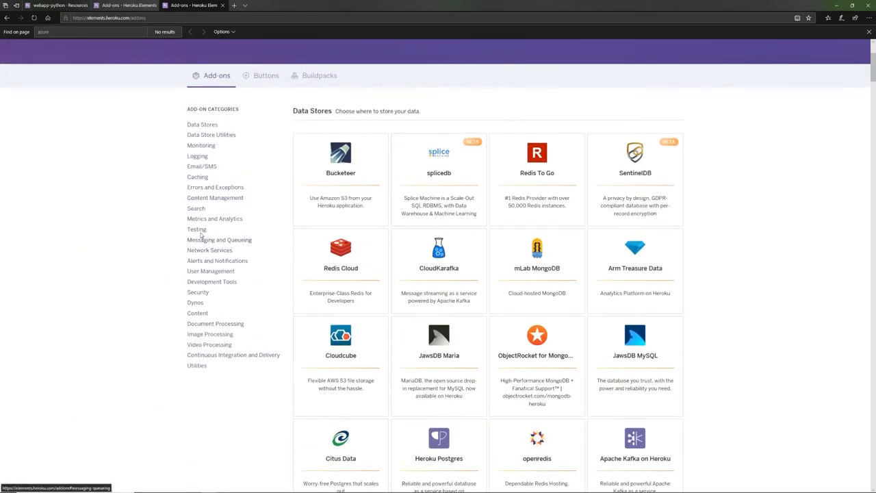
scroll(down, 3)
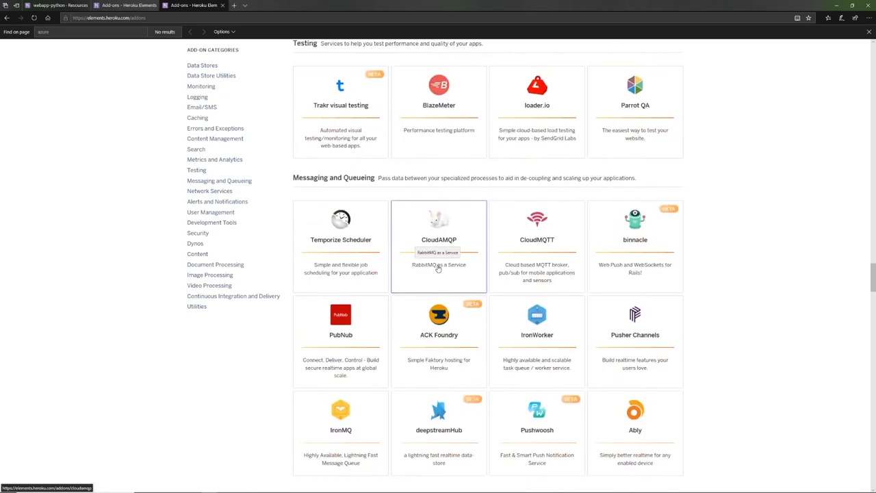
scroll(down, 3)
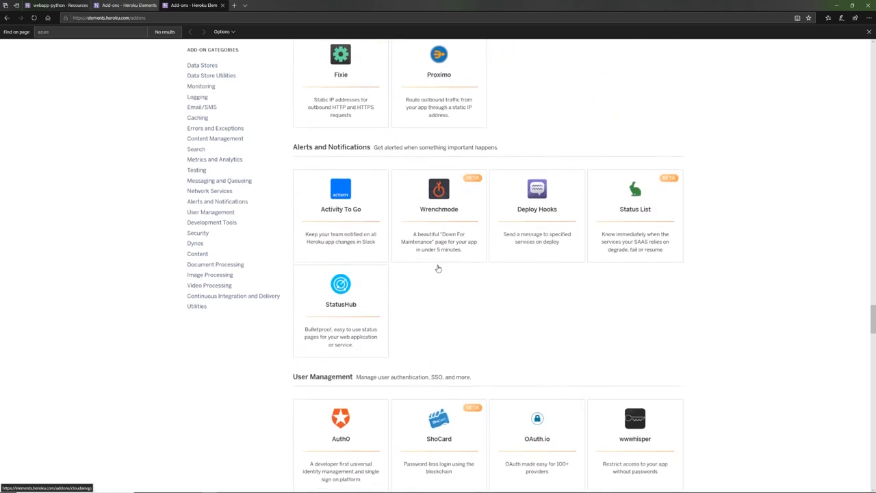
scroll(up, 3)
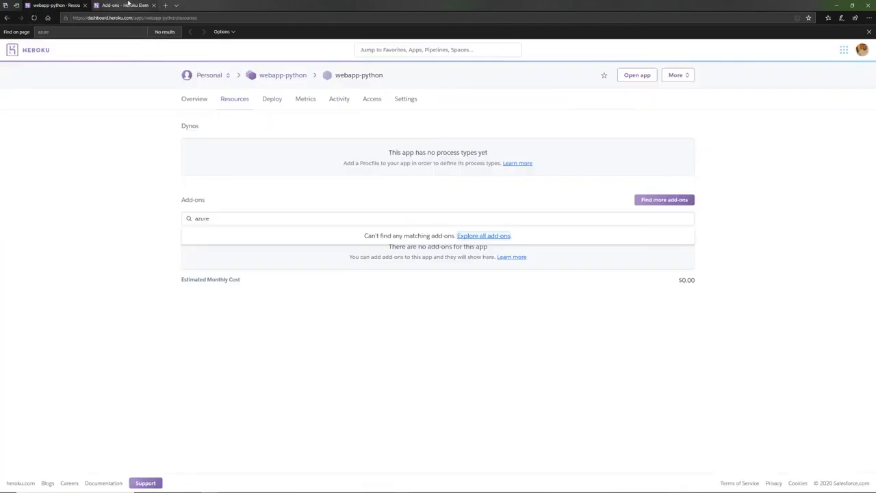
Step: Close the add-ons catalogue and view webapp-python's Overview and Deploy pages
click(154, 5)
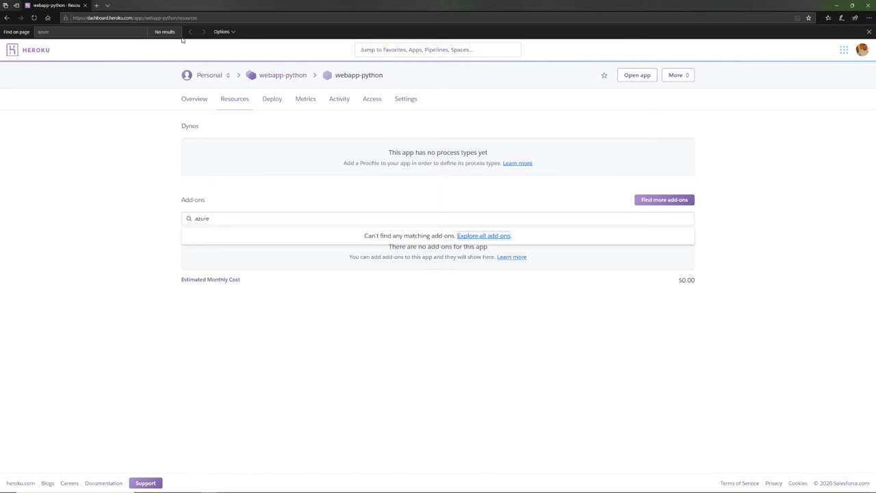
click(194, 99)
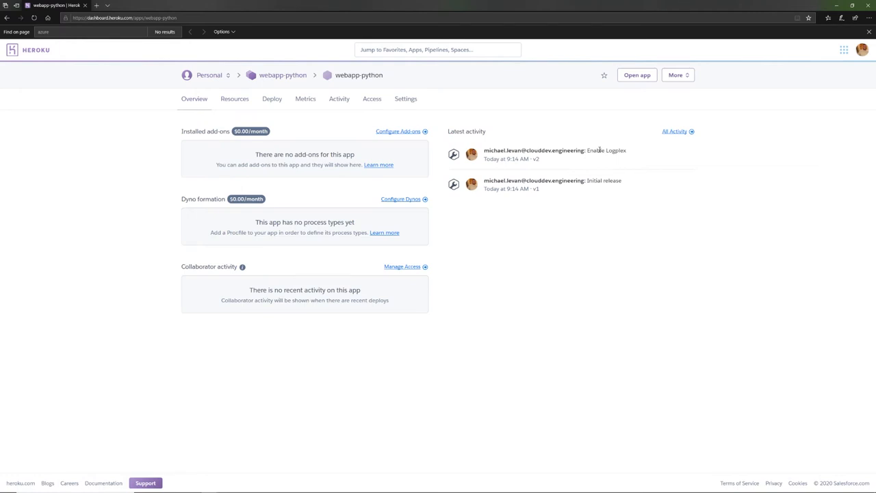
click(269, 99)
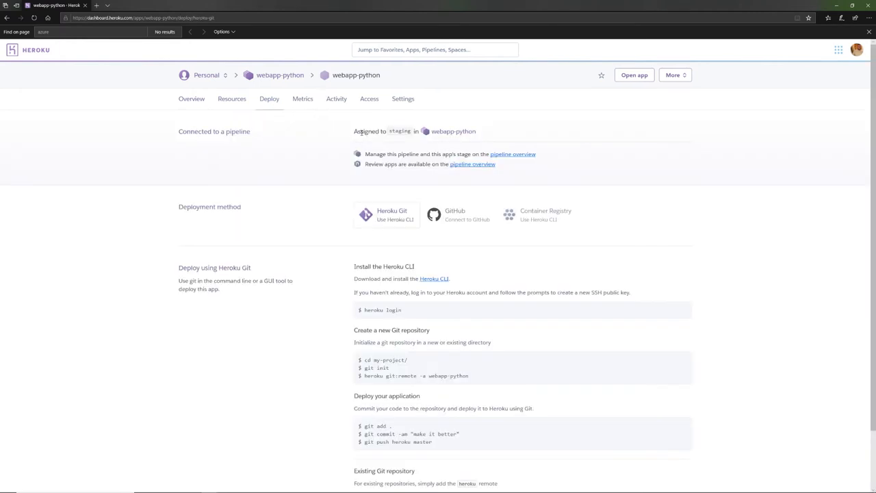
scroll(down, 3)
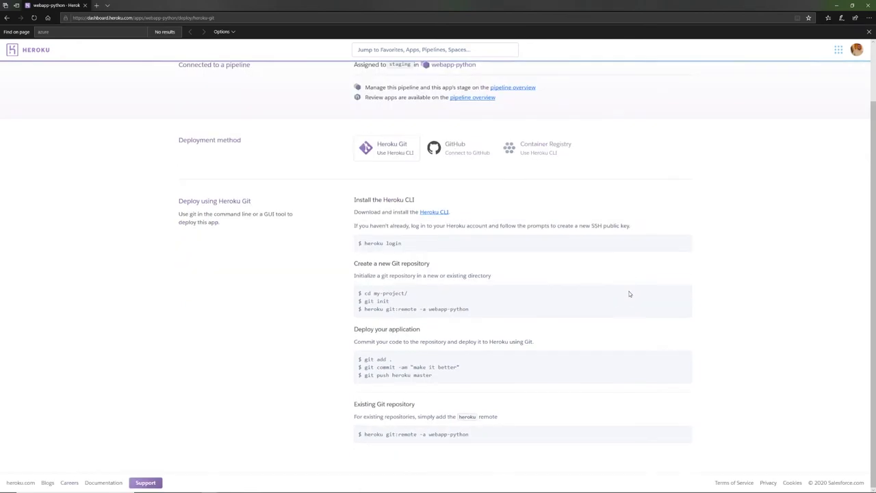
Step: View webapp-python's Metrics and Resources pages, ending on its Activity feed
click(305, 99)
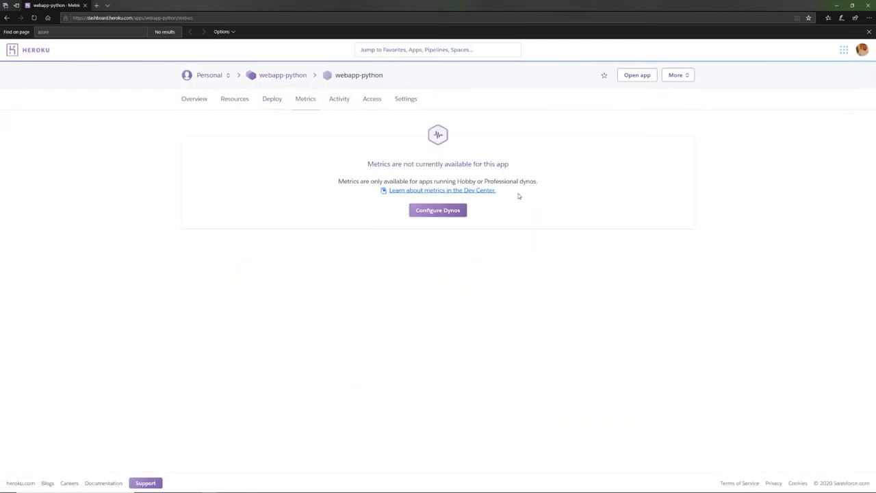
click(234, 99)
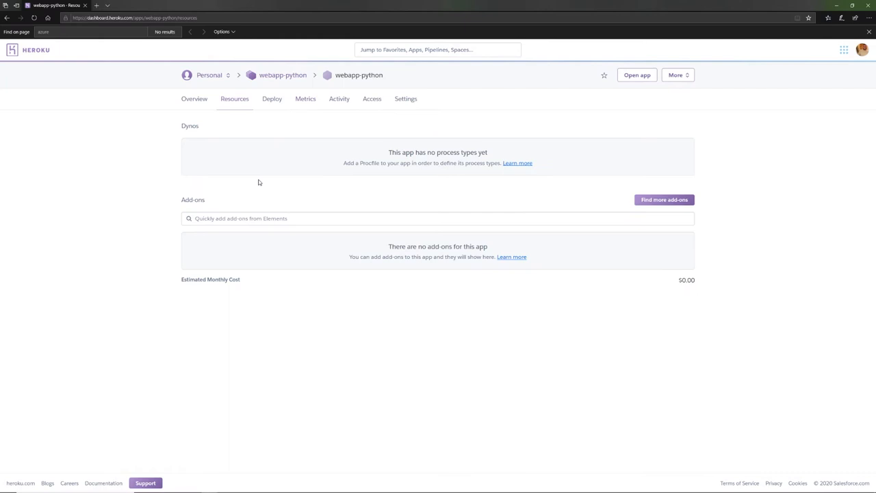
mouse_move(355, 163)
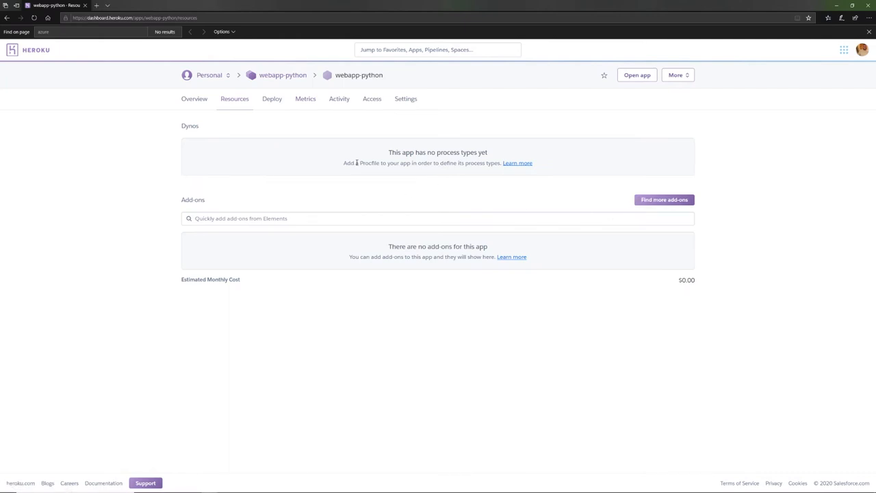
click(305, 98)
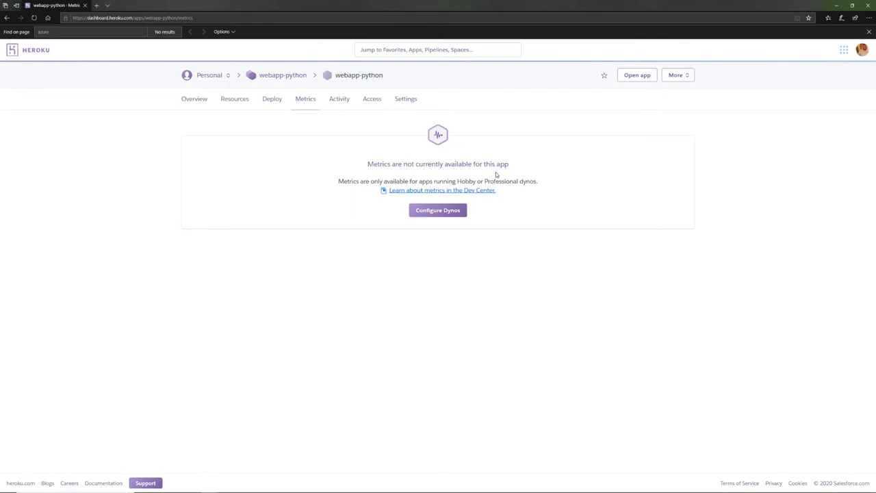
mouse_move(340, 101)
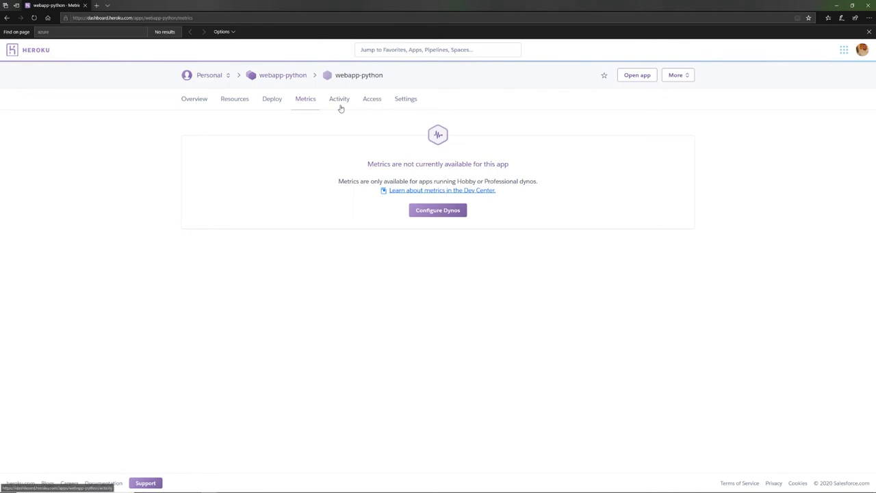
click(339, 98)
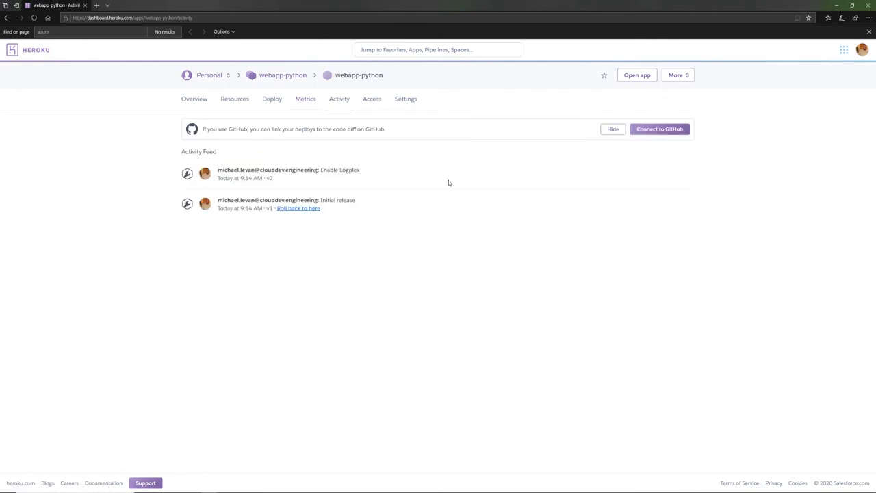
mouse_move(409, 182)
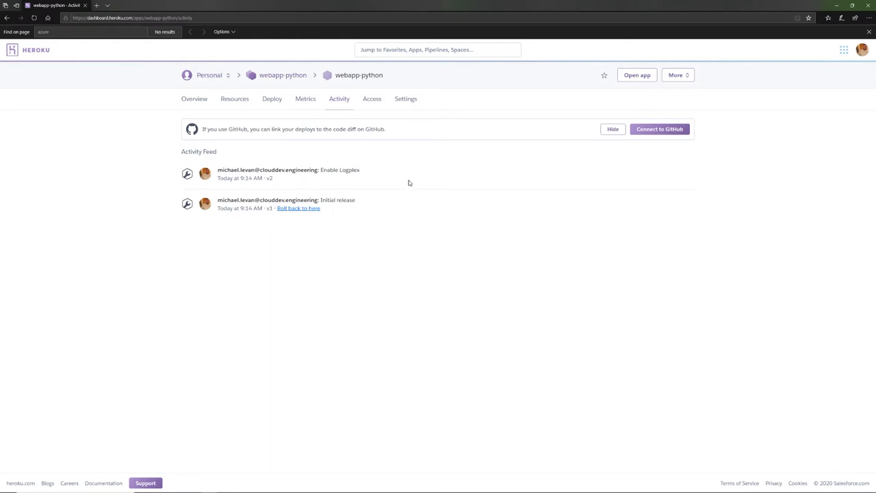
mouse_move(386, 151)
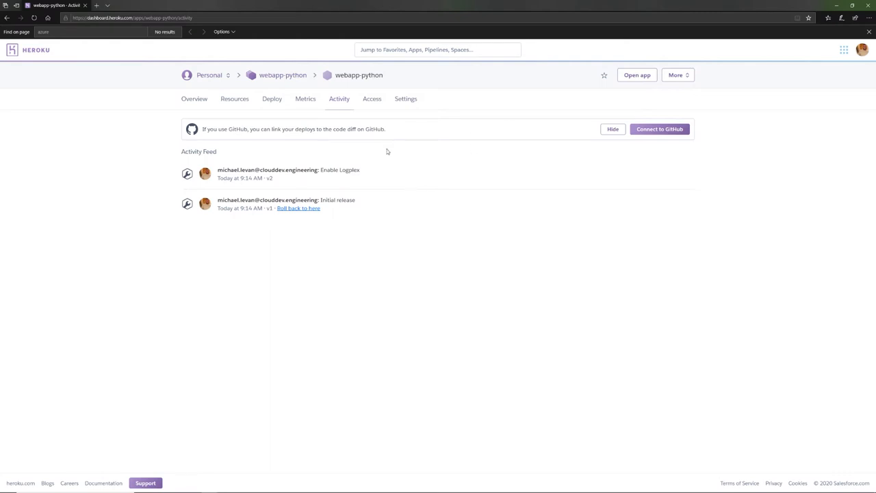
mouse_move(226, 132)
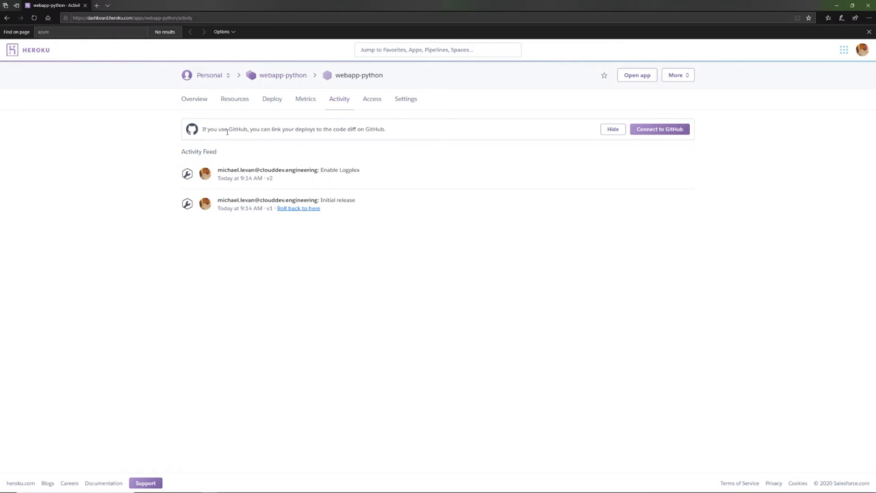
mouse_move(448, 138)
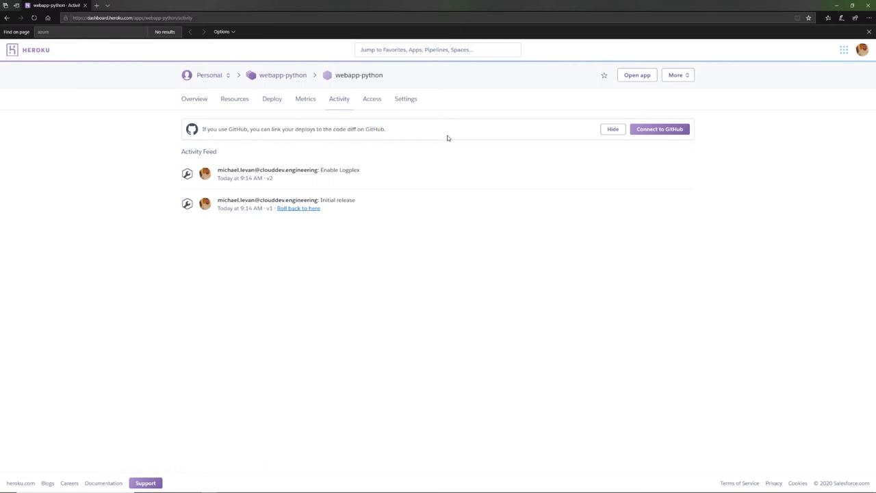
mouse_move(614, 129)
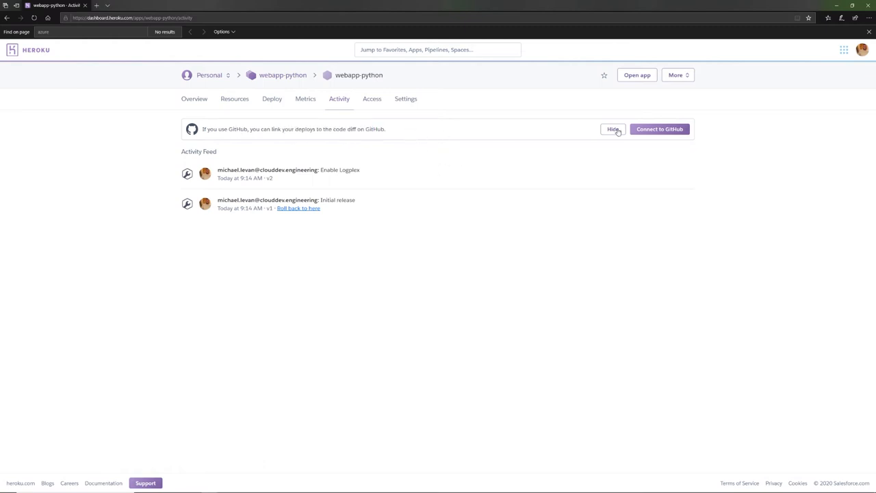
click(272, 98)
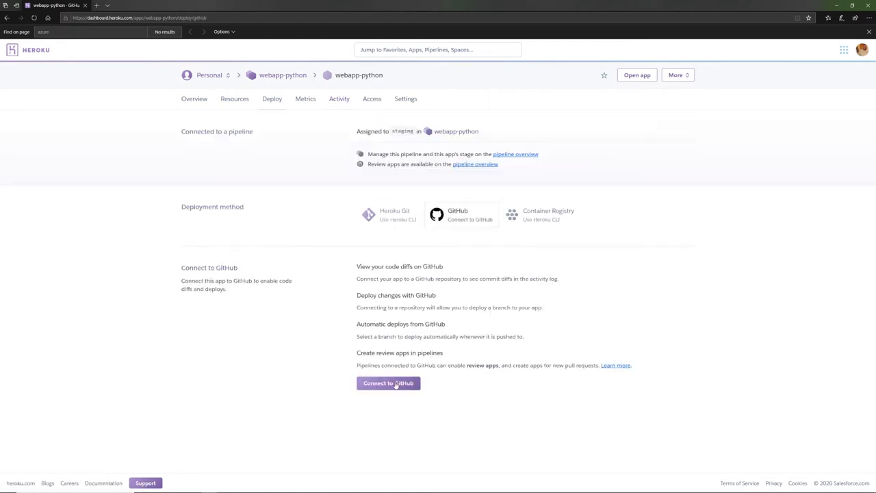
click(388, 383)
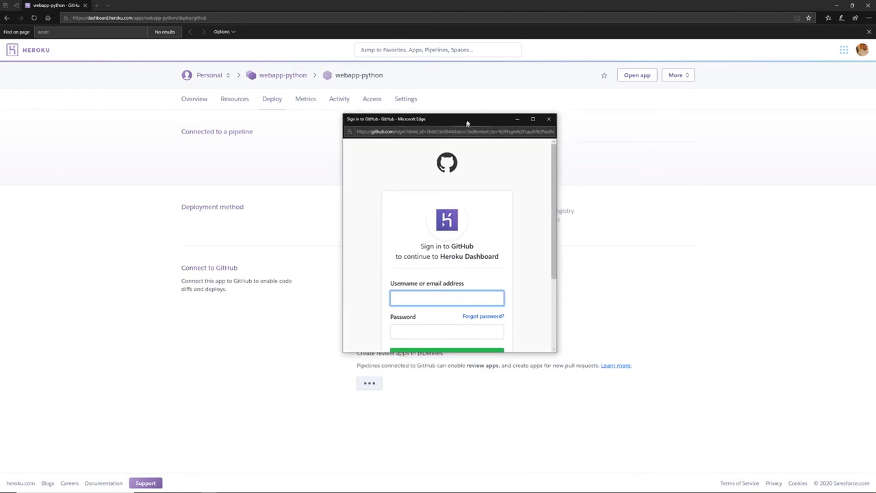
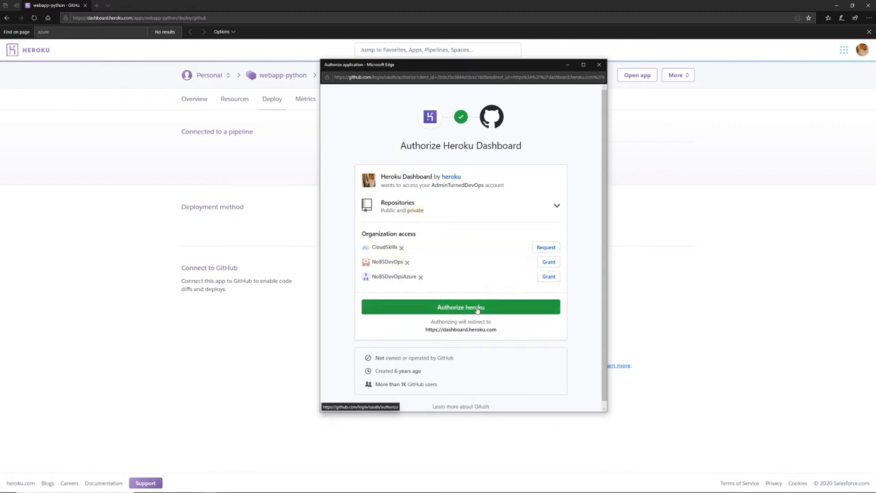
click(461, 307)
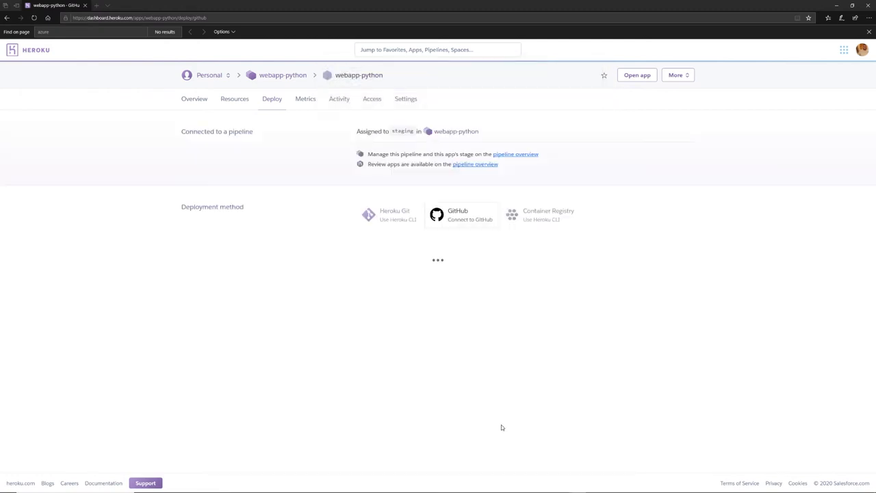
click(436, 215)
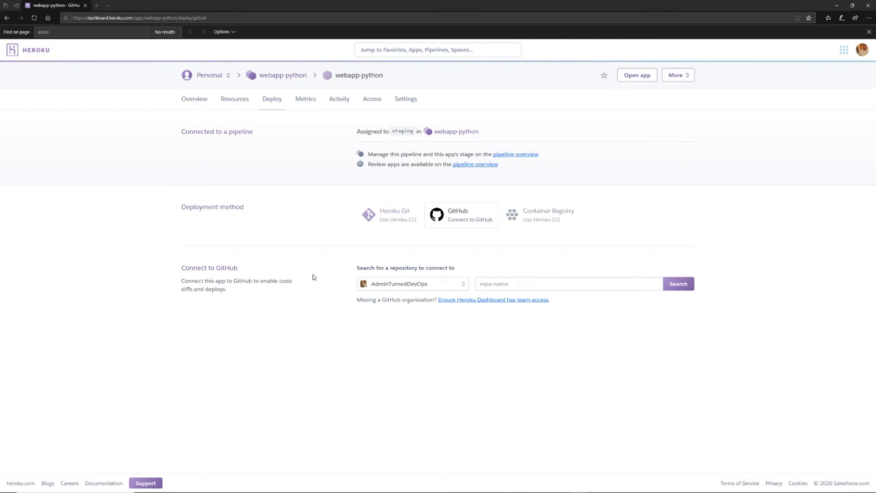
Step: Search the connected GitHub repositories for python, then for k8s to find buildK8s
click(569, 284)
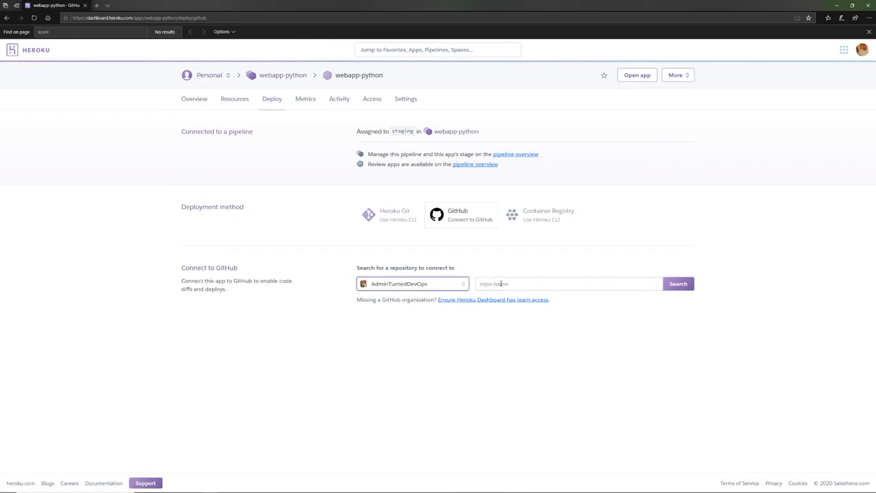
click(569, 284)
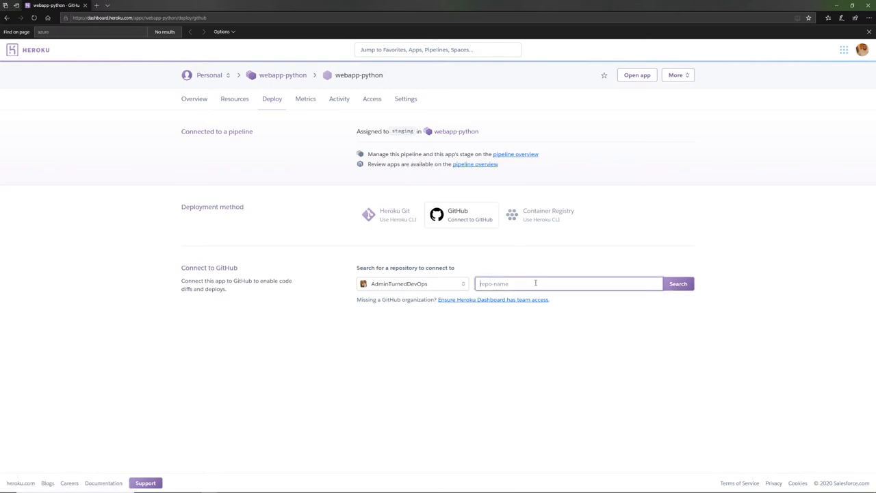
text(python)
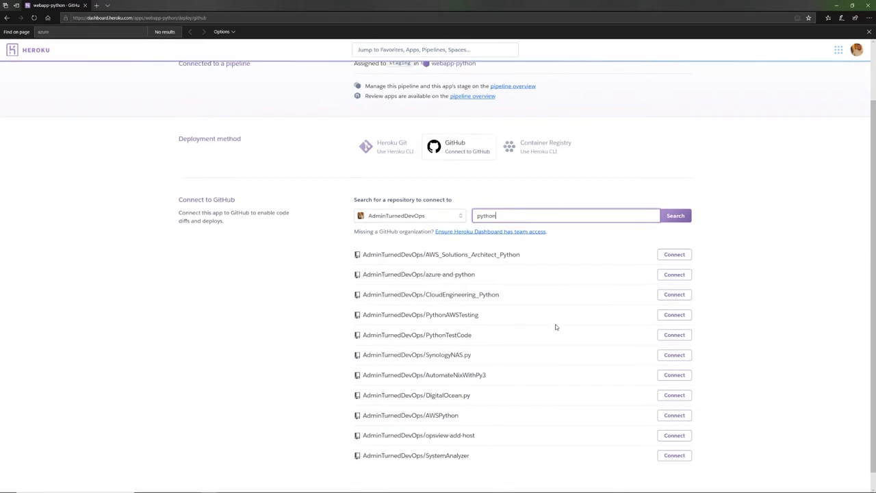
scroll(down, 3)
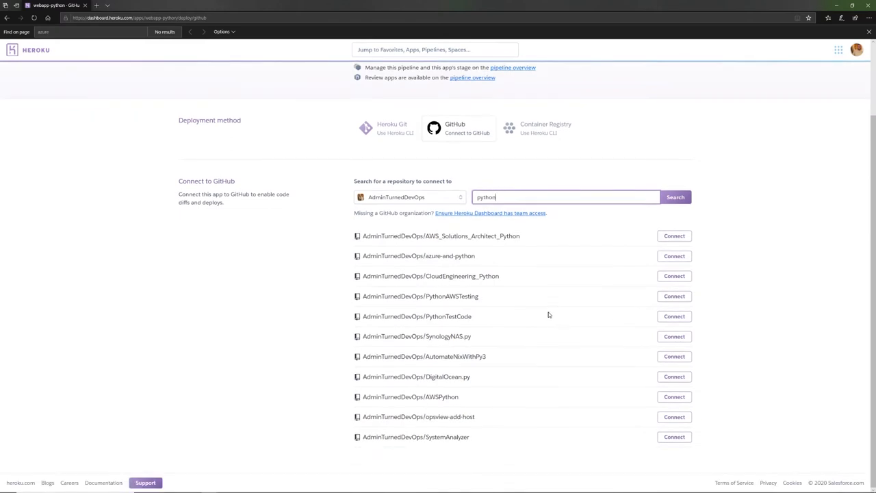
mouse_move(562, 247)
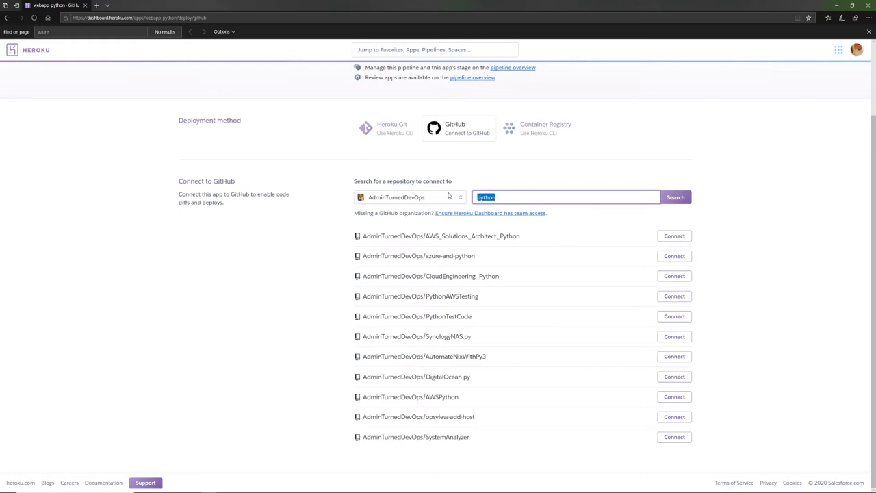
text(k8s)
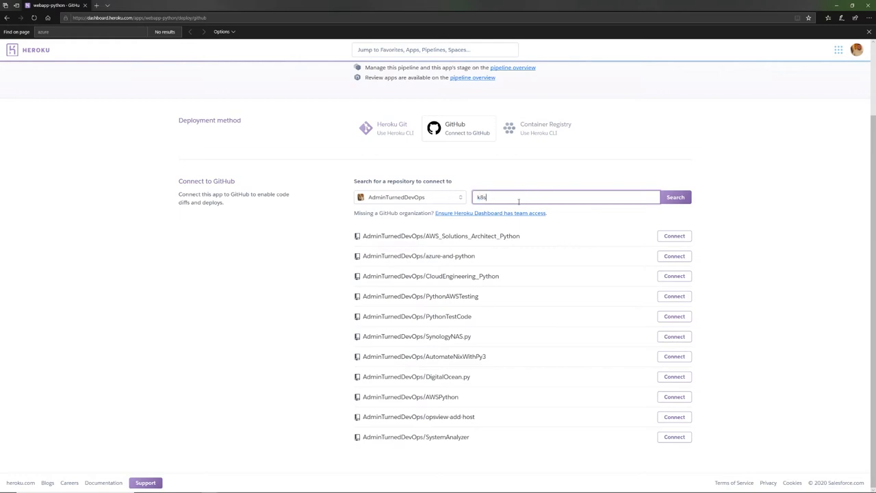
click(675, 197)
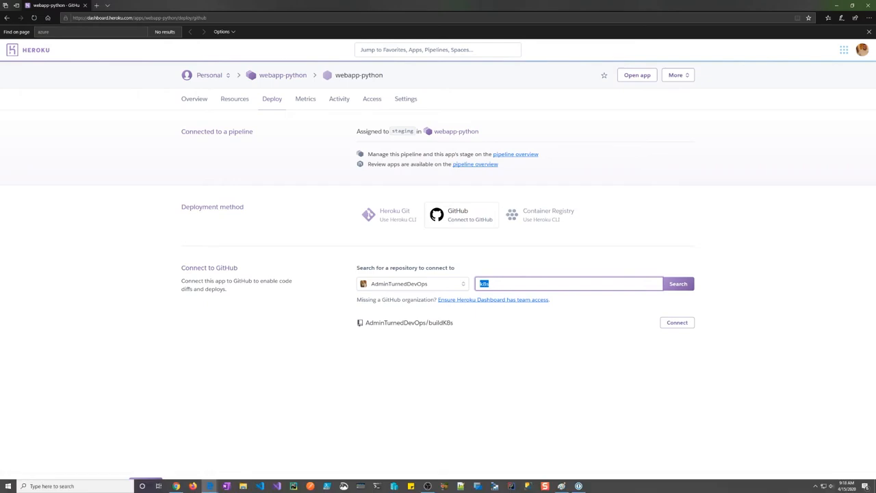
click(98, 6)
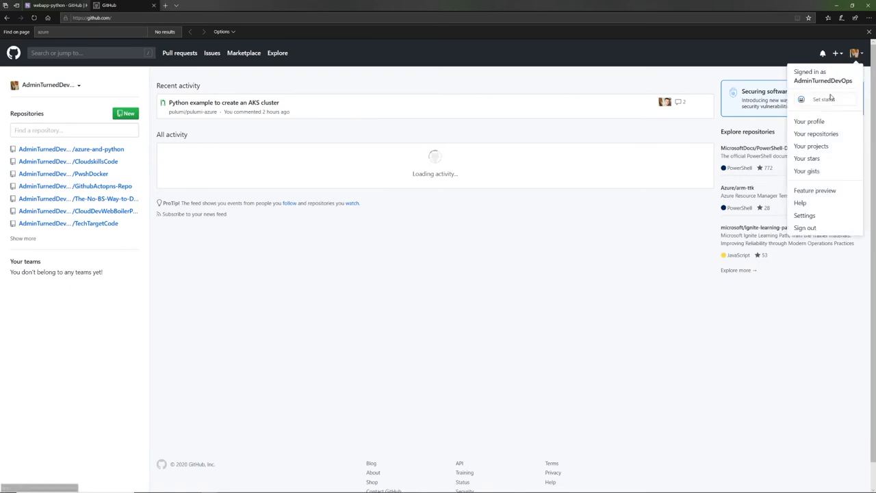
Step: Filter the GitHub profile's repositories by kubernetes and search Heroku for kubefront
click(810, 122)
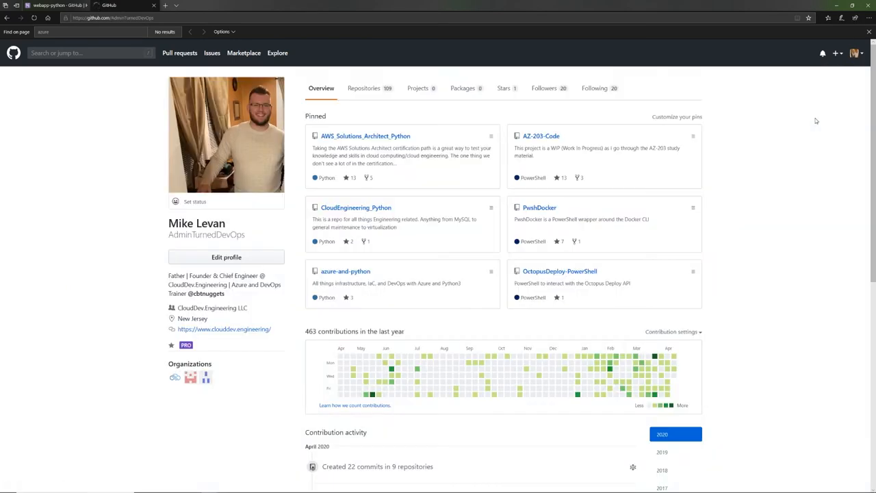
mouse_move(541, 135)
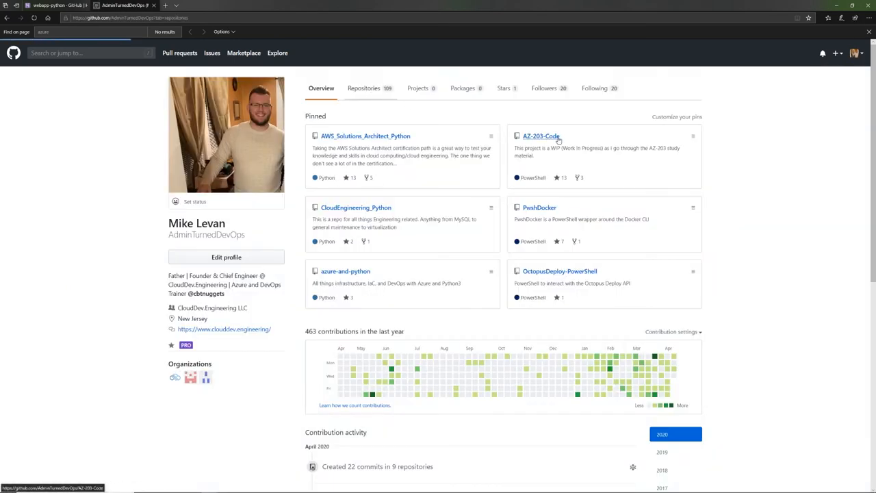
click(363, 88)
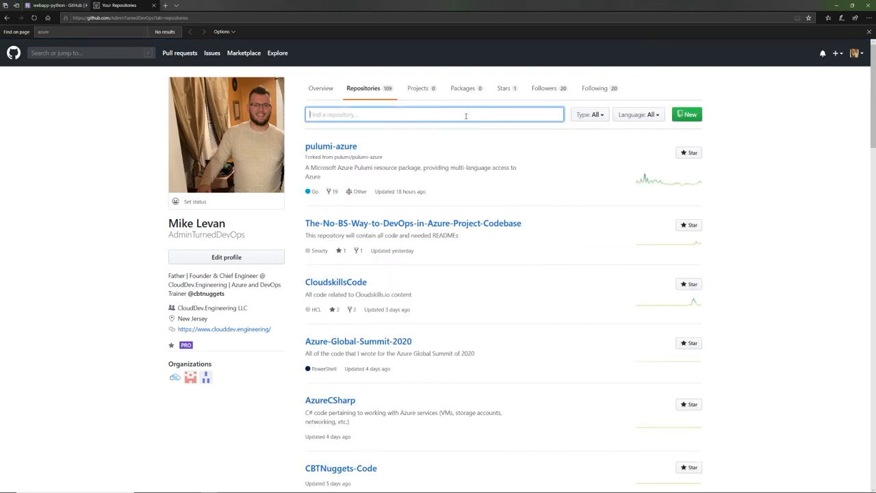
text(kubernetes)
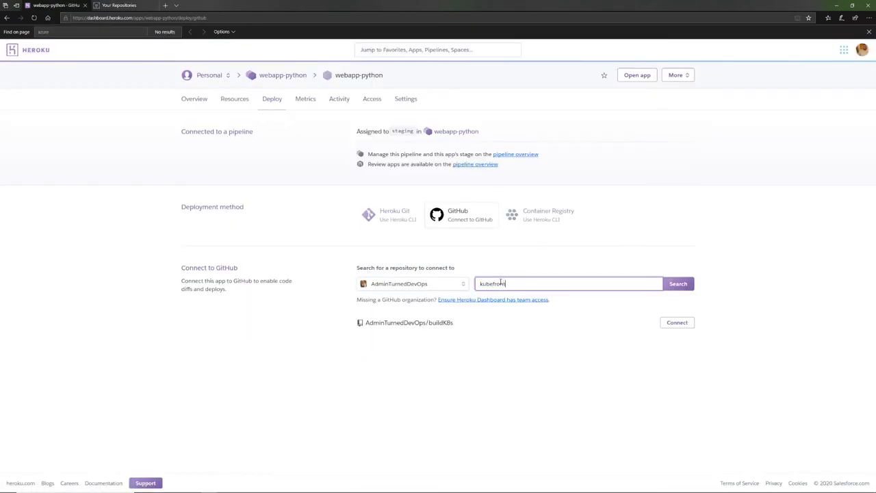
click(677, 284)
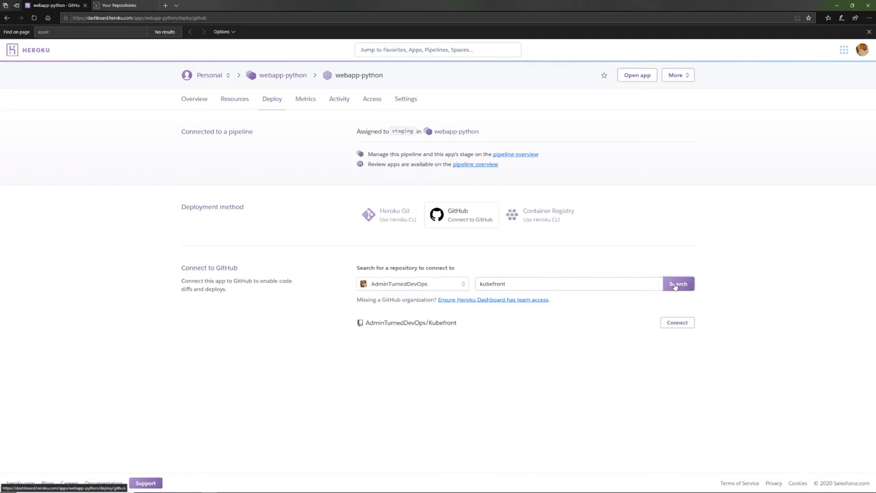
click(120, 5)
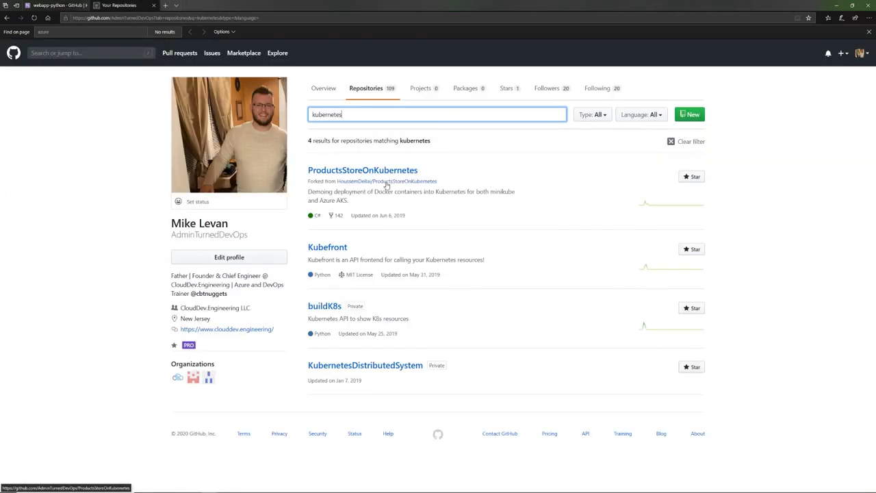
Step: Open Kubefront's app.py on GitHub and read through its Flask routes
click(327, 246)
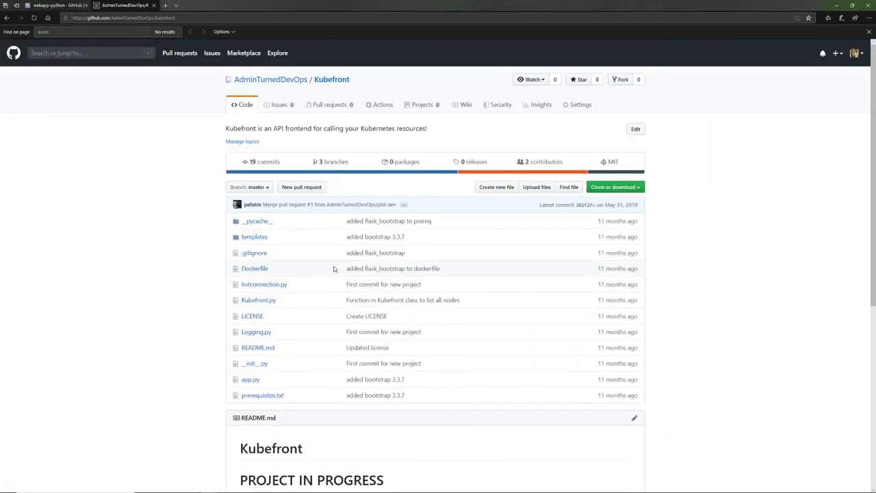
scroll(down, 3)
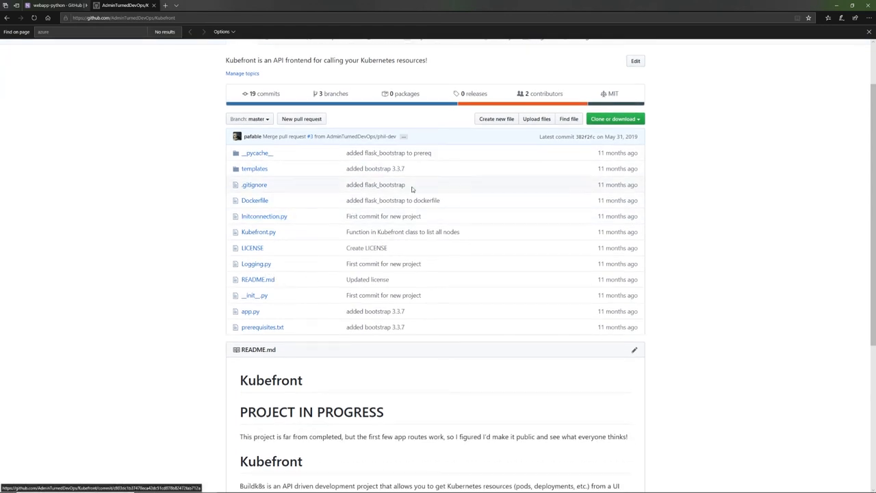
mouse_move(273, 302)
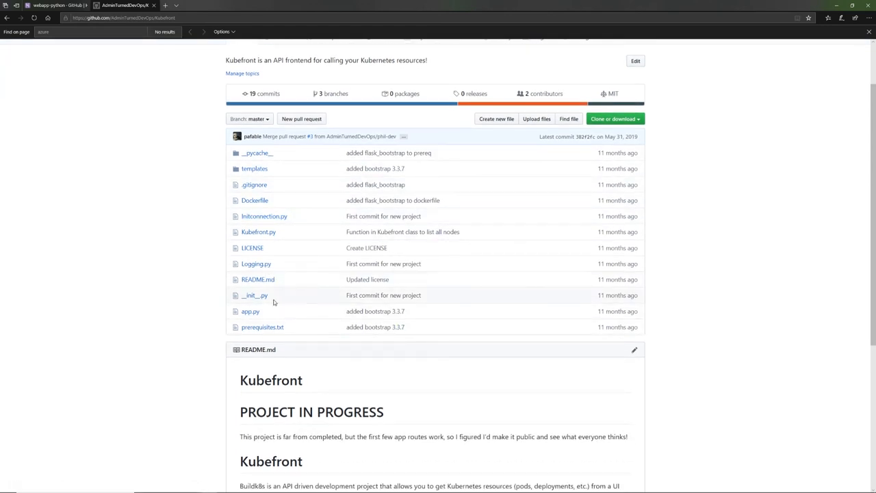
click(250, 311)
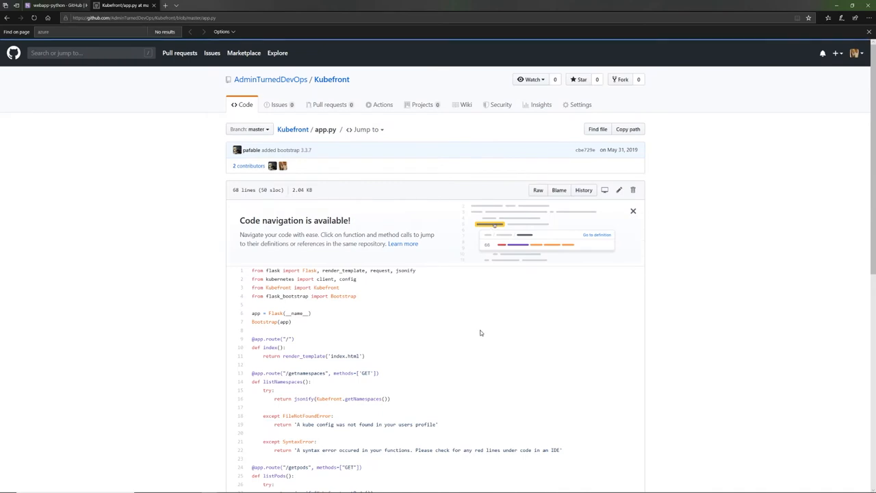
scroll(down, 3)
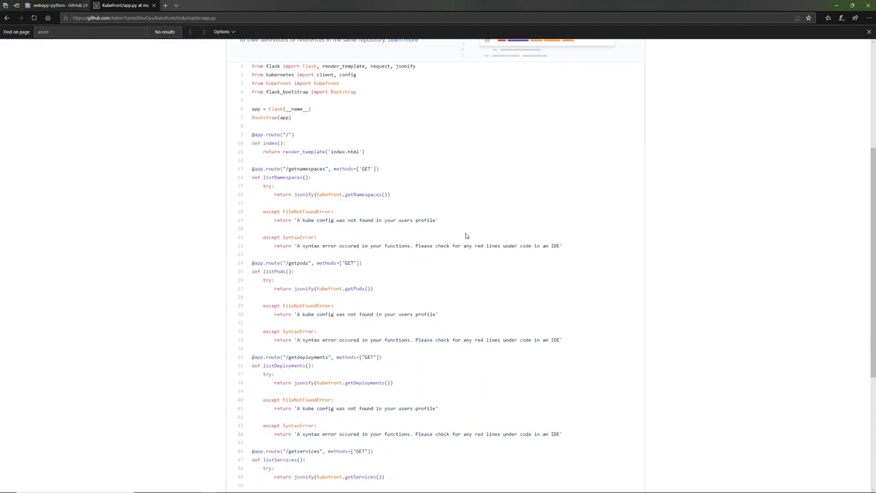
scroll(down, 3)
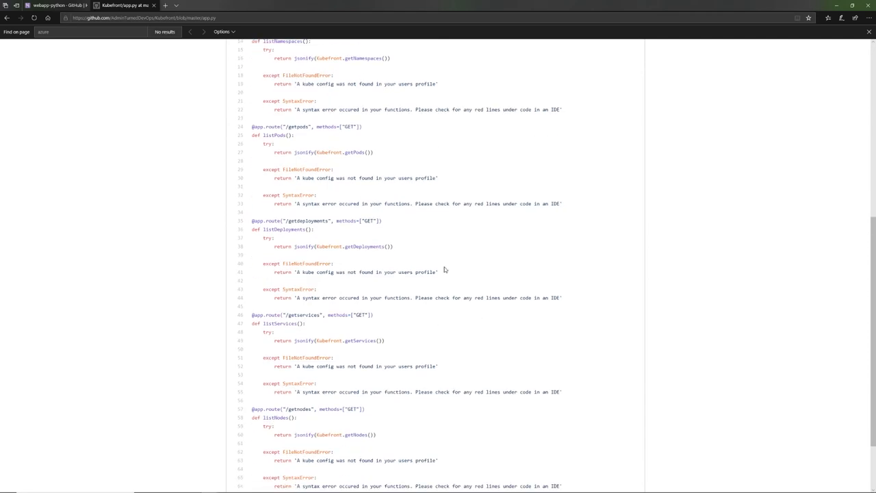
scroll(up, 3)
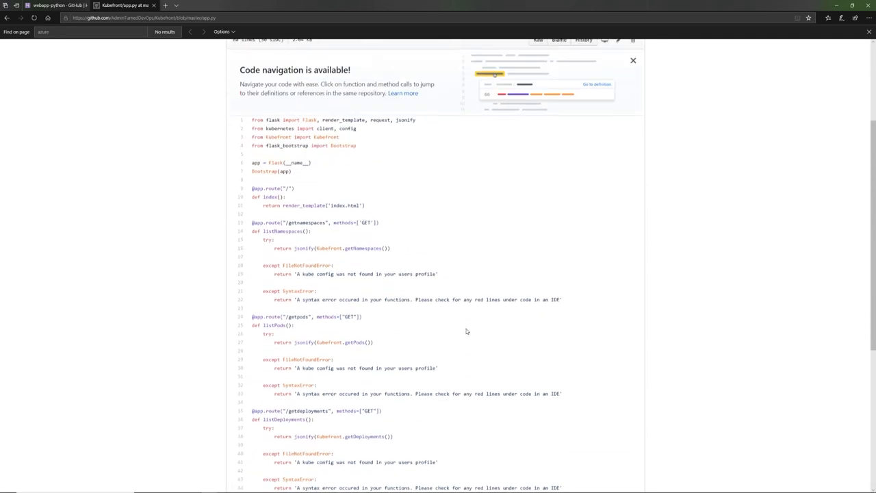
scroll(up, 3)
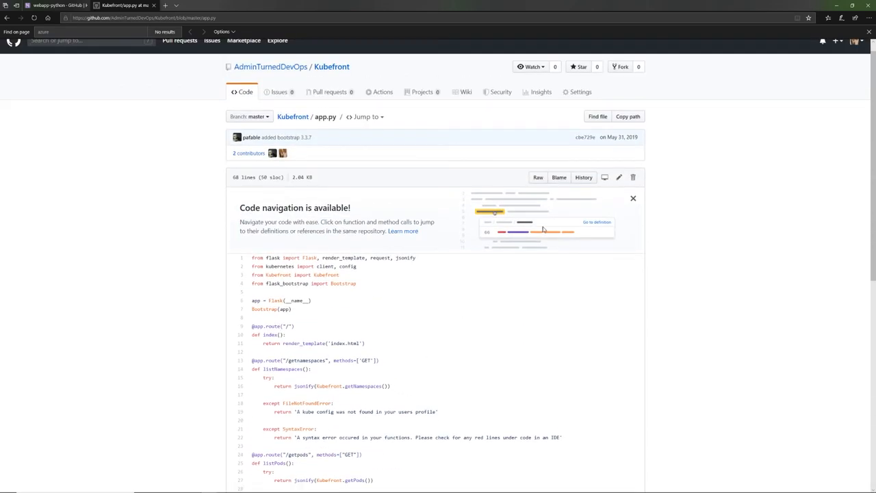
scroll(down, 3)
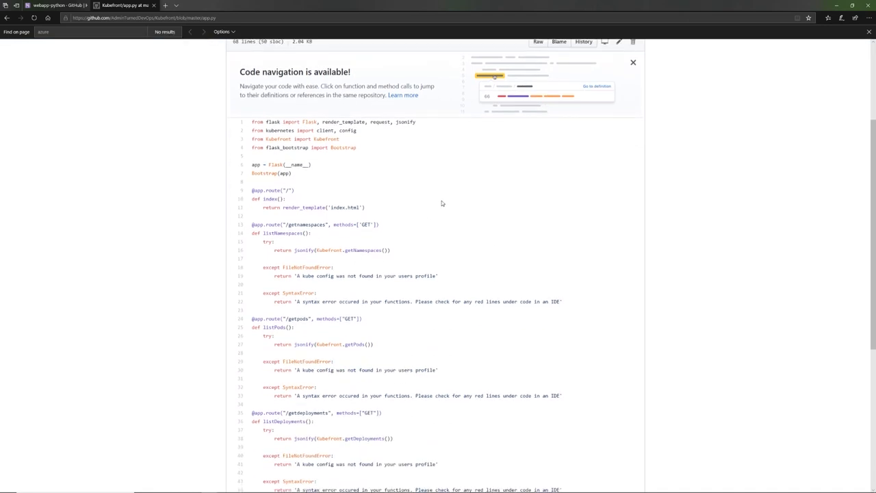
mouse_move(429, 217)
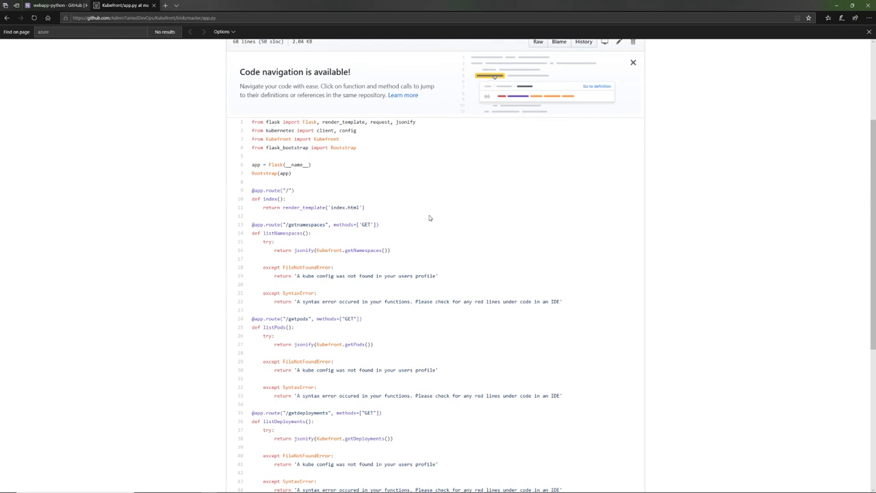
click(633, 62)
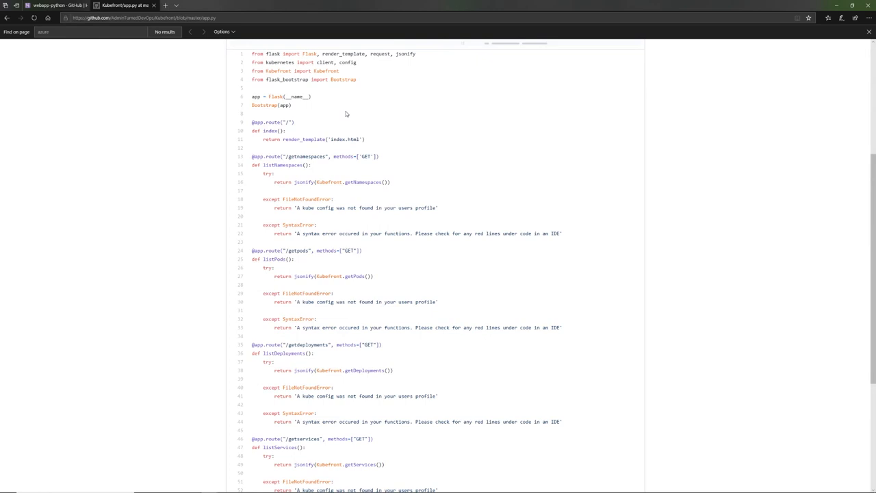
mouse_move(342, 136)
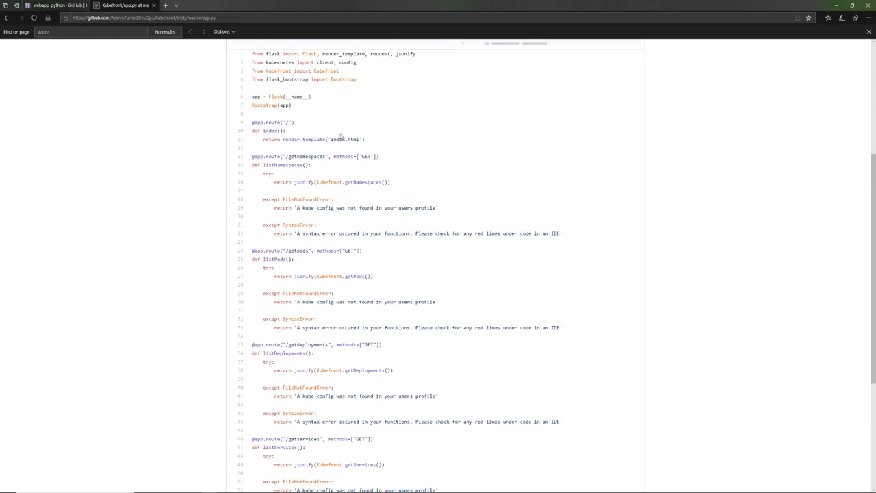
Step: Back in Heroku, connect webapp-python to the Kubefront repository
click(55, 6)
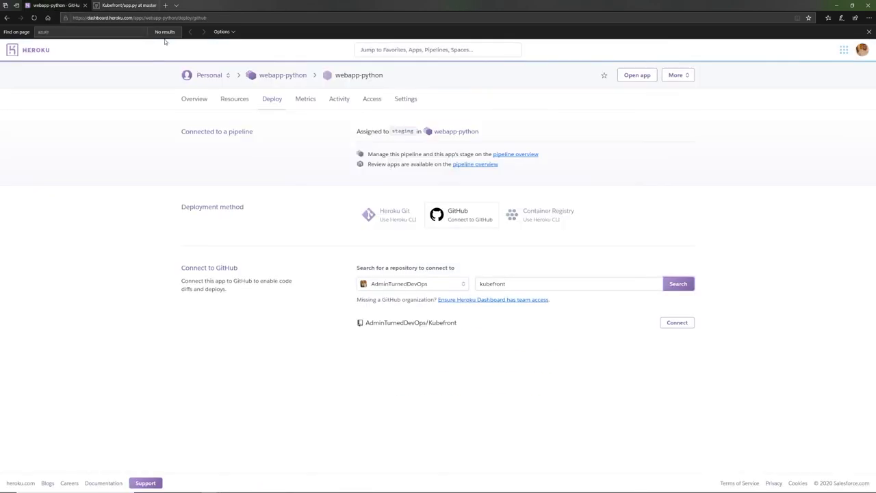
click(127, 5)
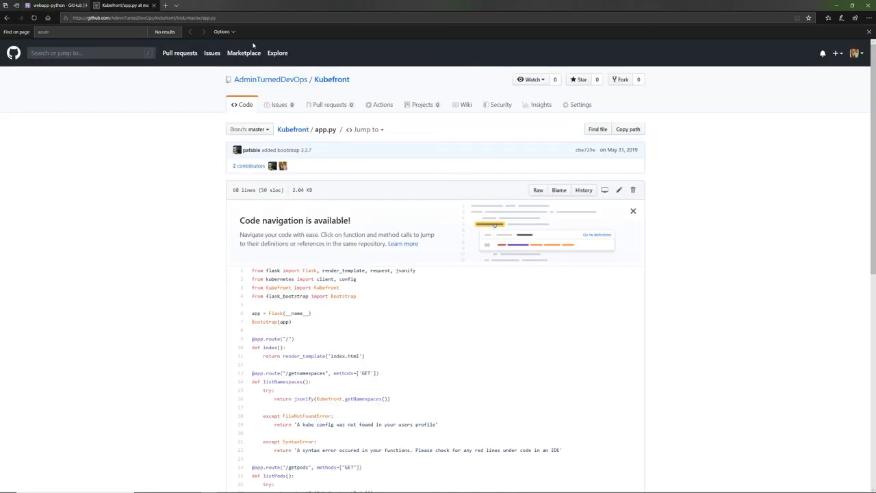
click(55, 6)
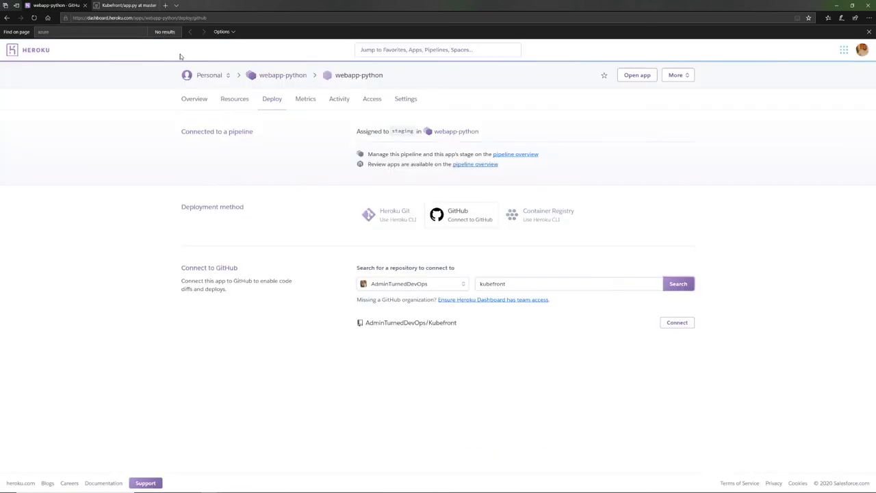
click(676, 323)
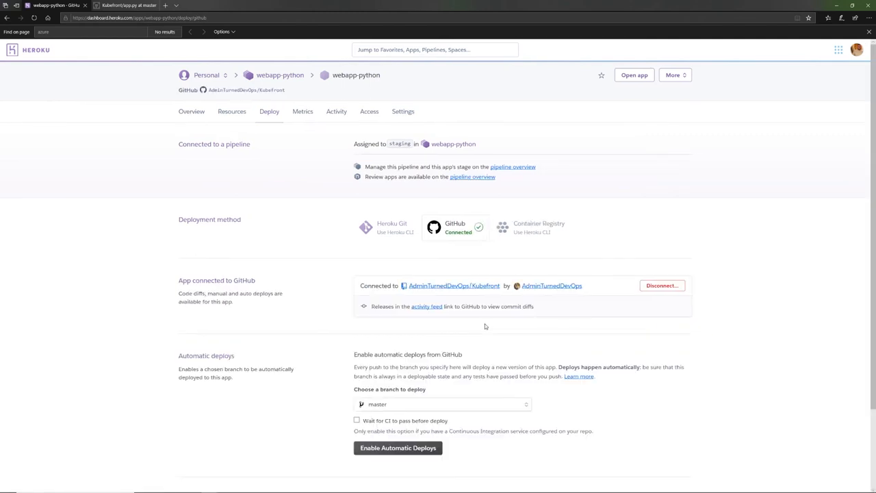
scroll(down, 3)
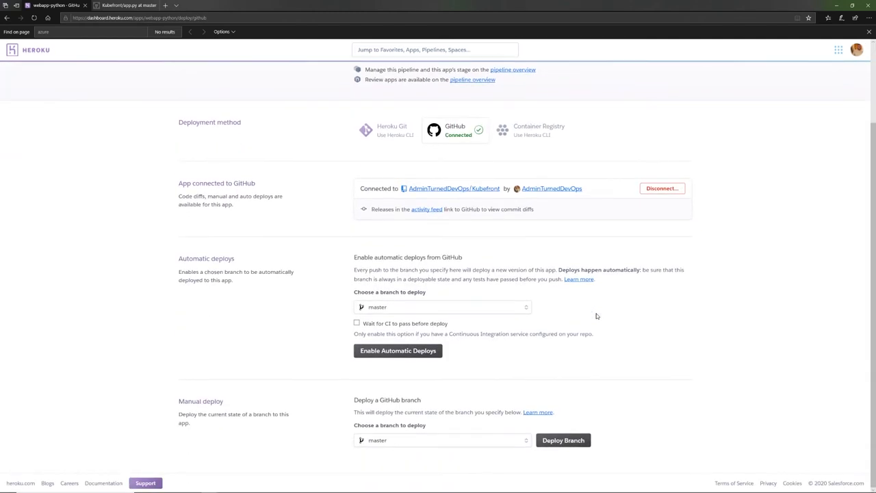
scroll(up, 3)
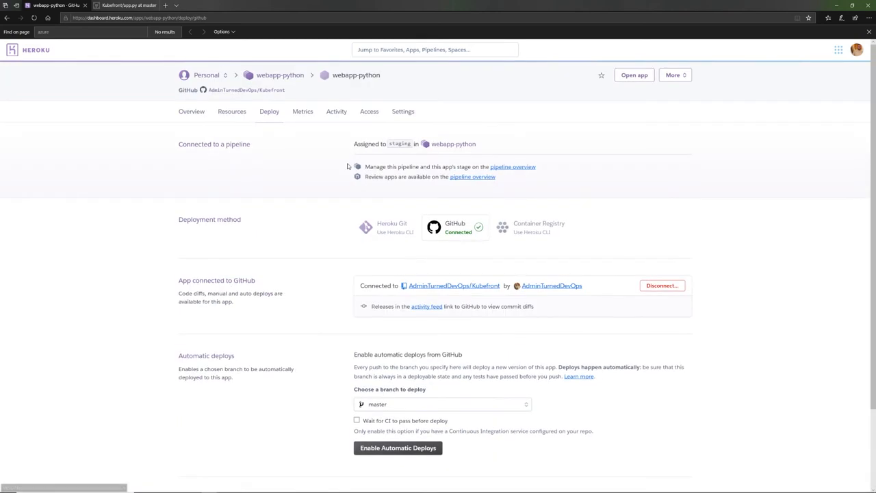
mouse_move(582, 242)
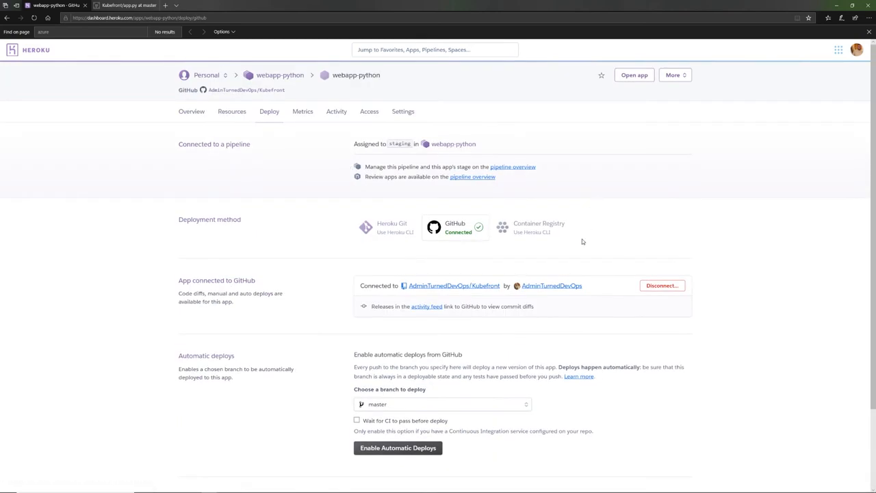
scroll(down, 3)
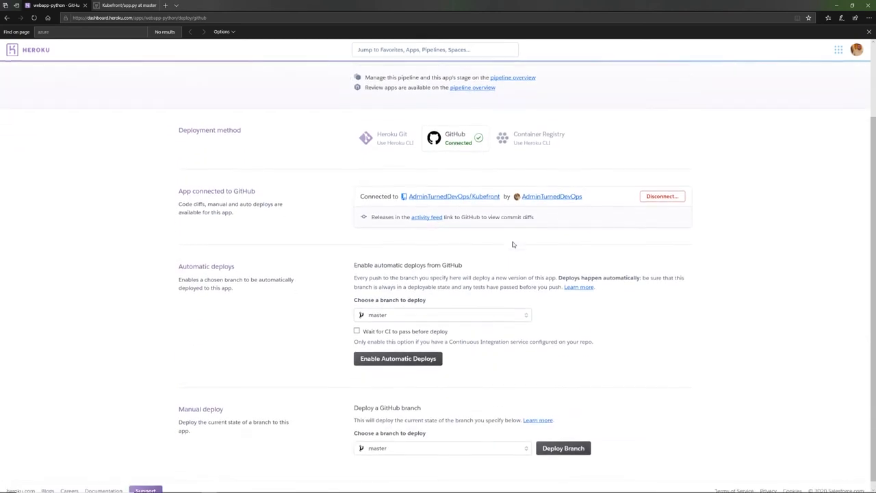
scroll(up, 3)
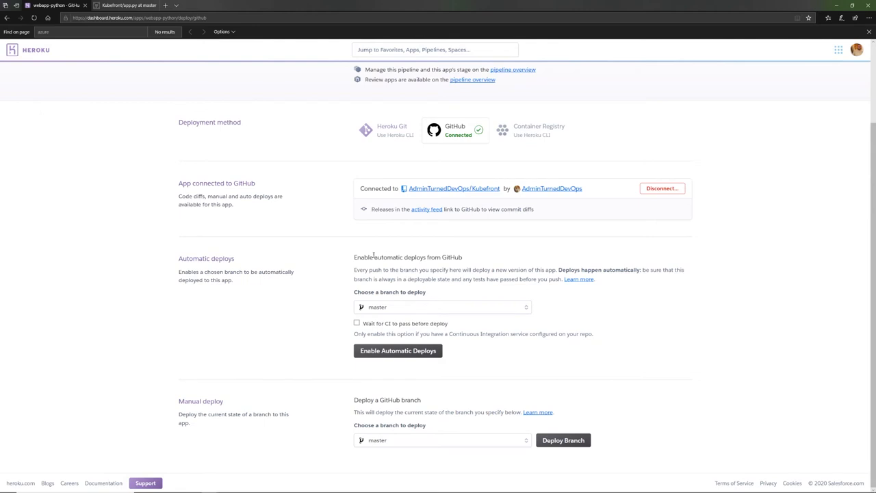
Step: Enable automatic deploys from the master branch
click(442, 307)
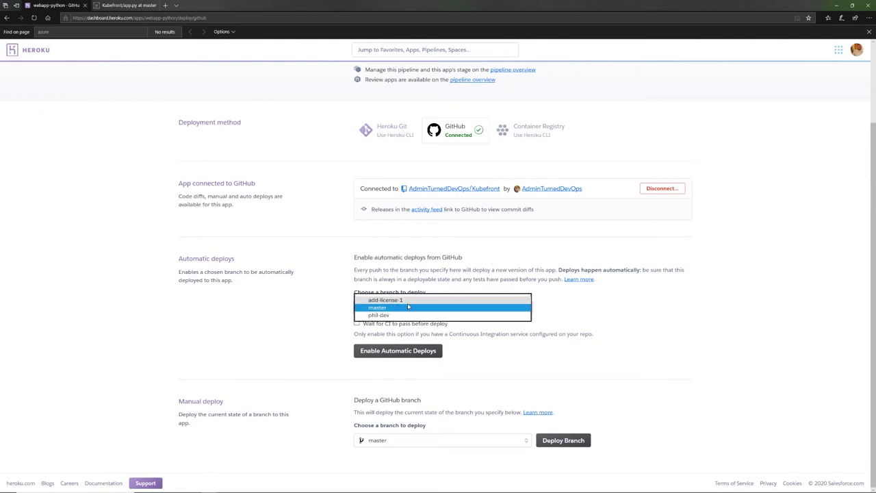
click(377, 307)
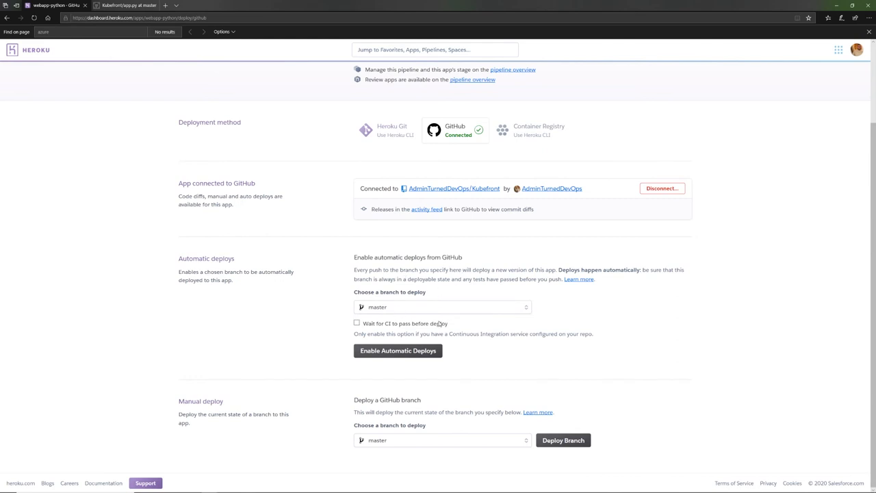
click(398, 350)
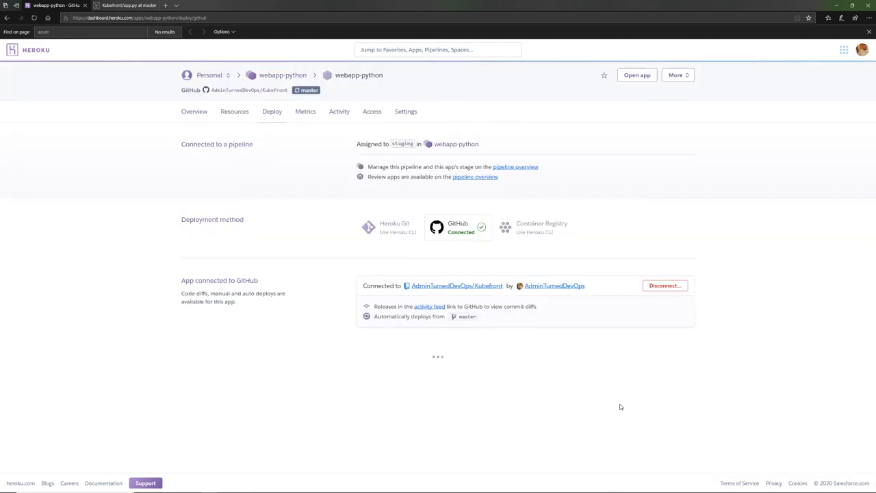
scroll(down, 3)
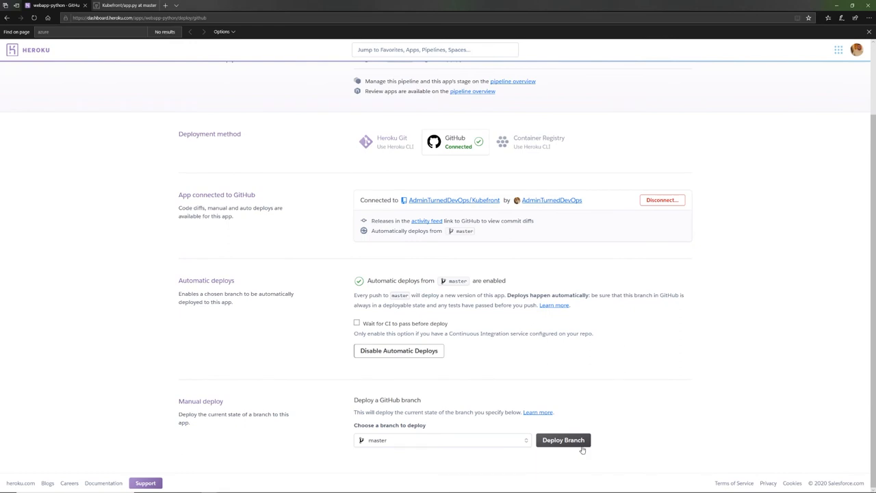
mouse_move(653, 416)
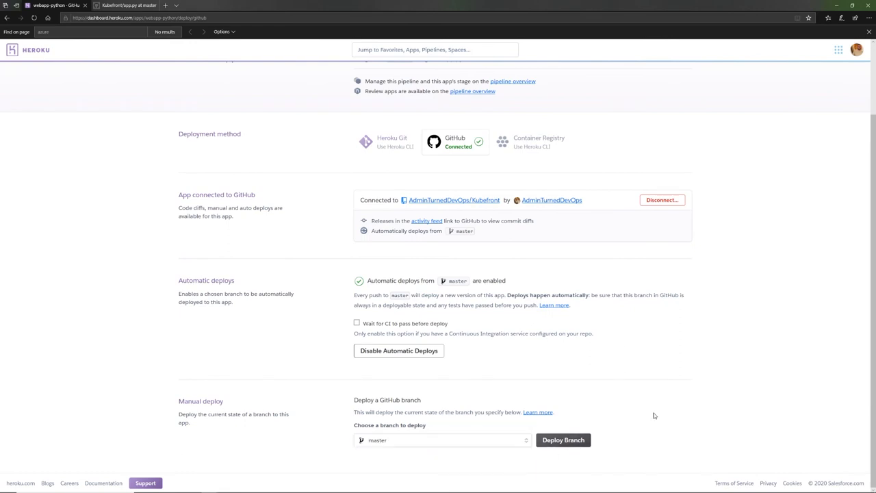
scroll(up, 3)
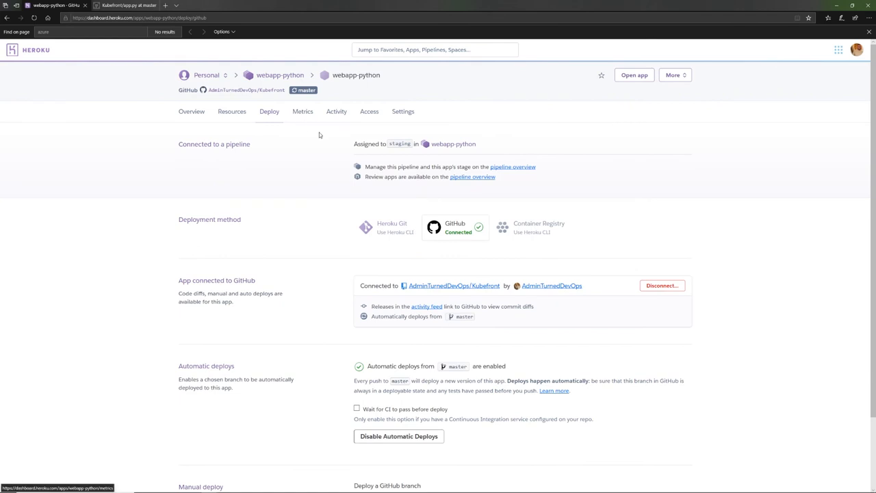
Step: Show webapp-python's Resources page: no process types, no add-ons, $0.00 estimated cost
click(232, 111)
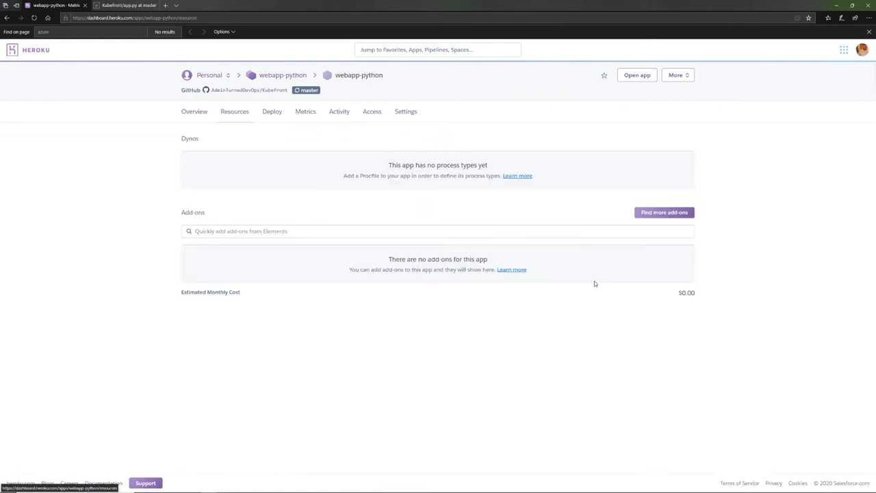
mouse_move(531, 269)
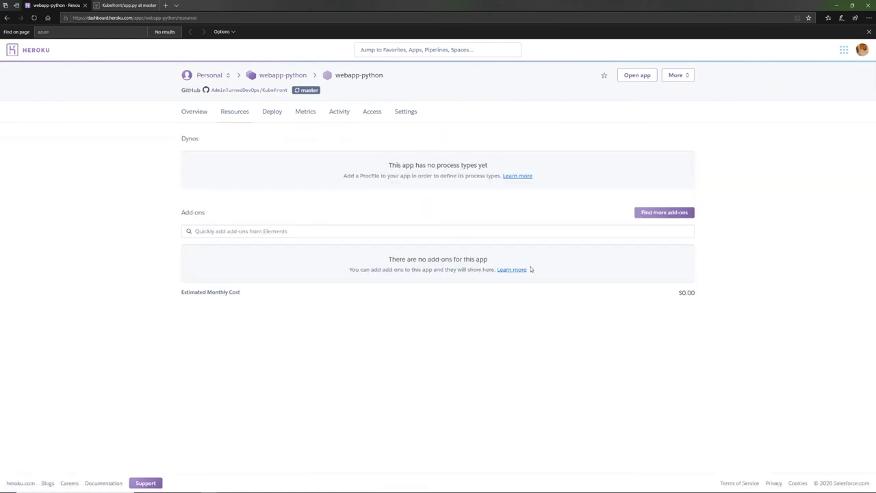
mouse_move(381, 124)
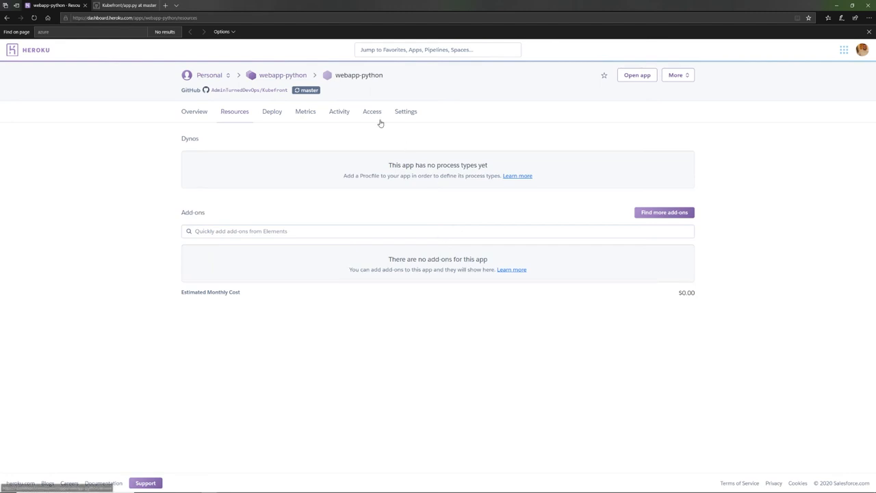
mouse_move(381, 178)
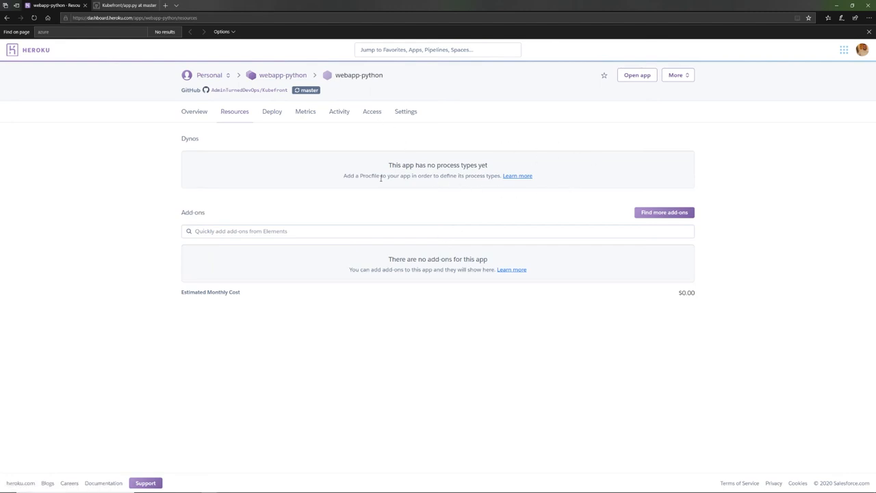
mouse_move(663, 212)
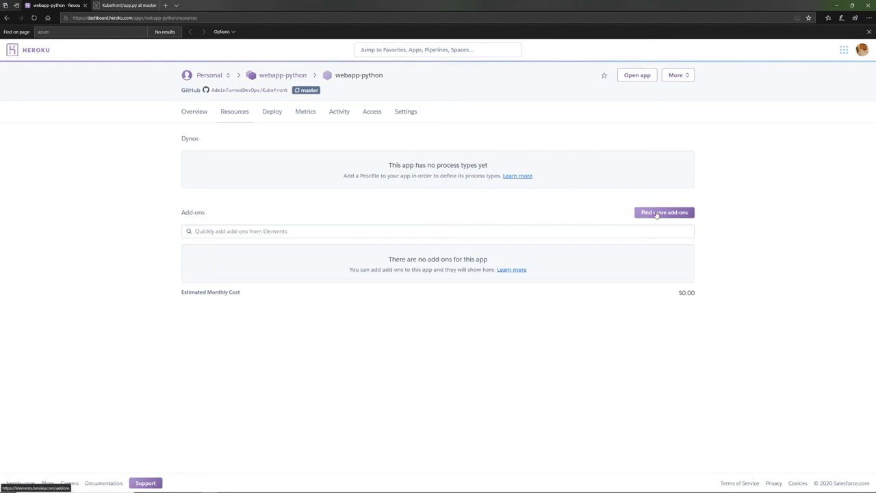
Step: Search Heroku Elements add-ons for python, browse the results, then return to the dashboard tab
click(663, 213)
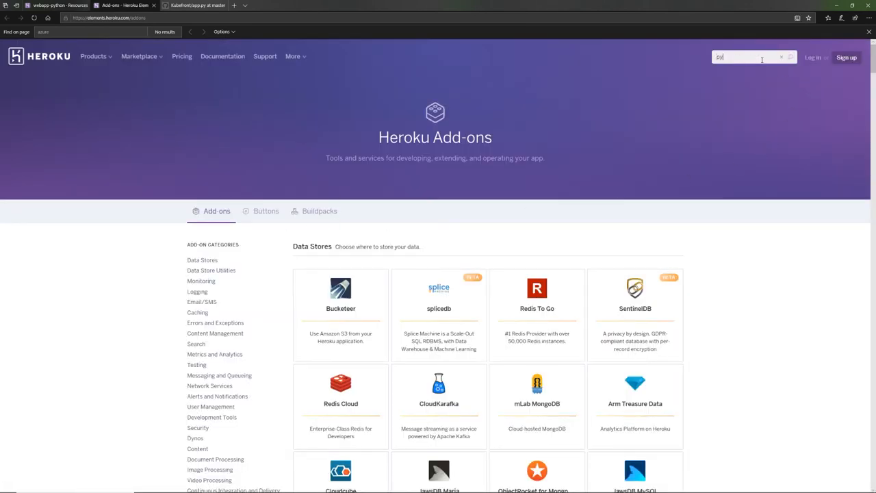
key(Return)
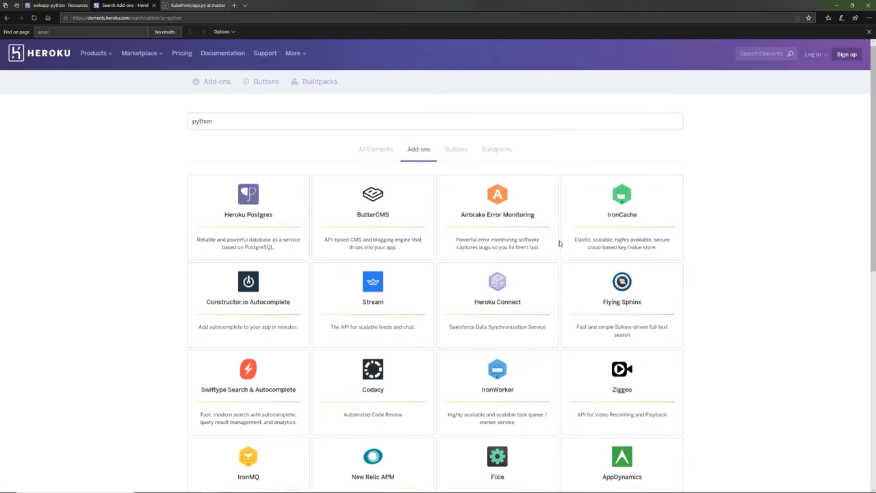
scroll(down, 3)
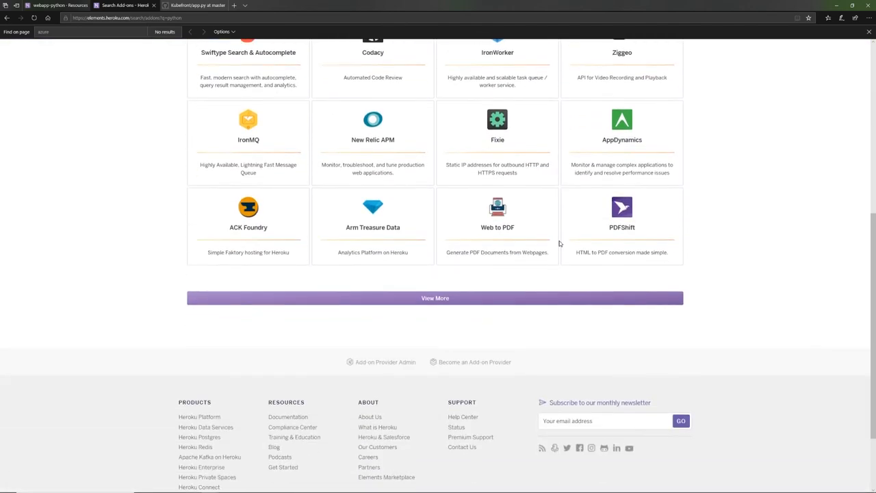
scroll(up, 3)
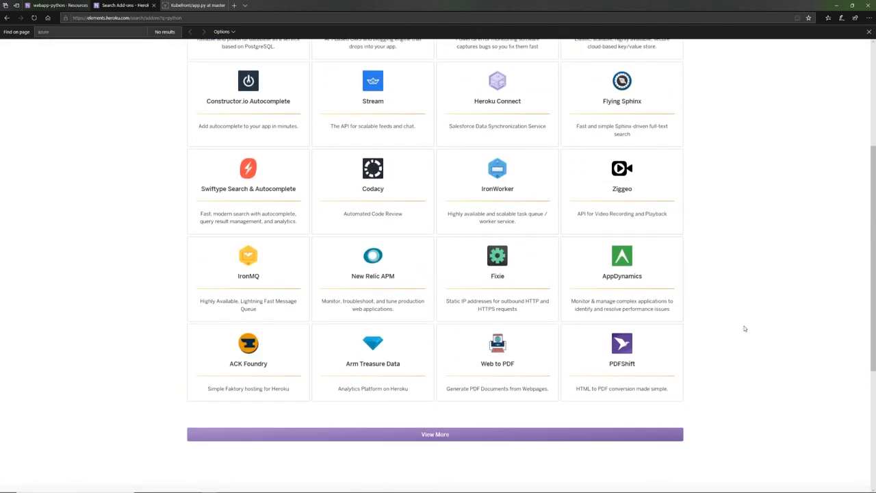
scroll(up, 3)
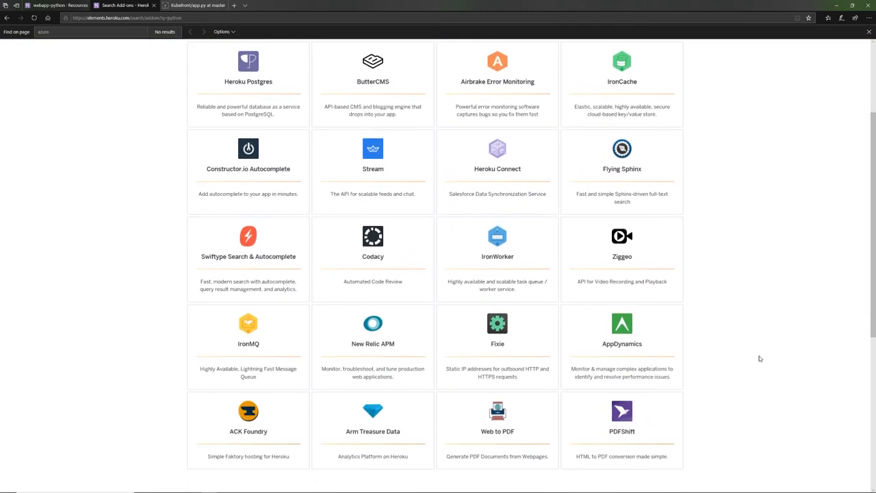
click(195, 6)
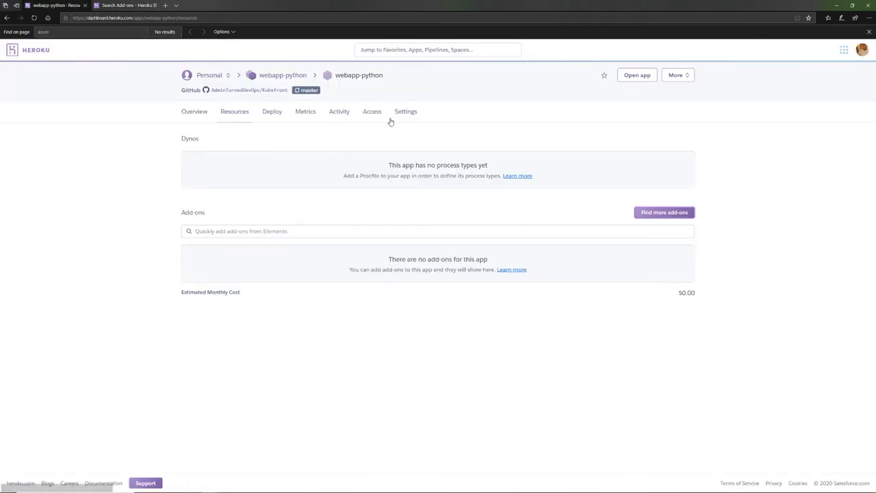
Step: Review webapp-python's Settings: App Information, Buildpacks, SSL Certificates and the herokuapp.com domain
click(403, 111)
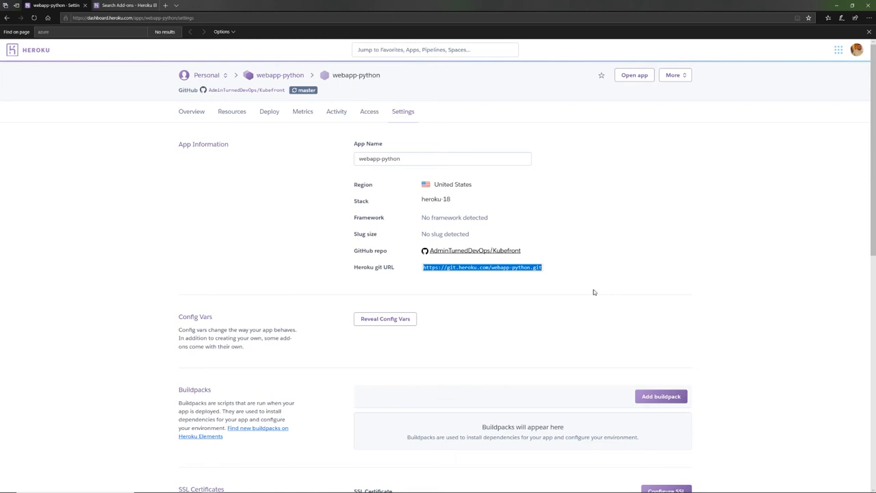
mouse_move(224, 33)
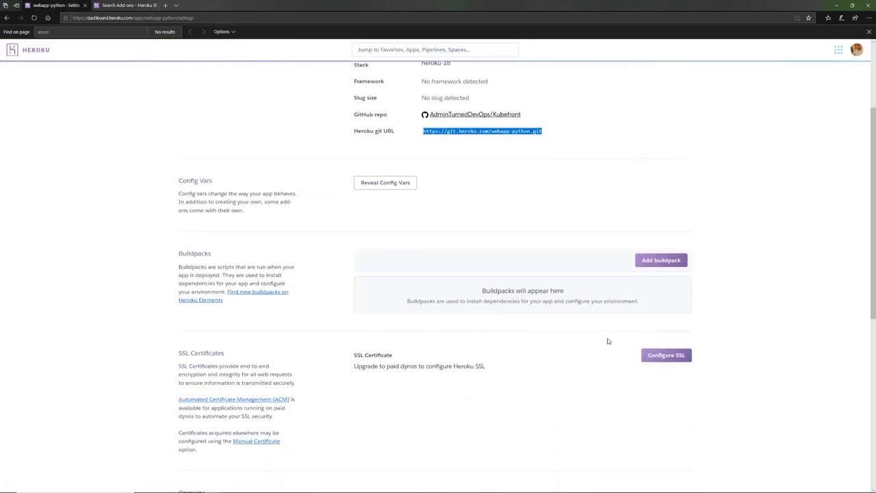
scroll(down, 3)
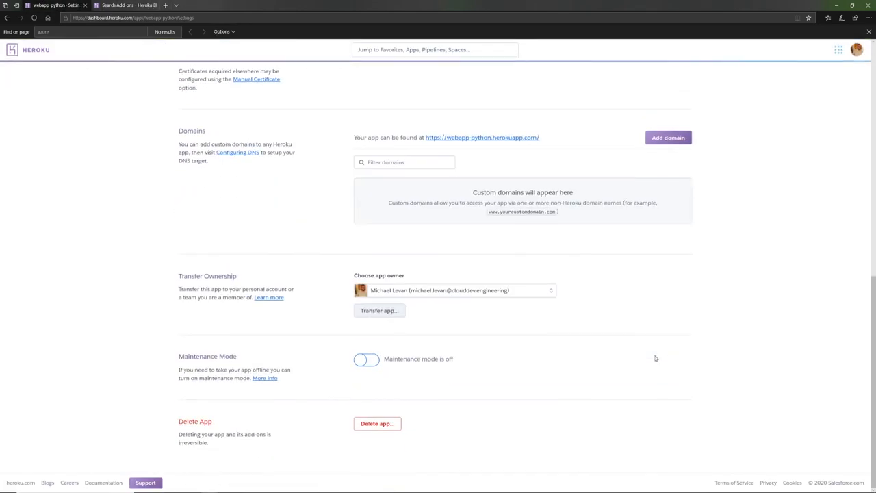
mouse_move(547, 398)
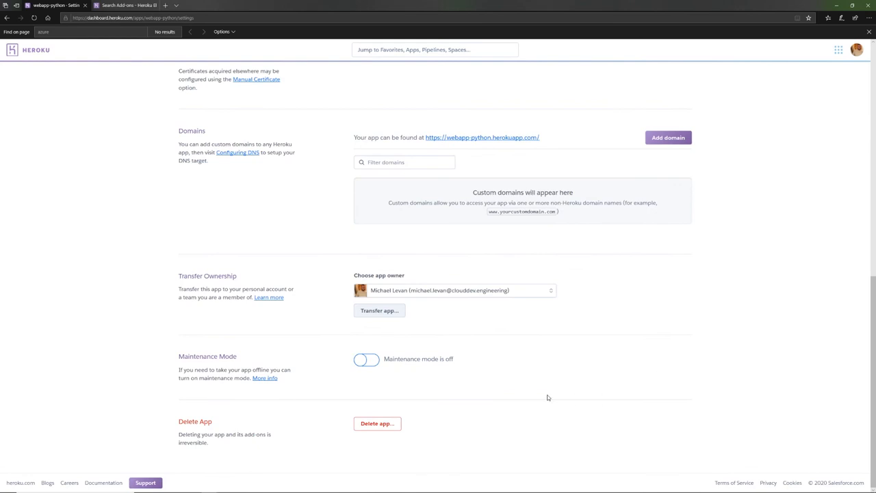
scroll(up, 3)
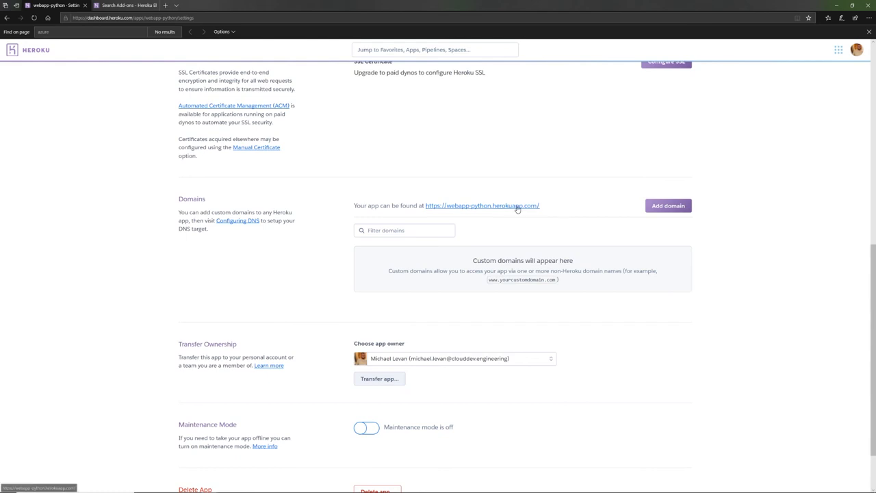
scroll(up, 3)
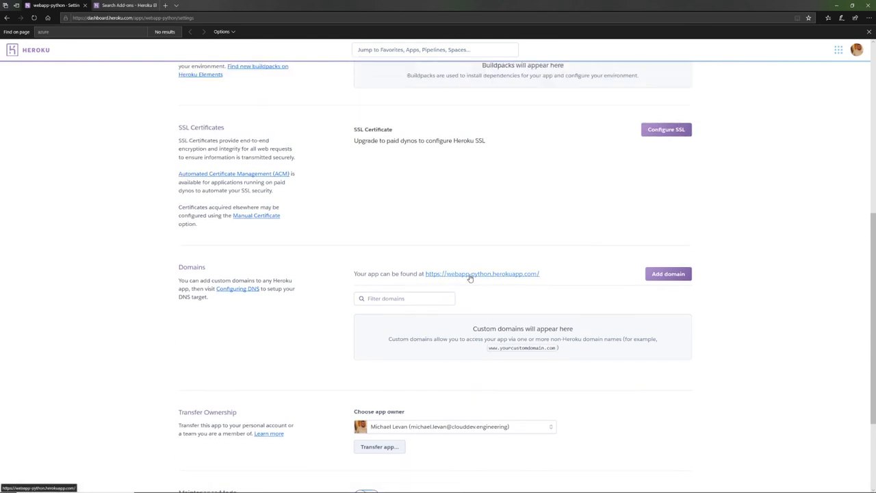
click(482, 273)
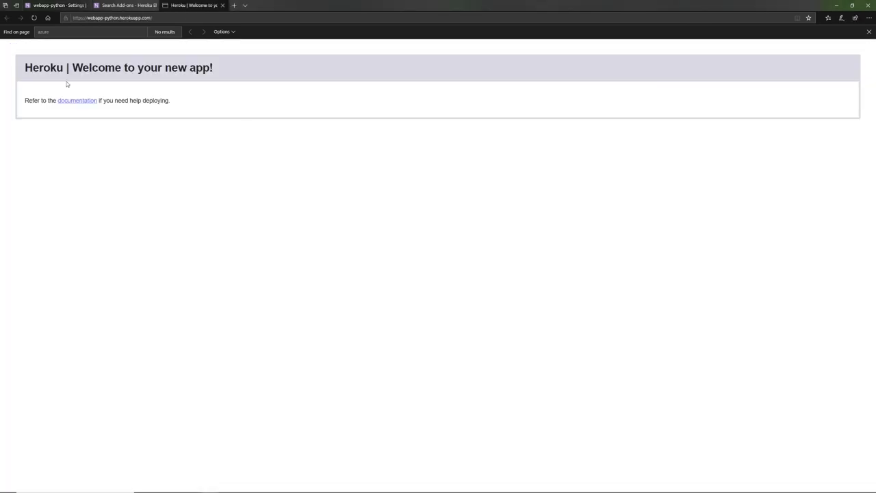
click(126, 4)
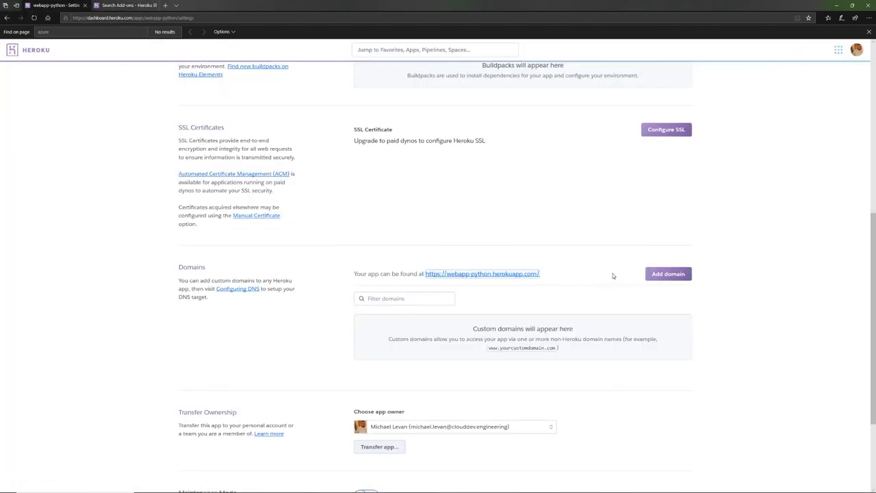
mouse_move(586, 208)
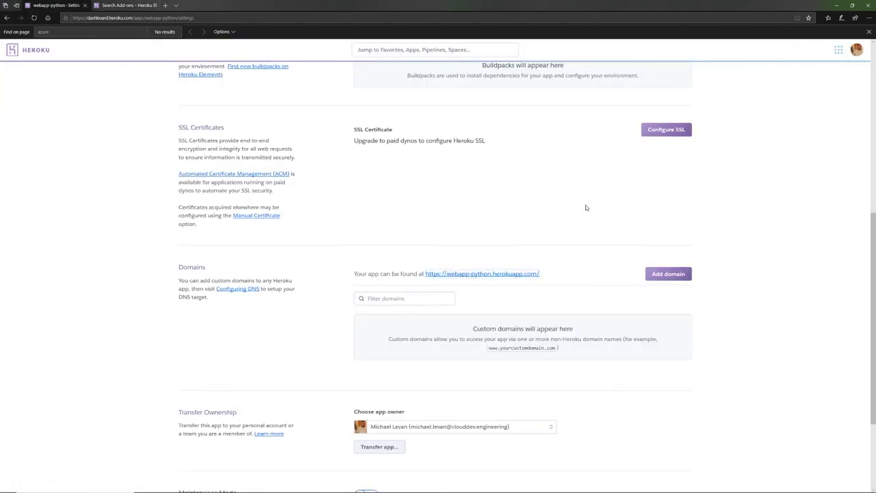
scroll(up, 3)
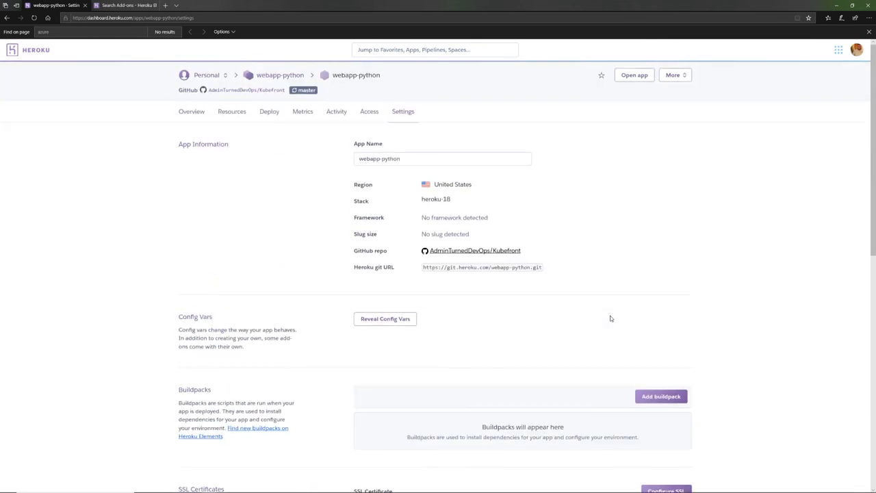
mouse_move(296, 130)
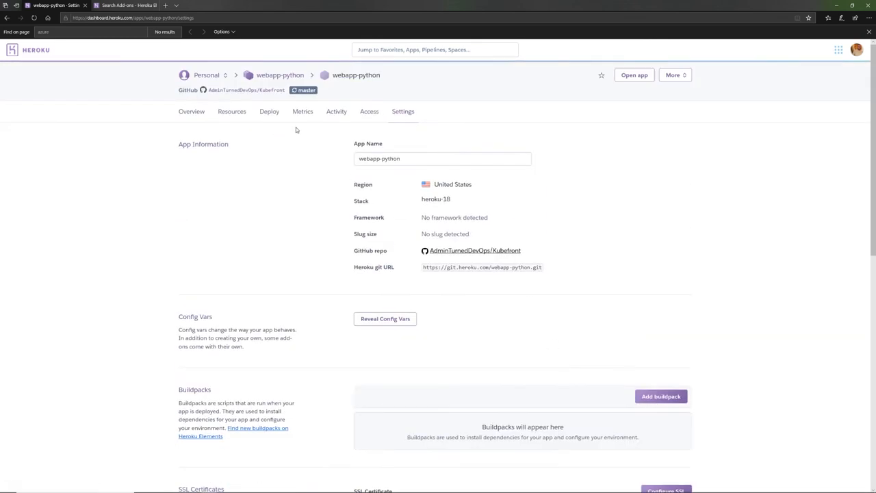
mouse_move(634, 75)
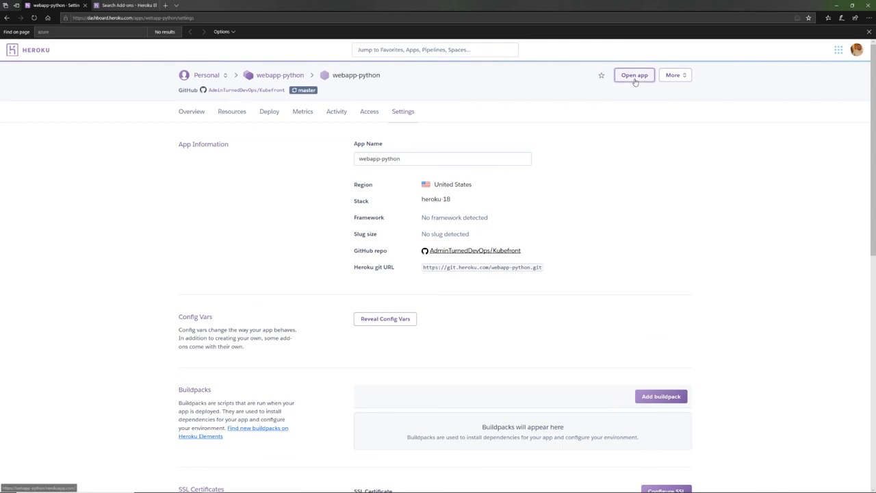
Step: View the live webapp-python welcome placeholder in a new tab, then close it
click(634, 74)
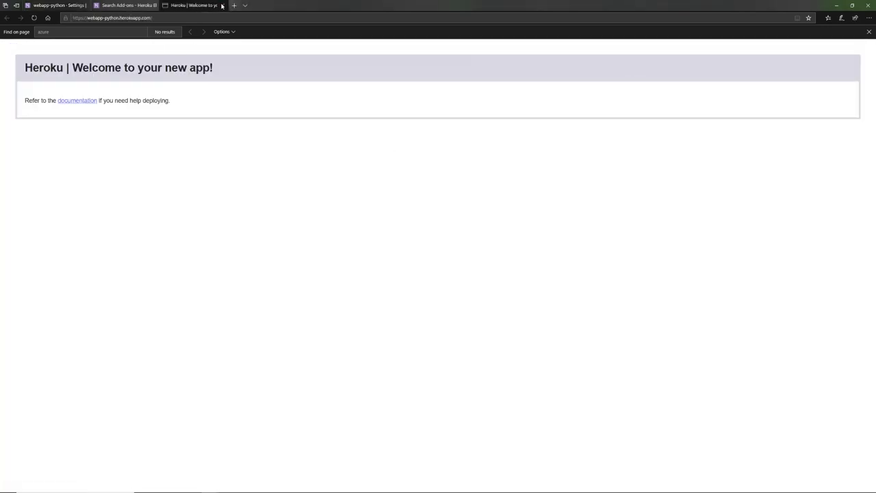
click(55, 6)
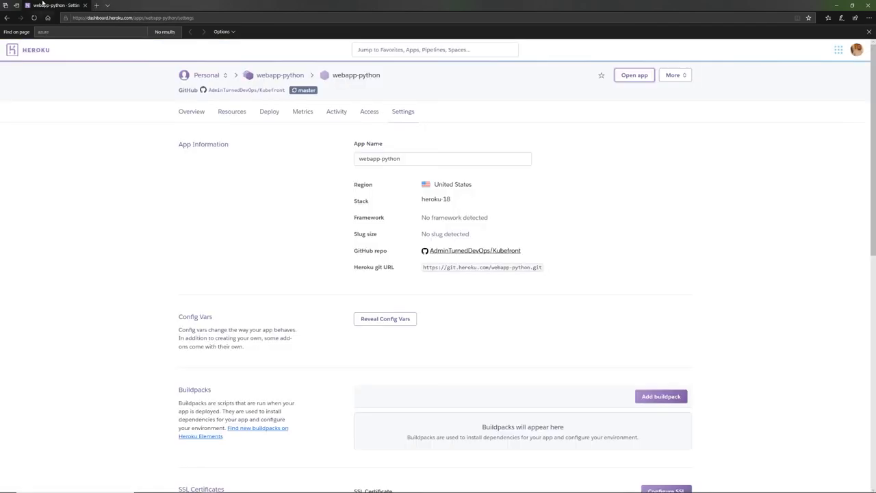
mouse_move(507, 286)
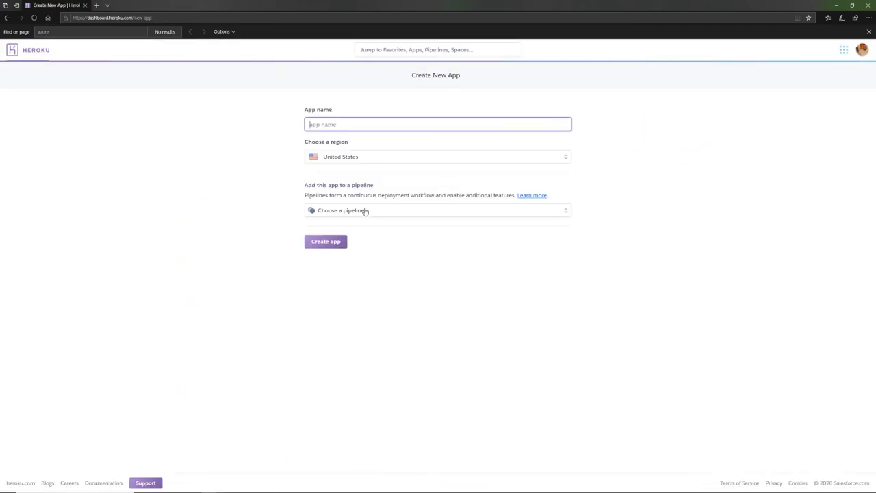
Step: From the personal apps list, start a new app and try taken names test1 and test12
click(437, 210)
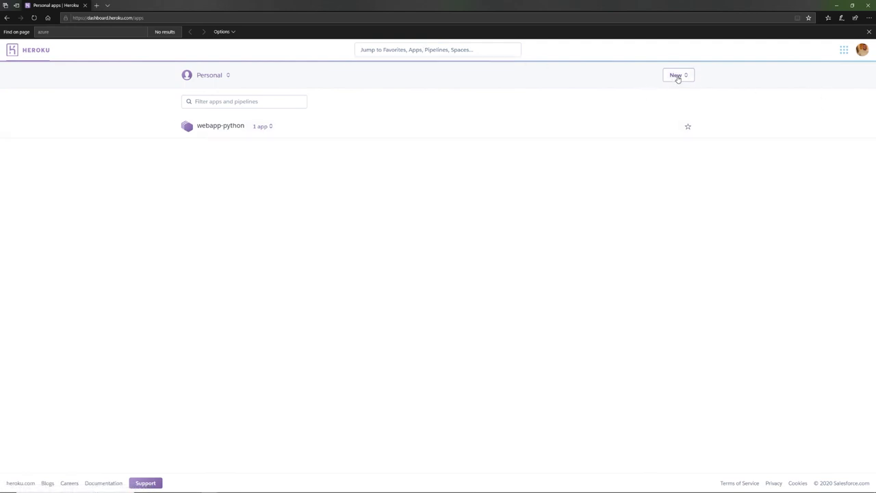
click(675, 74)
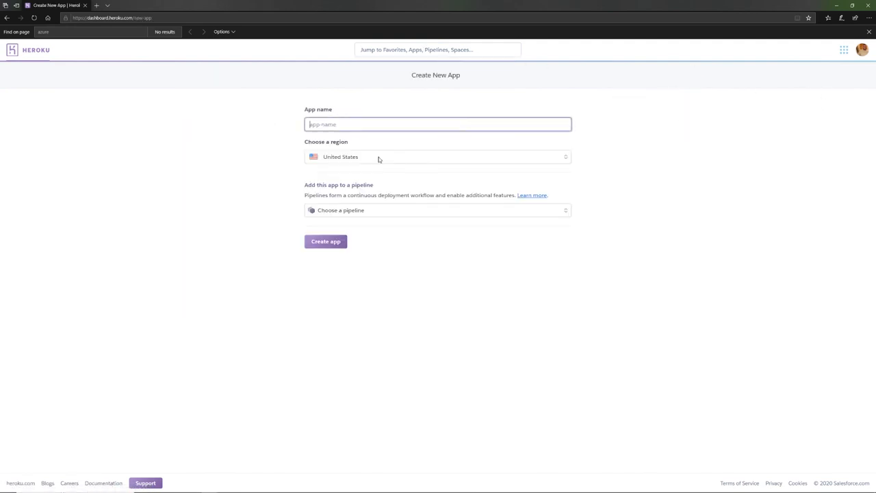
text(test)
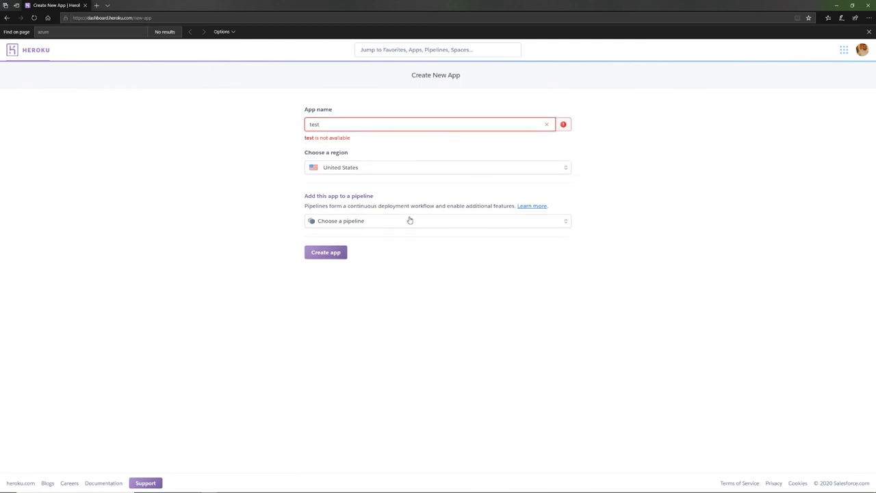
text(1)
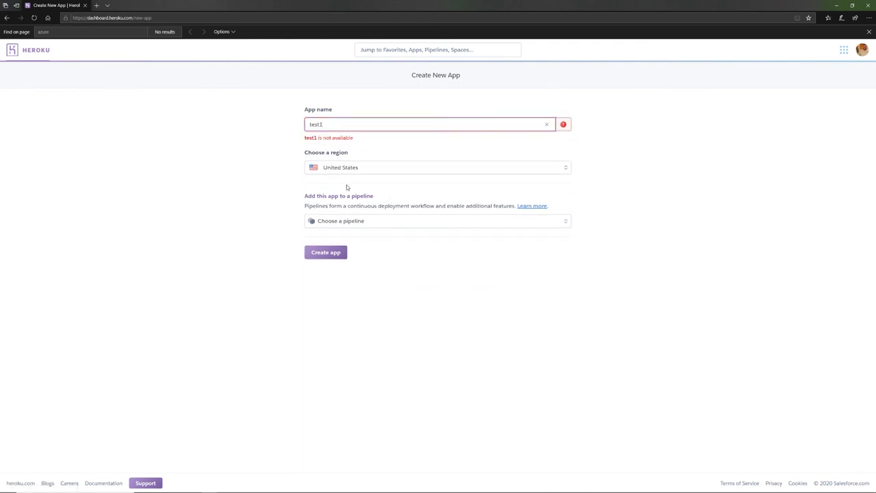
text(2)
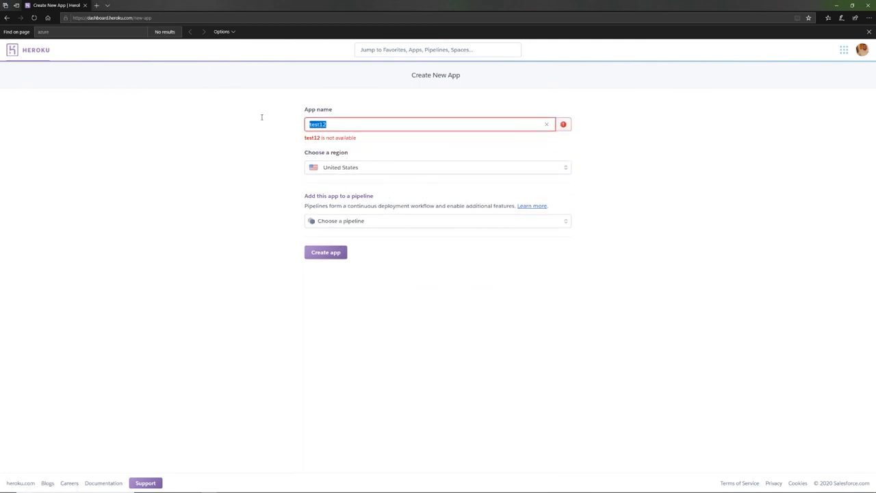
Step: Enter the available app name node-mjl and load the webapp-python pipeline in another tab
text(node)
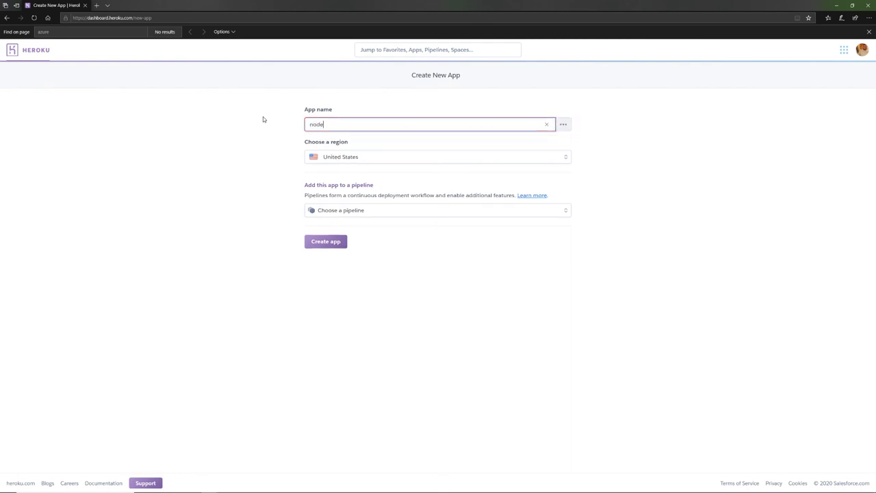
text(1)
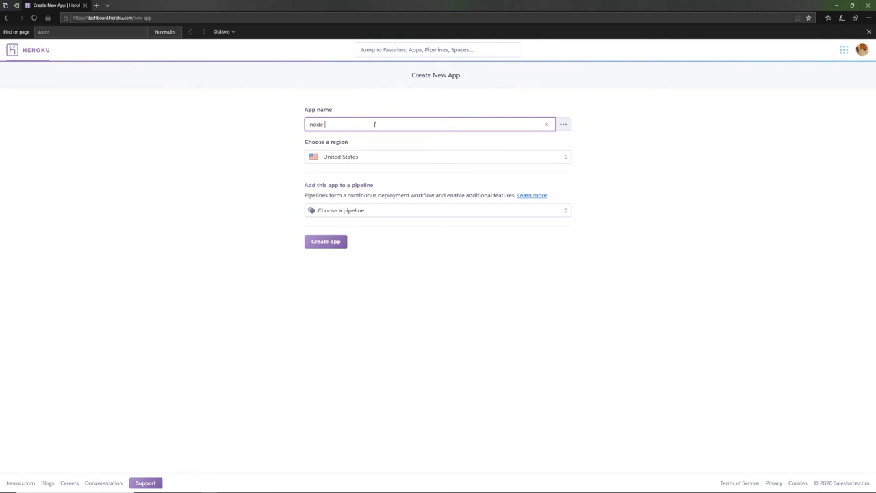
text(mjl)
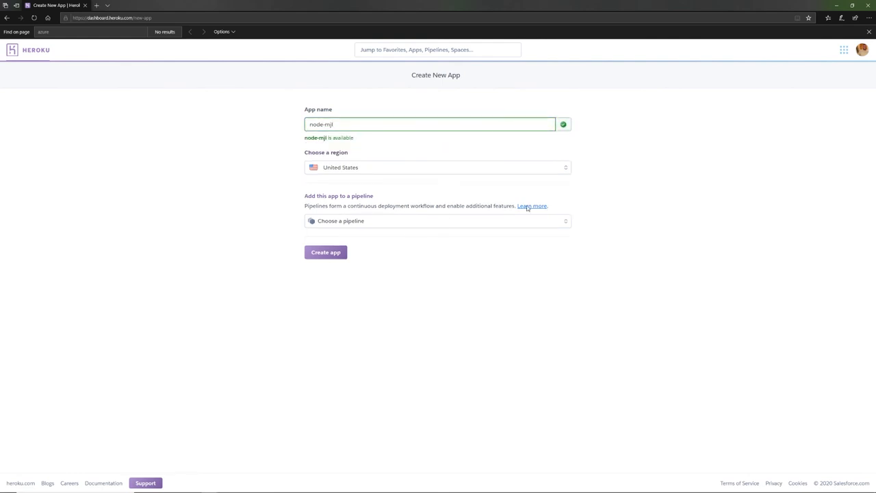
mouse_move(405, 156)
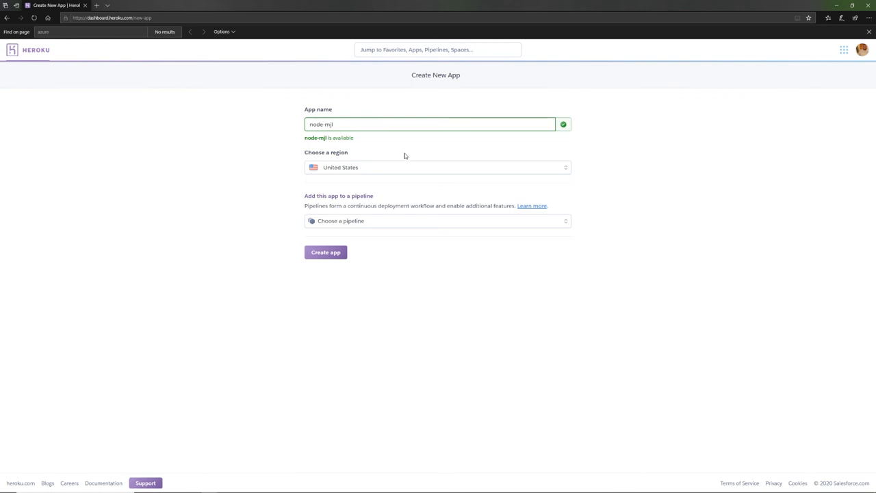
mouse_move(301, 98)
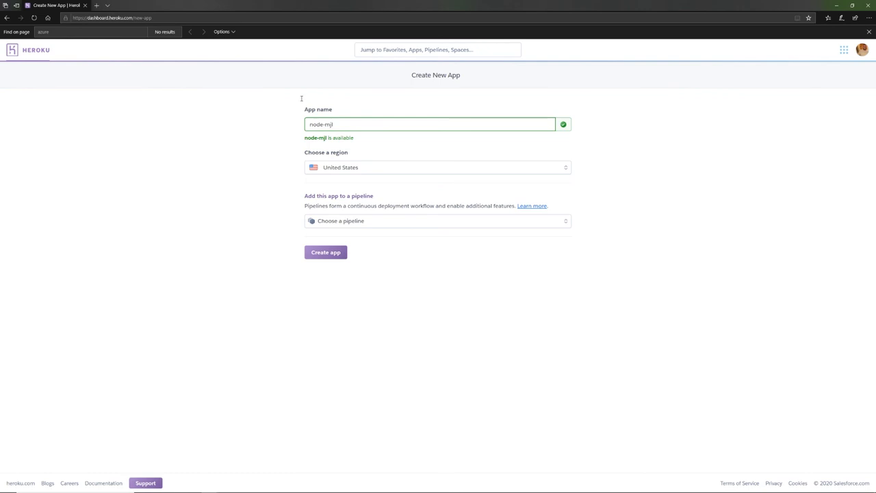
click(100, 6)
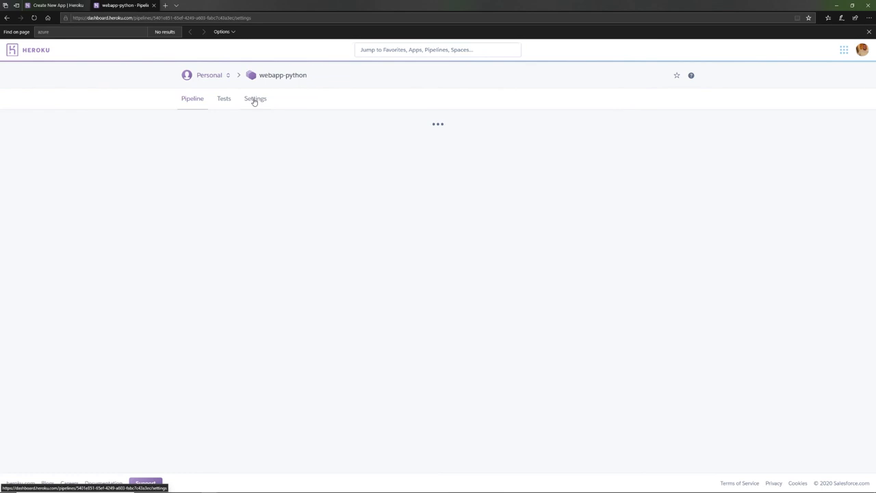
Step: Switch between the webapp-python pipeline's Settings, Tests and overview pages, scrolling the settings
click(255, 97)
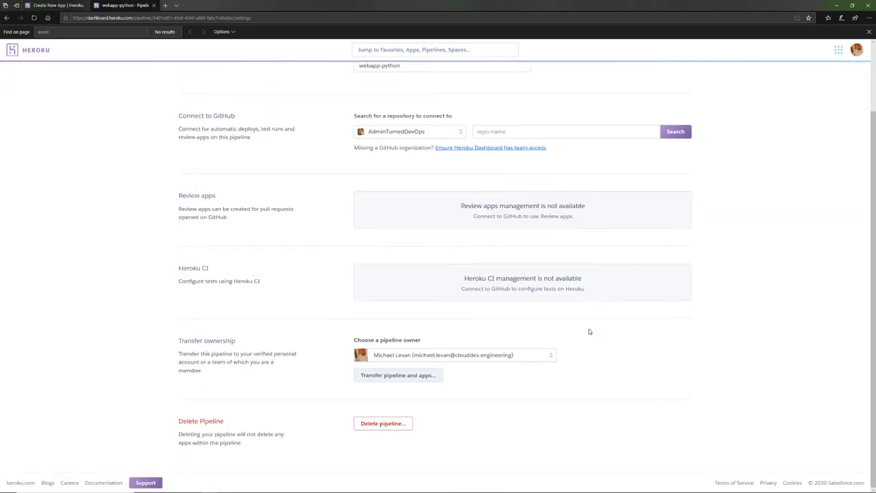
click(224, 98)
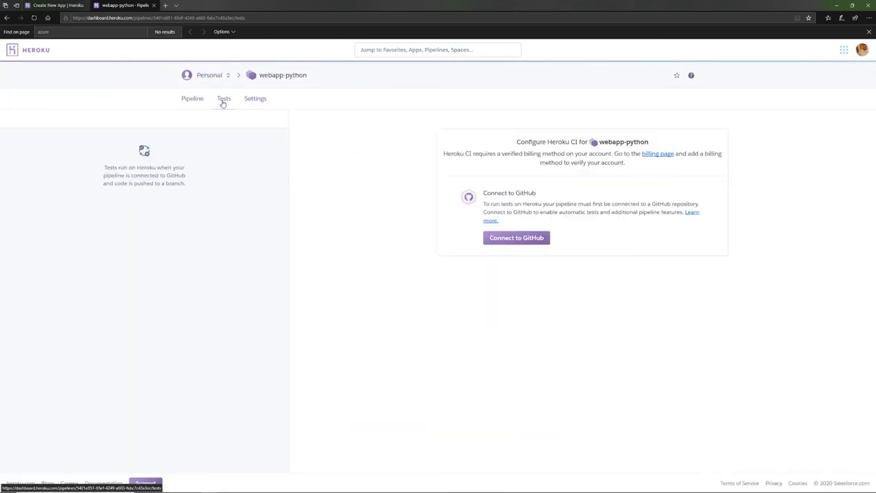
click(192, 98)
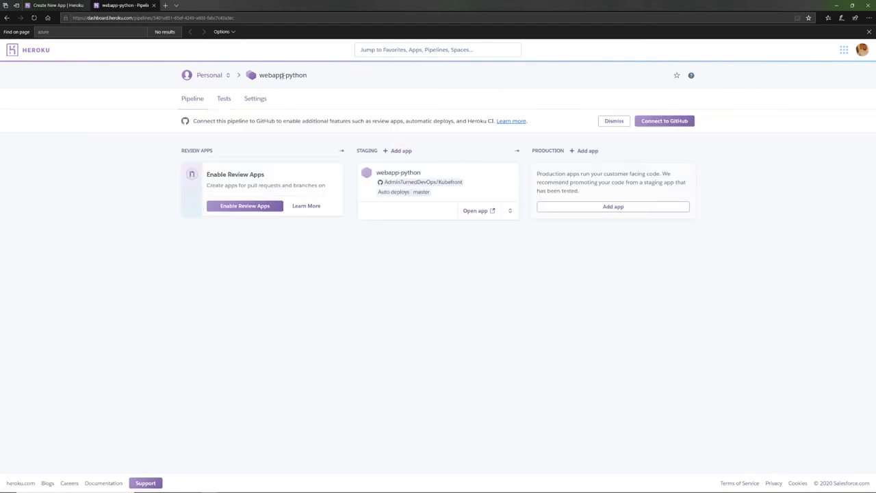
click(224, 98)
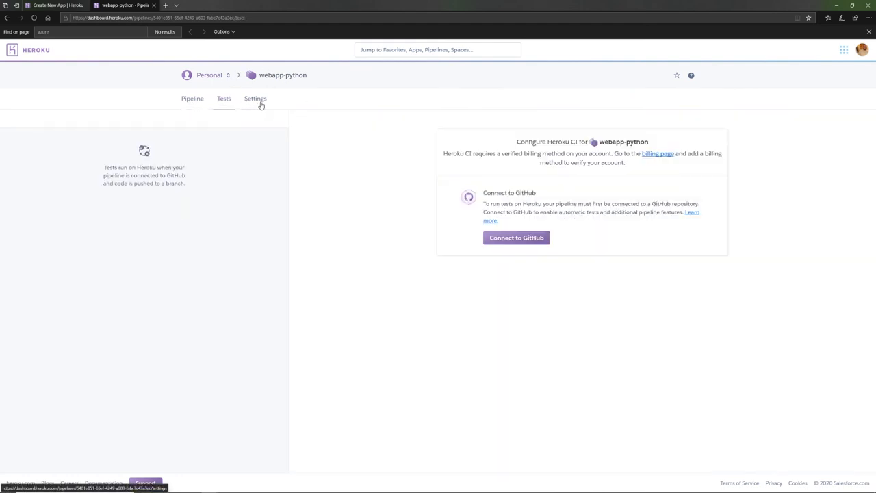
click(253, 98)
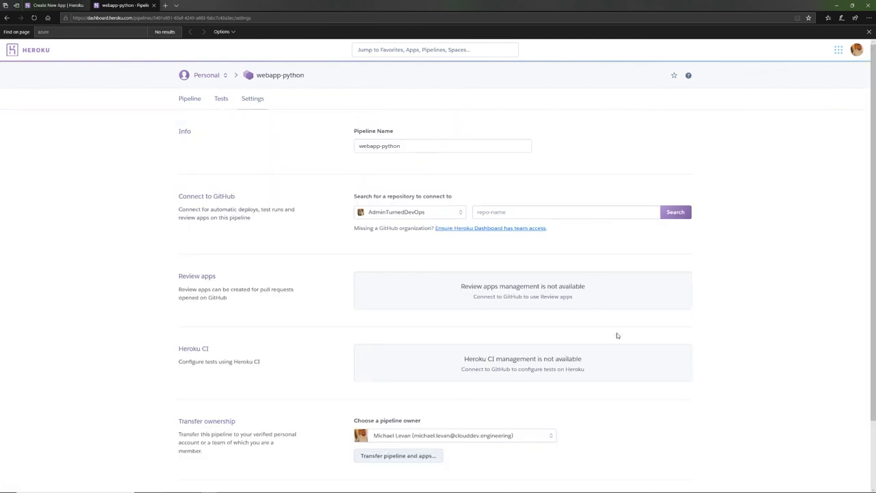
scroll(down, 3)
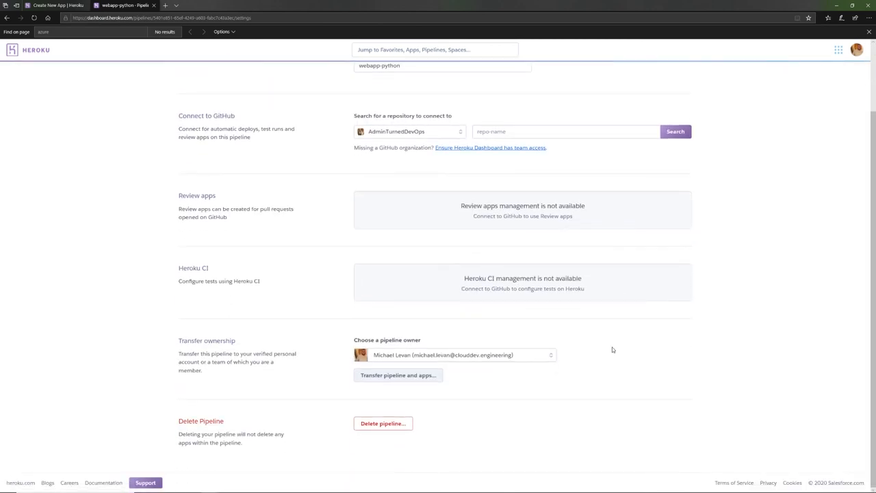
scroll(up, 3)
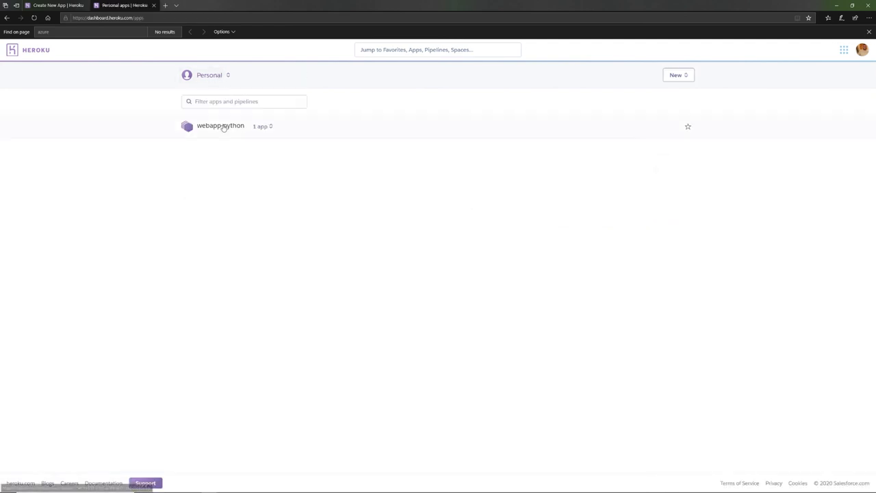
Step: Reopen the pipeline, review its GitHub, review apps, CI and delete settings, then return to overview
click(220, 126)
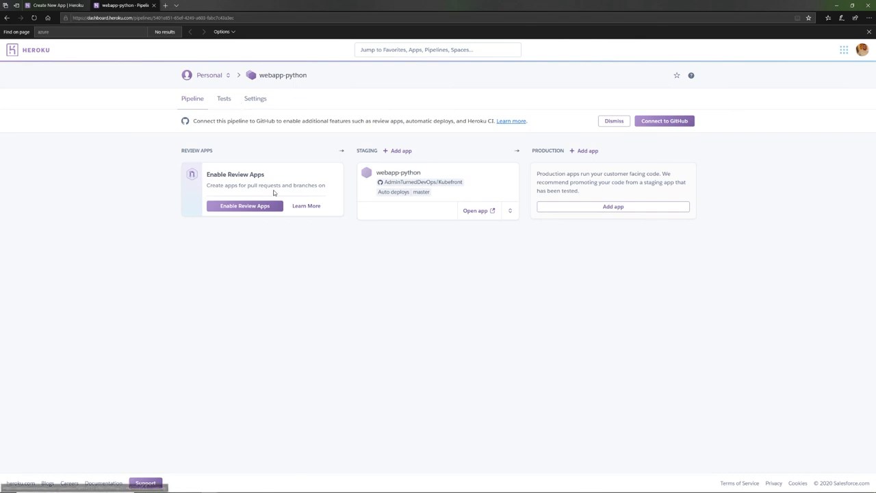
click(253, 98)
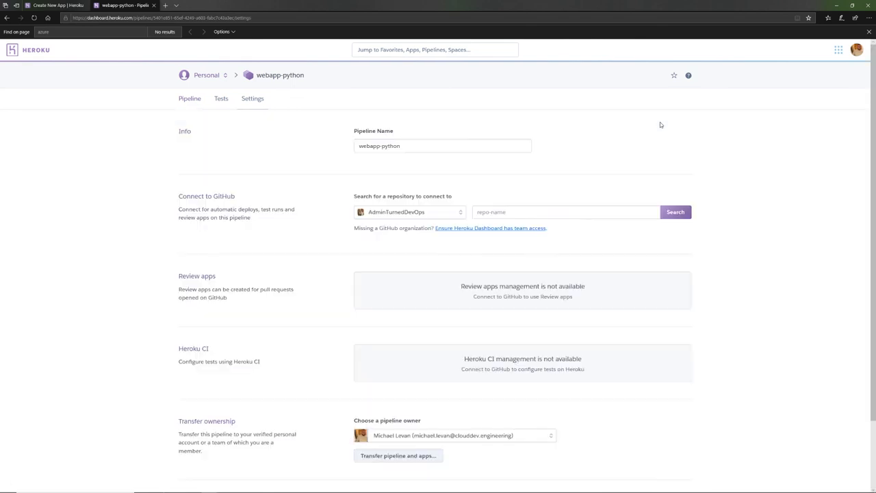
scroll(down, 3)
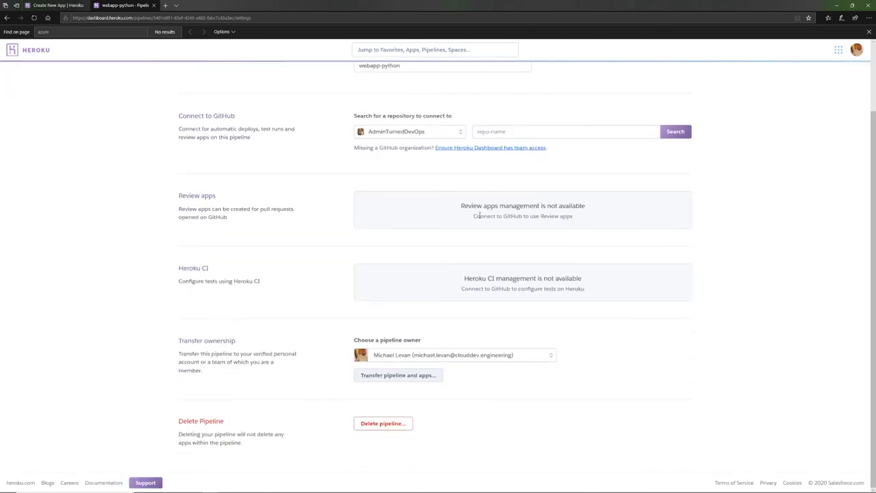
scroll(up, 3)
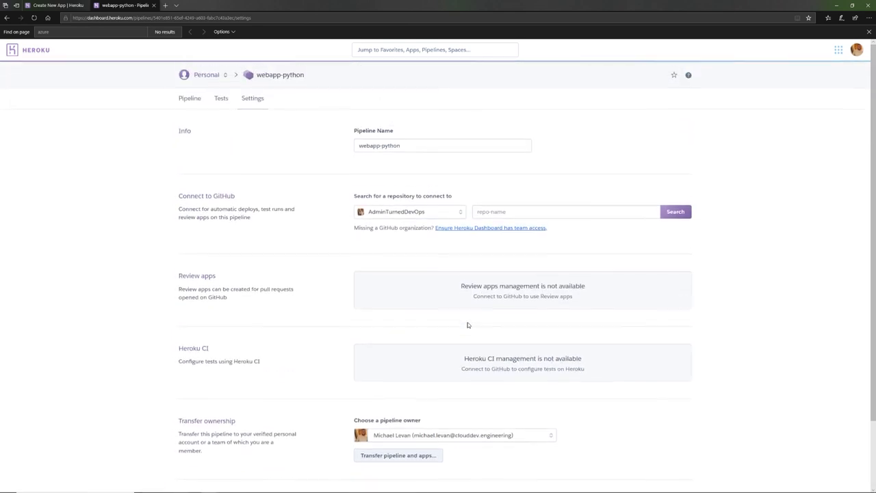
scroll(down, 3)
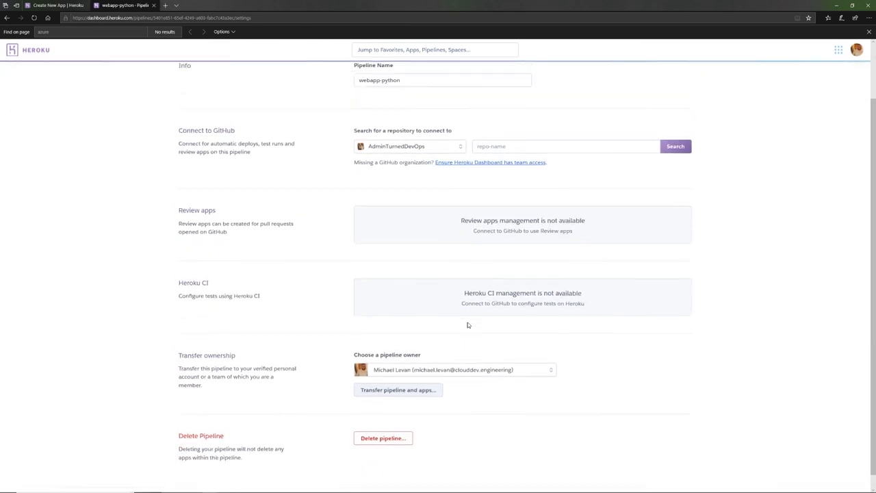
click(192, 98)
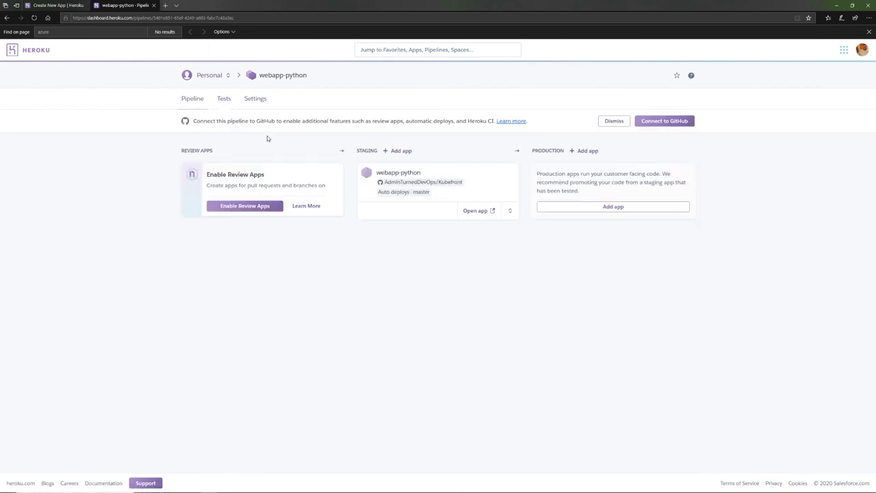
mouse_move(423, 182)
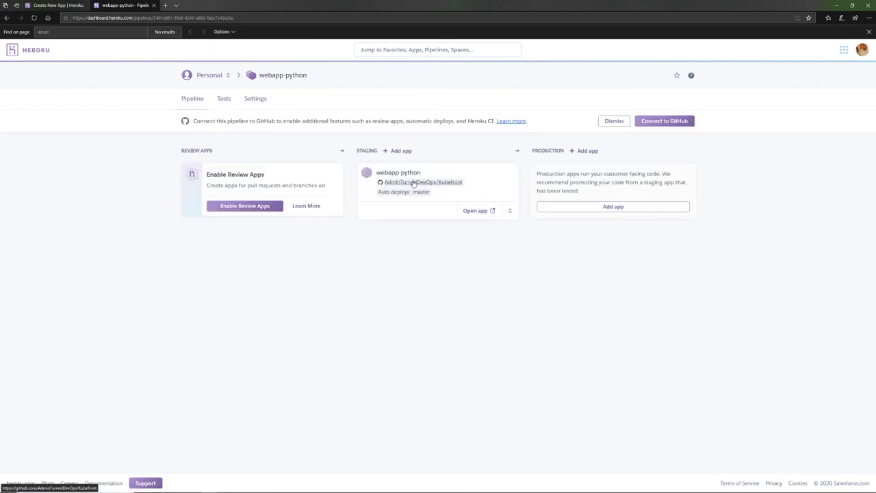
Step: Browse webapp-python's overview, Access, Metrics and Settings pages, then switch to the node-mjl tab
click(399, 172)
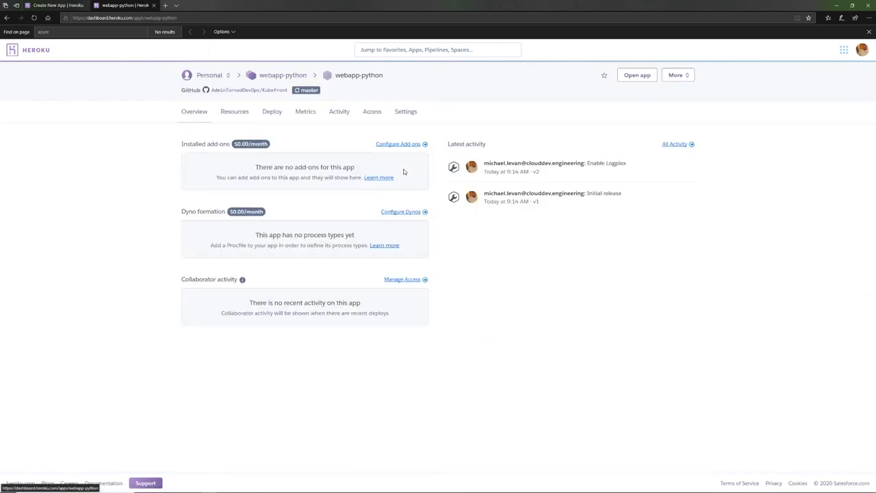
click(372, 111)
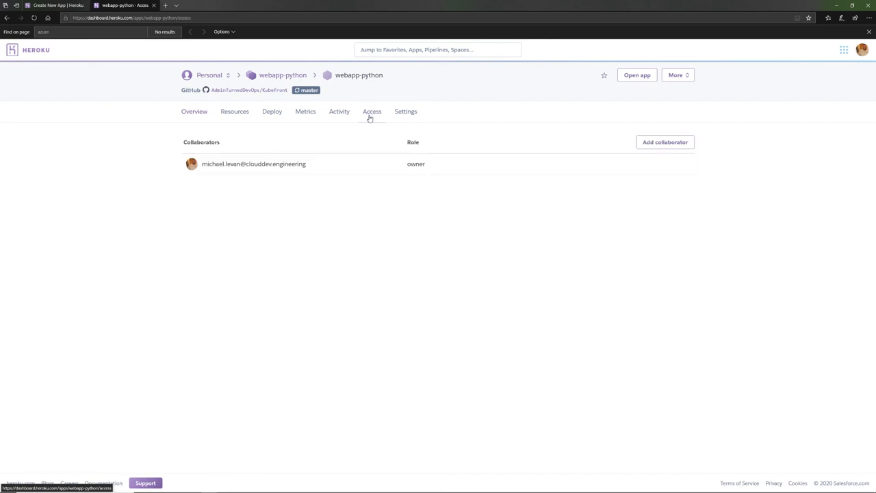
click(305, 111)
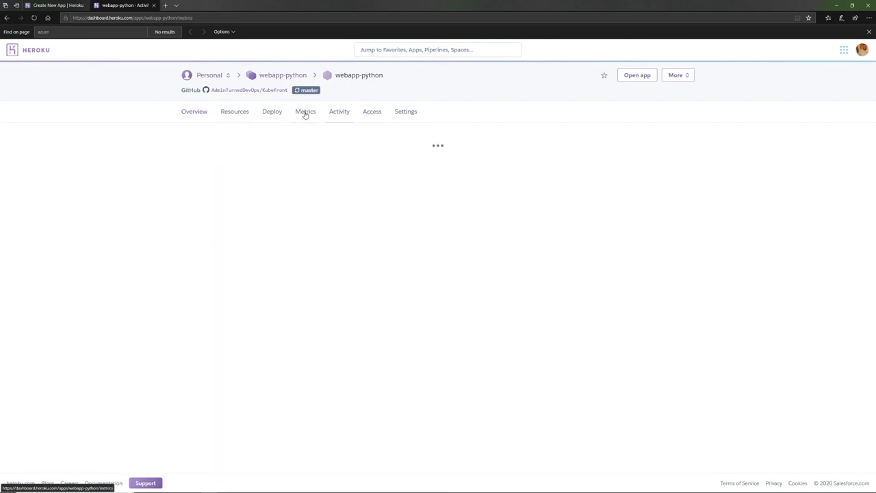
click(269, 111)
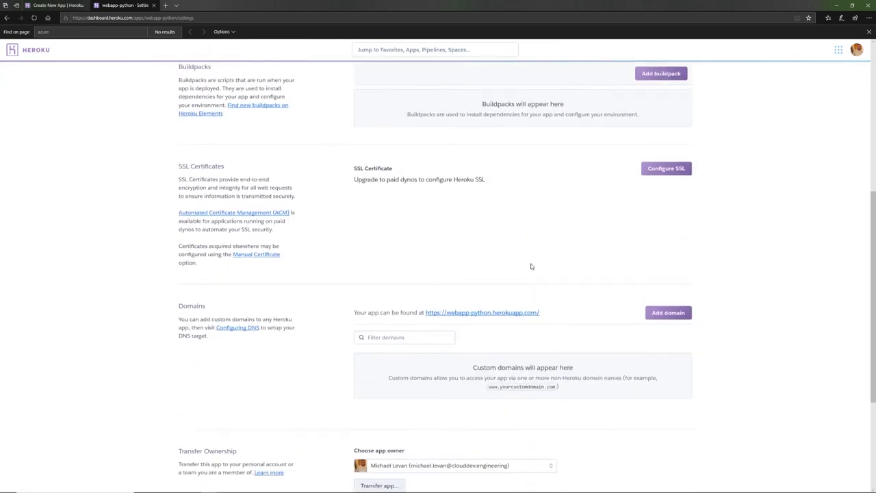
scroll(down, 3)
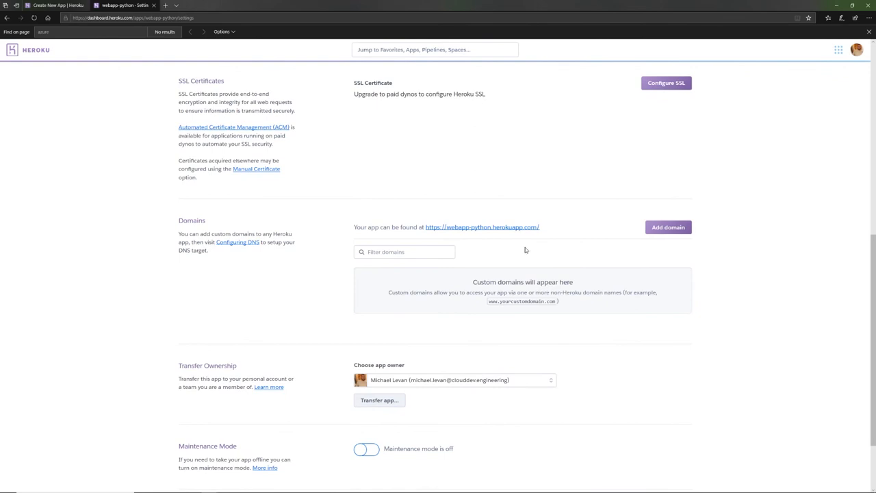
mouse_move(450, 235)
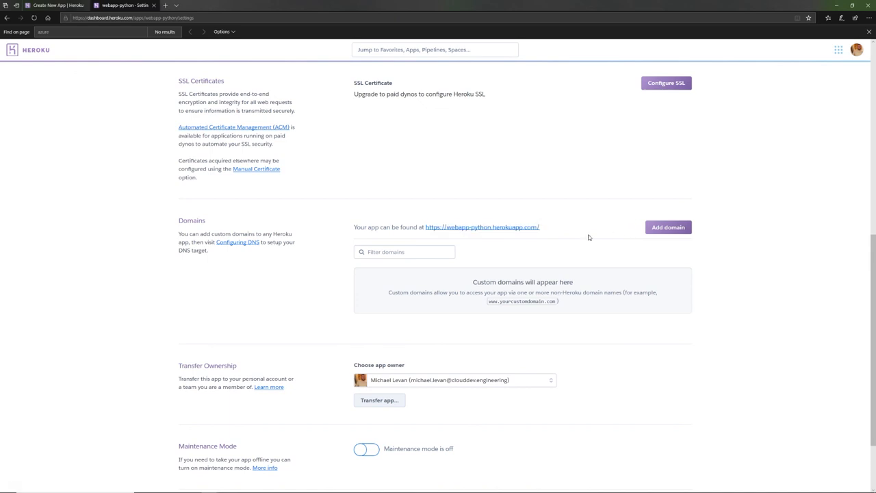
mouse_move(482, 231)
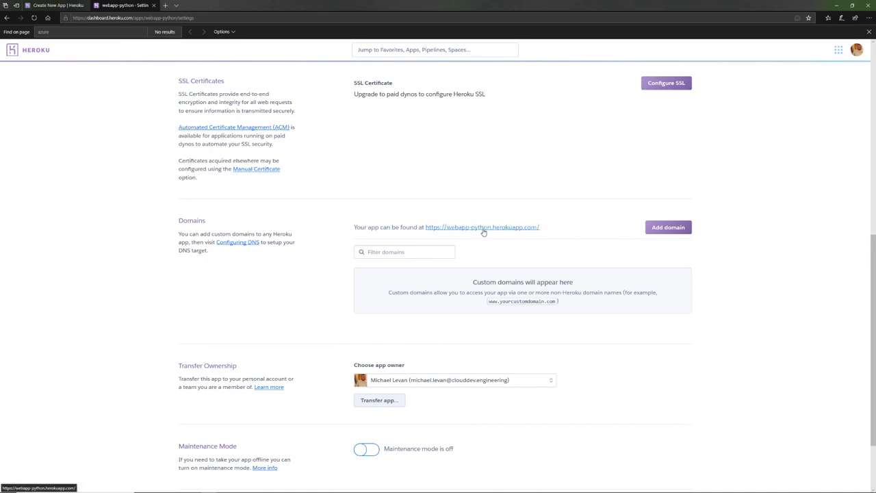
click(55, 5)
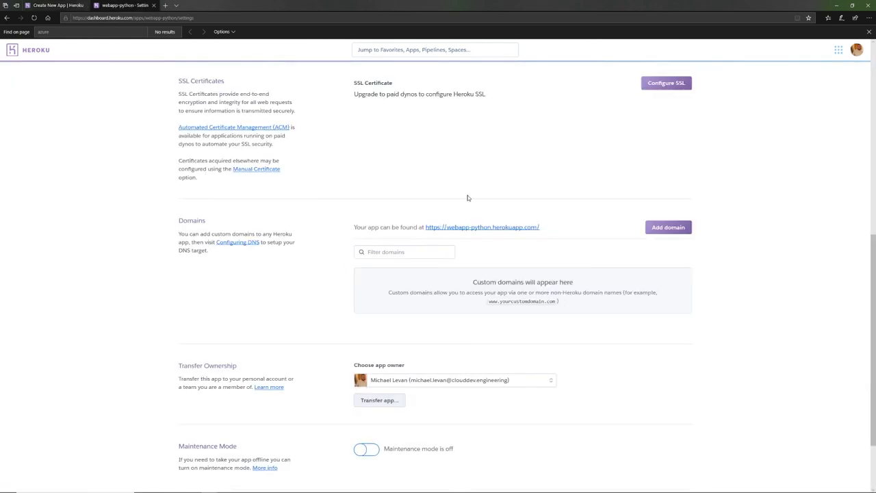
mouse_move(361, 229)
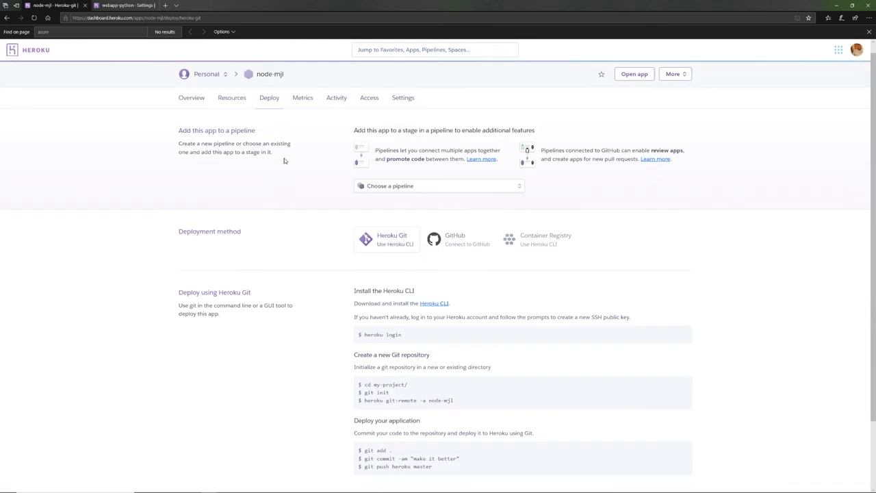
Step: Look through node-mjl's Resources, Deploy, Metrics, Access and Settings pages
click(234, 99)
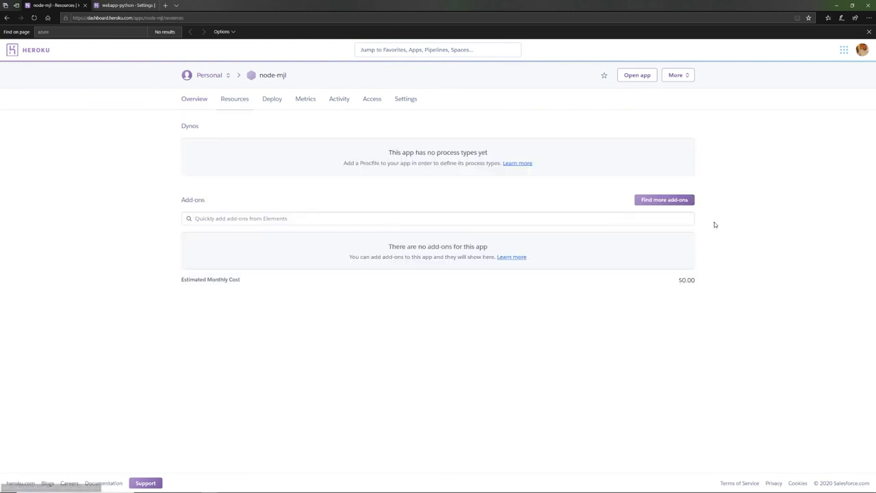
click(269, 99)
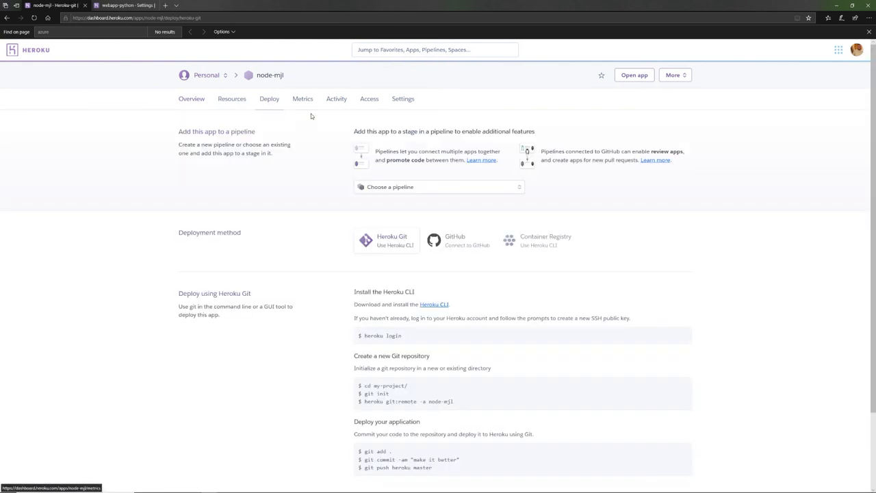
scroll(down, 3)
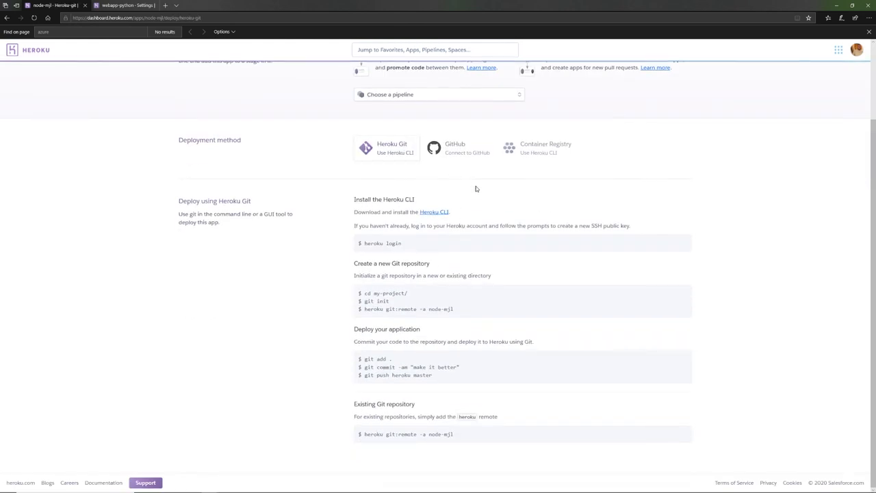
click(305, 99)
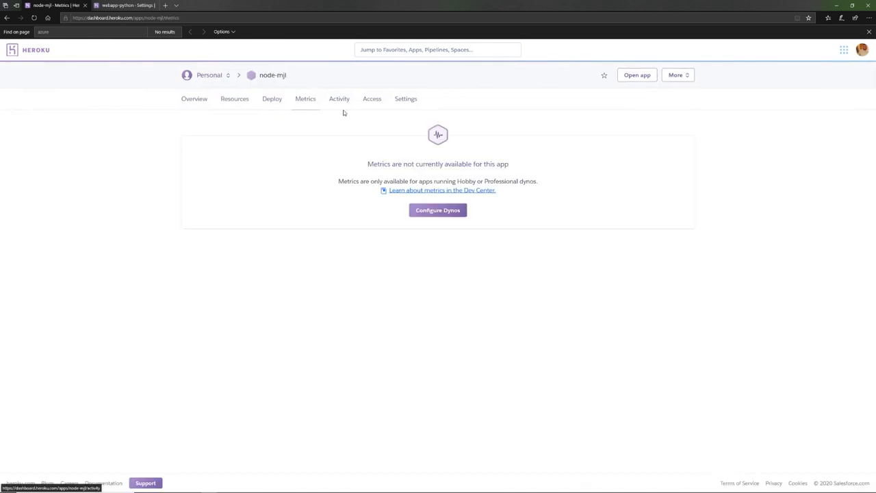
click(371, 99)
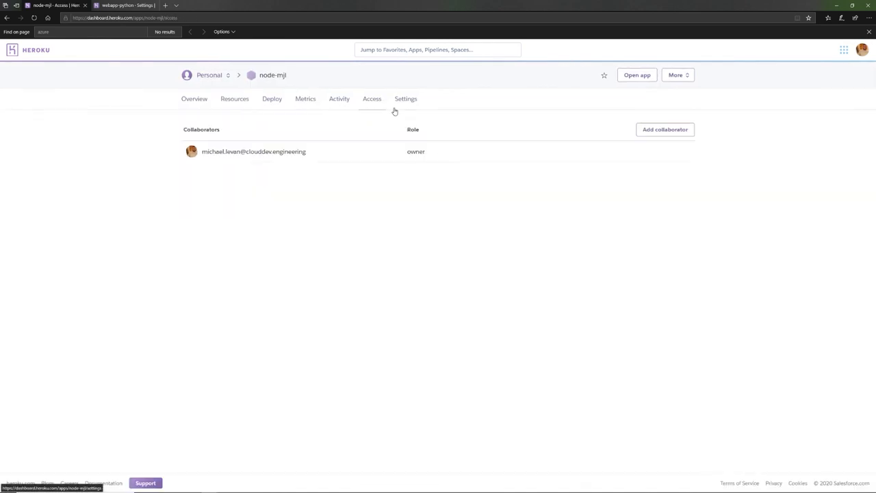
click(403, 99)
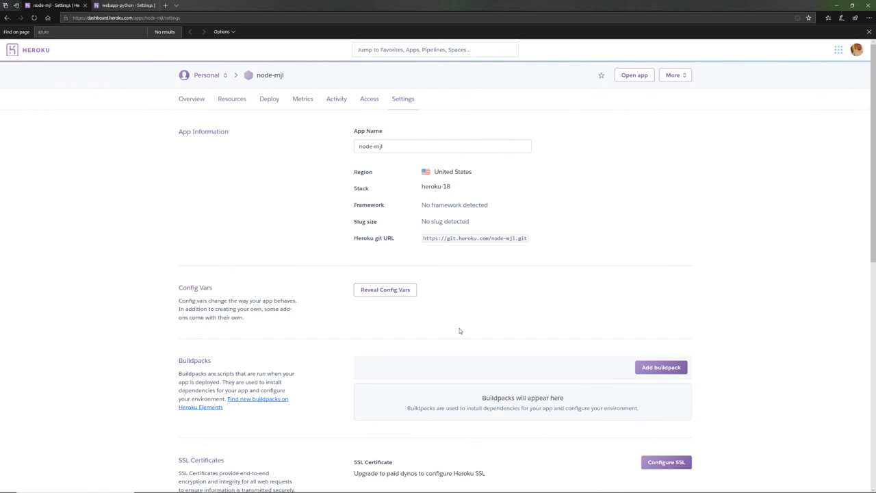
scroll(down, 3)
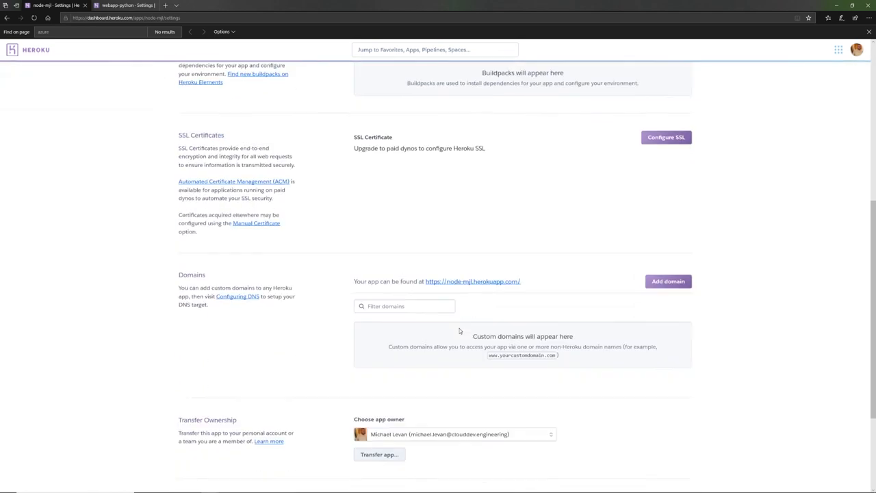
scroll(up, 3)
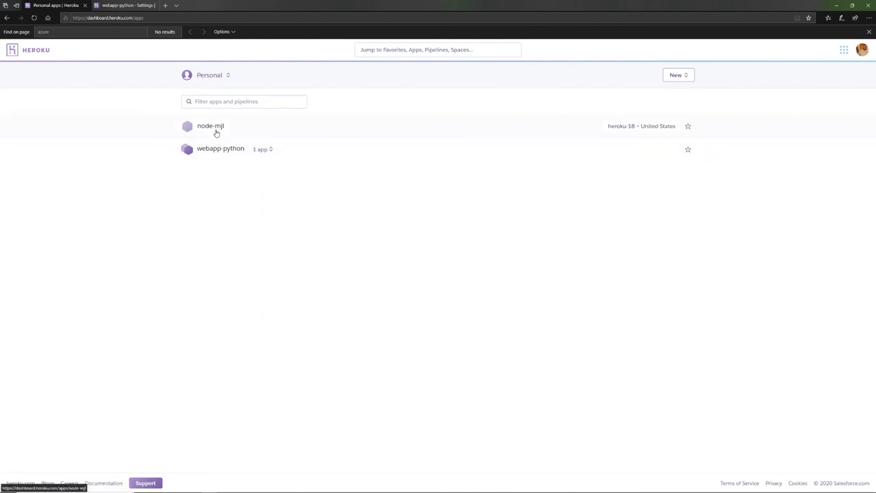
Step: Reopen node-mjl from the apps list, glance at Resources and Metrics, then show its Overview
click(210, 126)
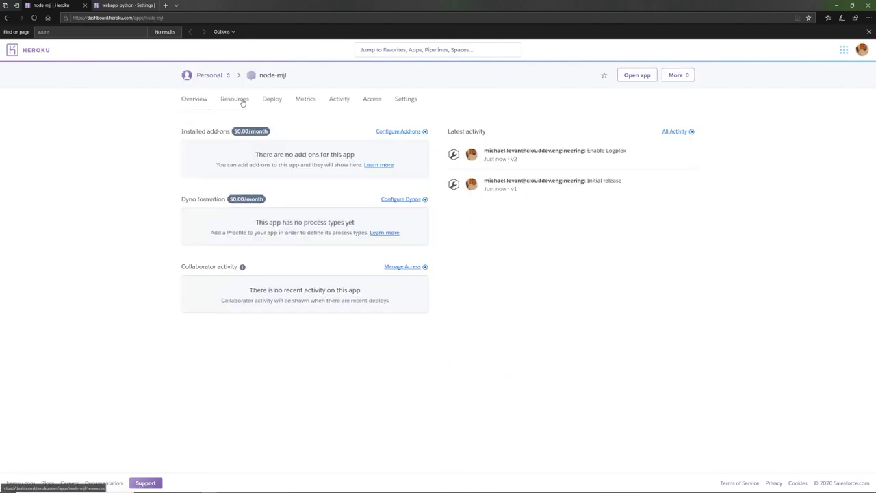
click(234, 99)
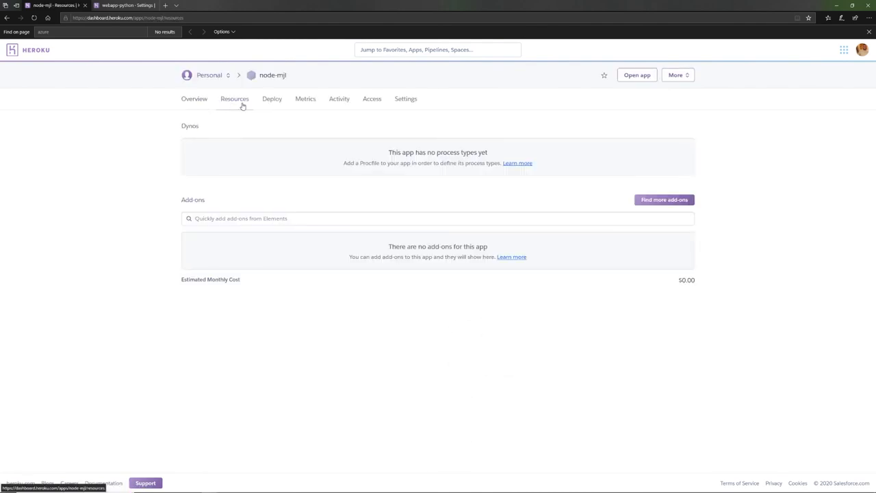
click(305, 98)
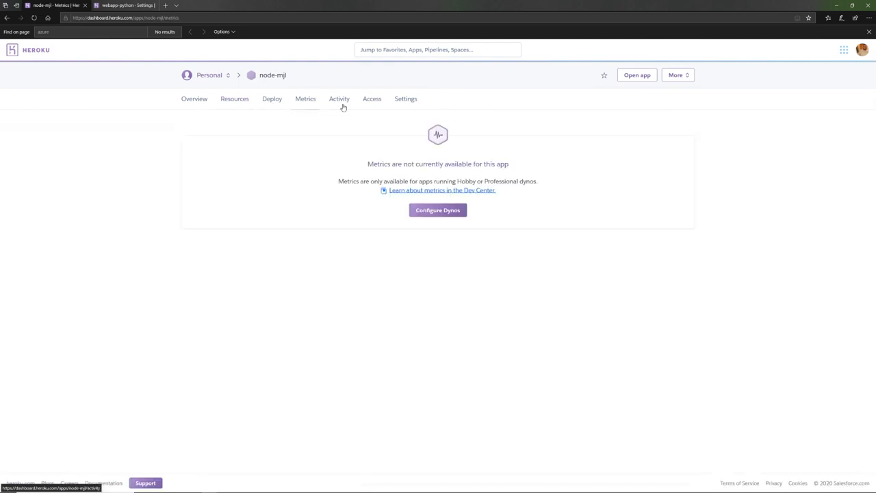
click(234, 98)
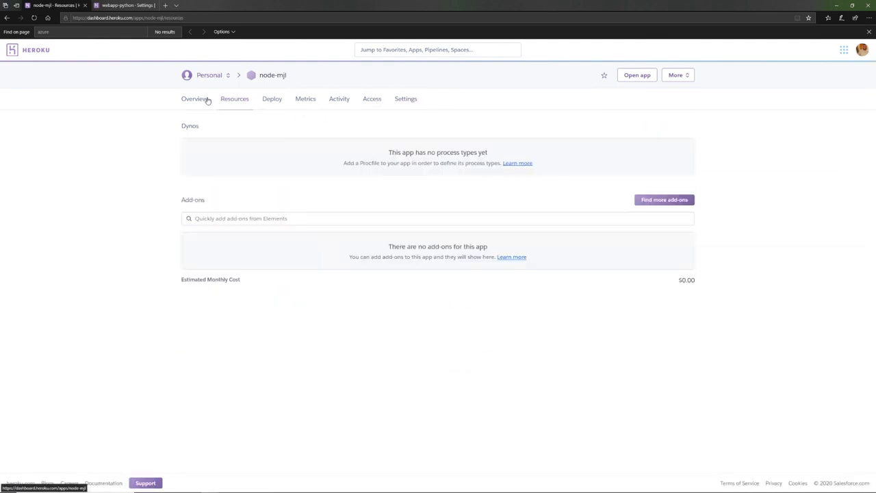
click(194, 99)
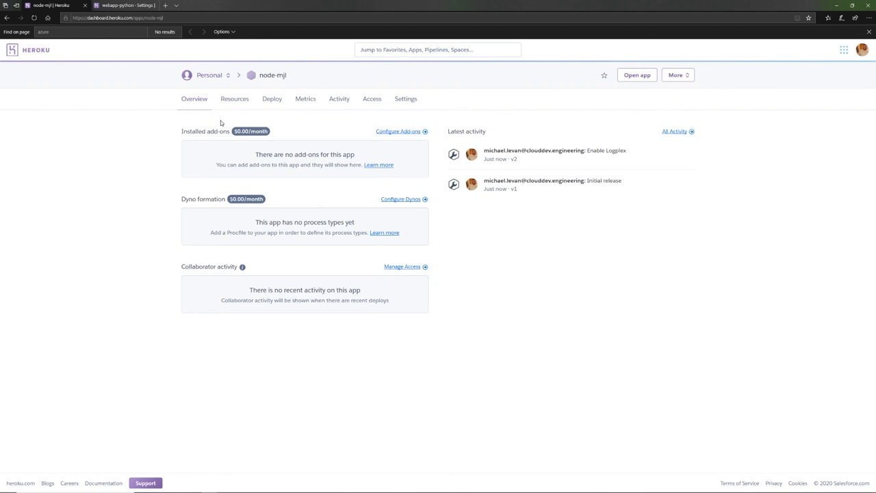
mouse_move(291, 174)
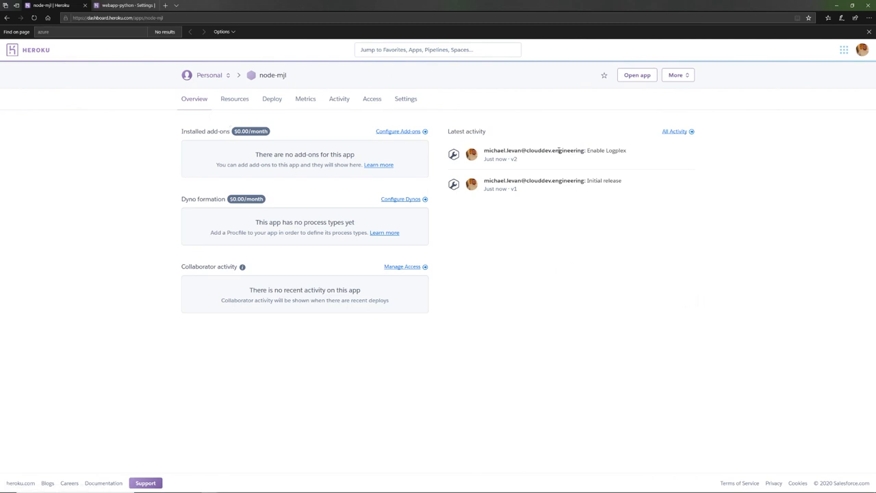
mouse_move(568, 160)
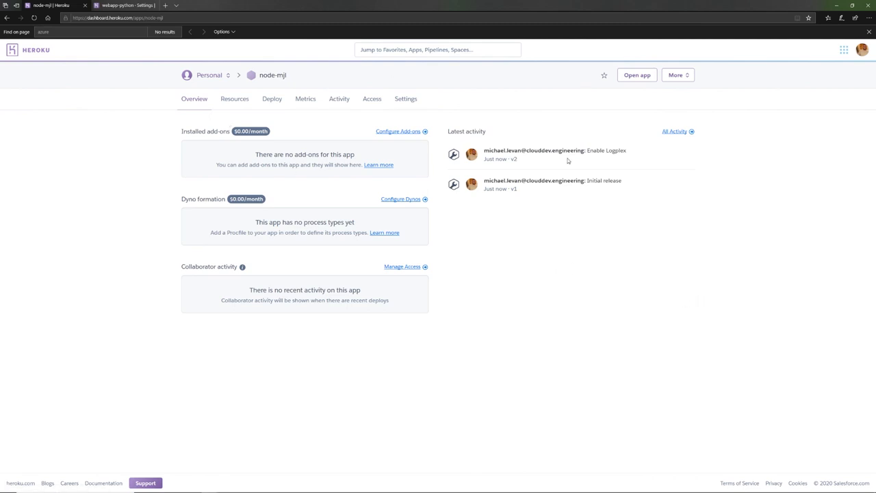